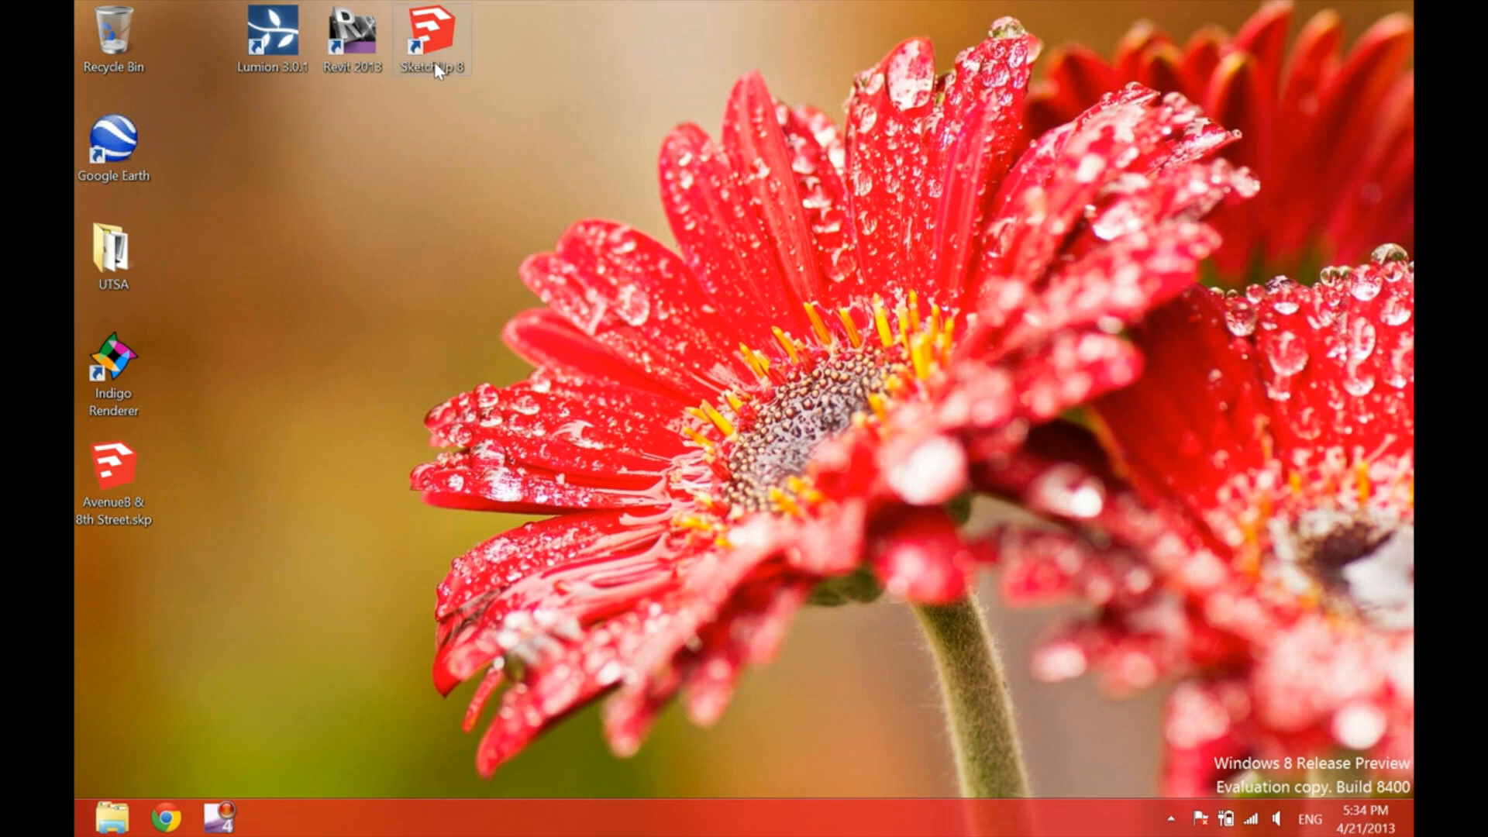
- Launch SketchUp 8 and get past the welcome screen to a new untitled model
double_click(431, 37)
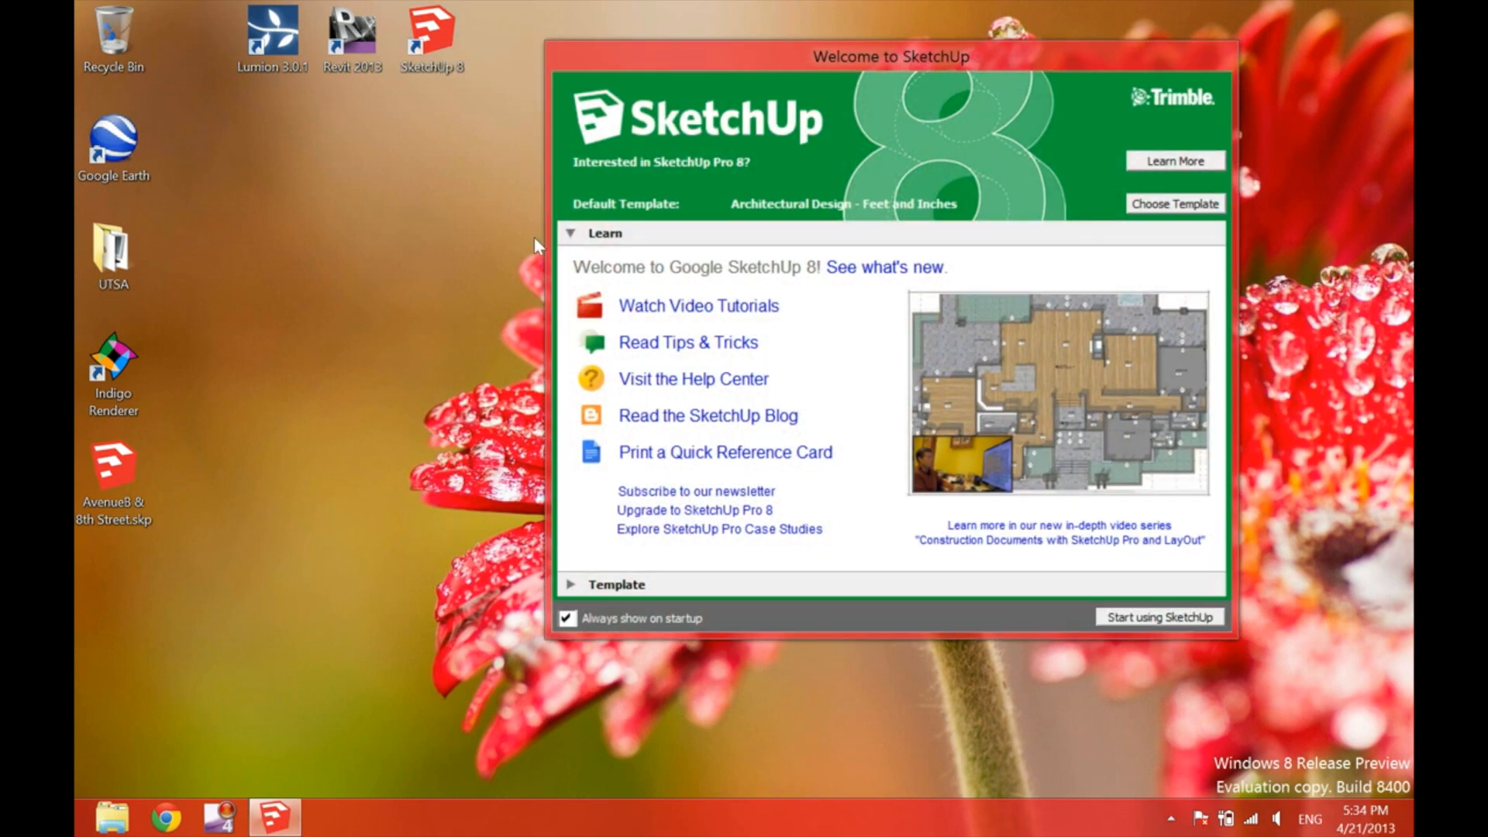
click(1159, 617)
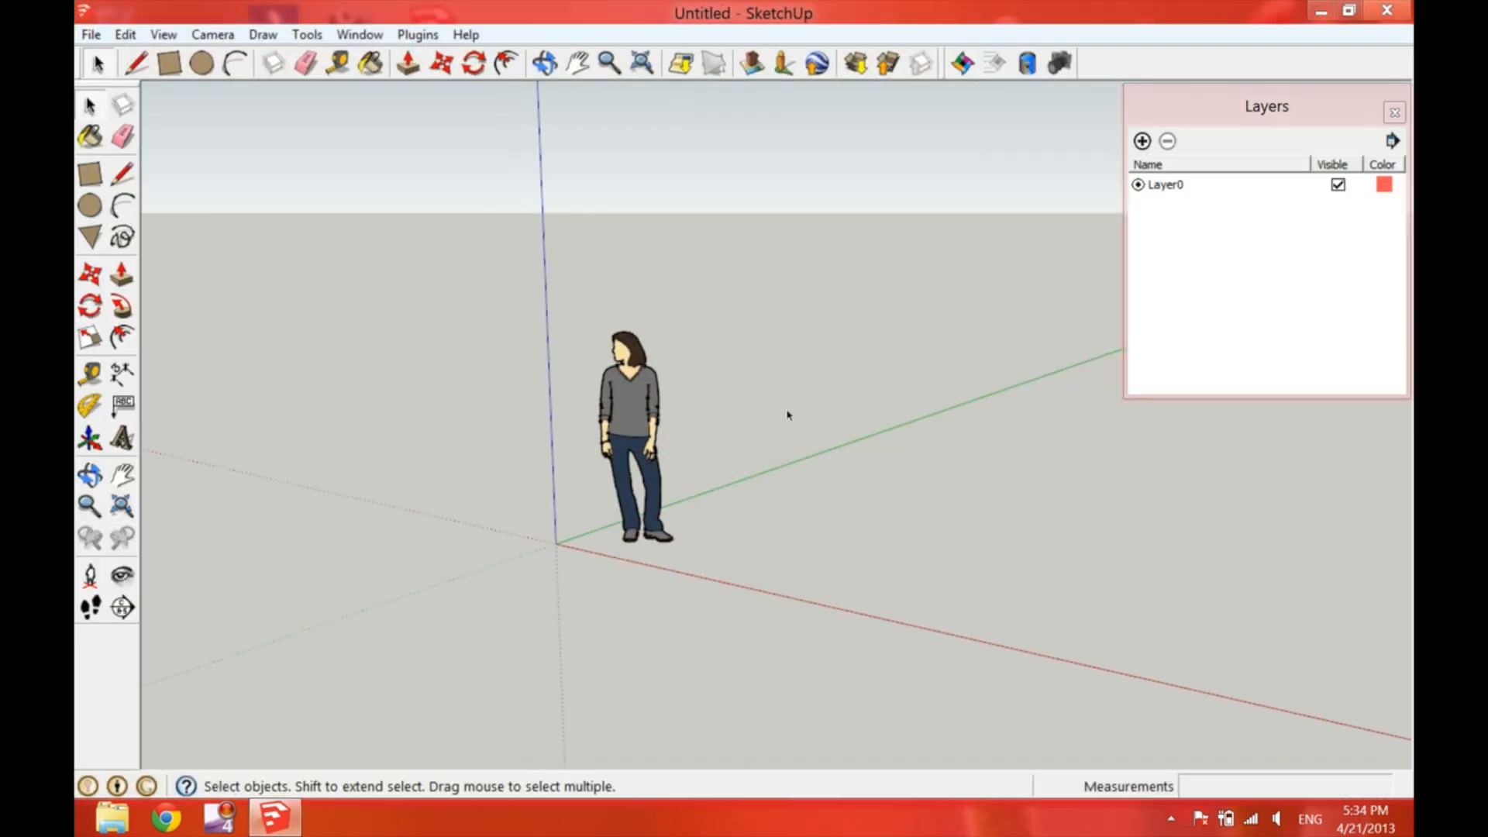
mouse_move(685, 317)
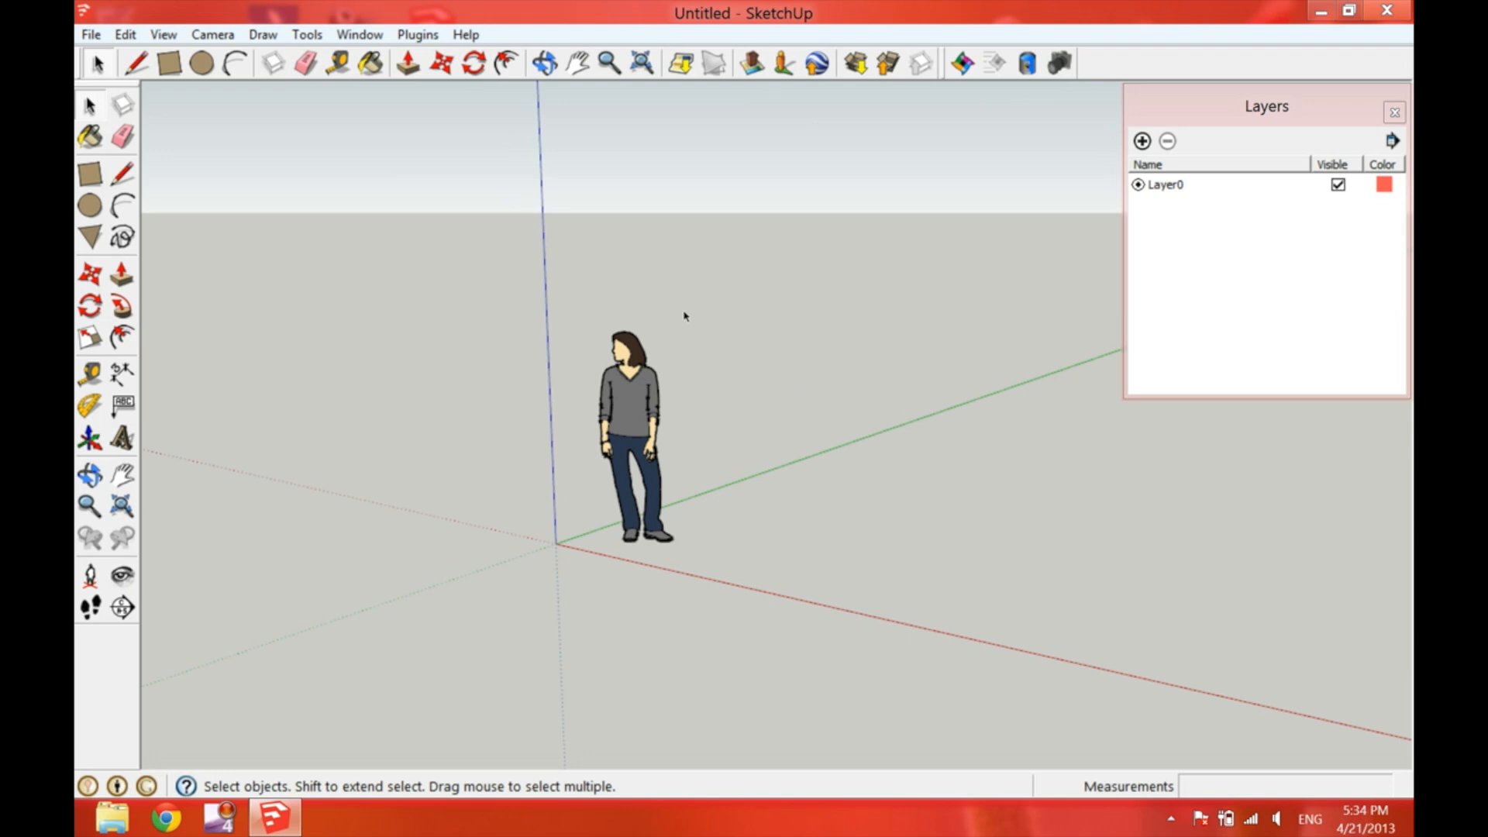
mouse_move(479, 74)
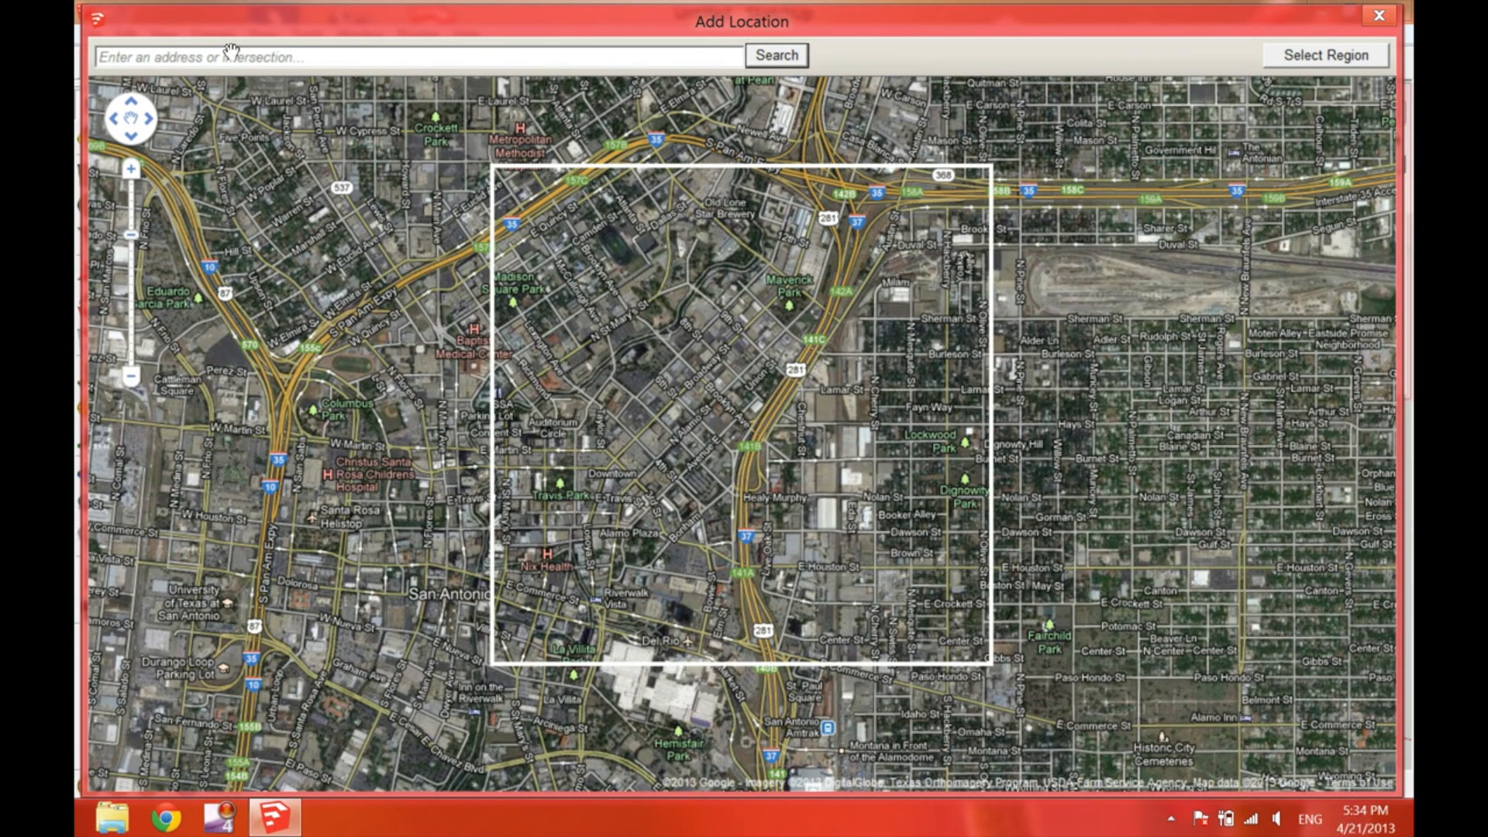
- Search the location map for 'Avenue B & 8th Street San Antonio' and zoom out one step
text(Avenue)
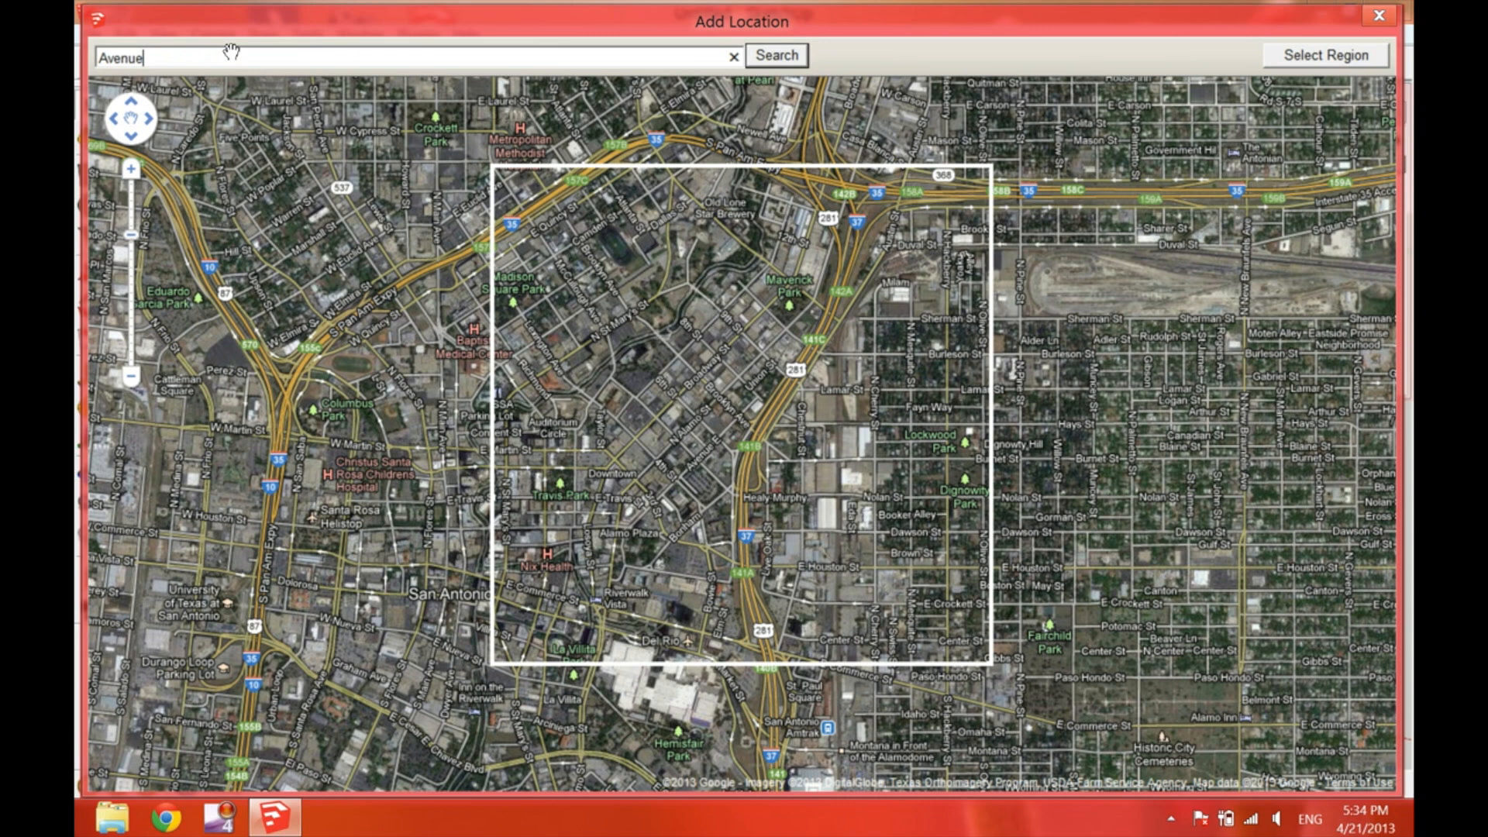
text(B &)
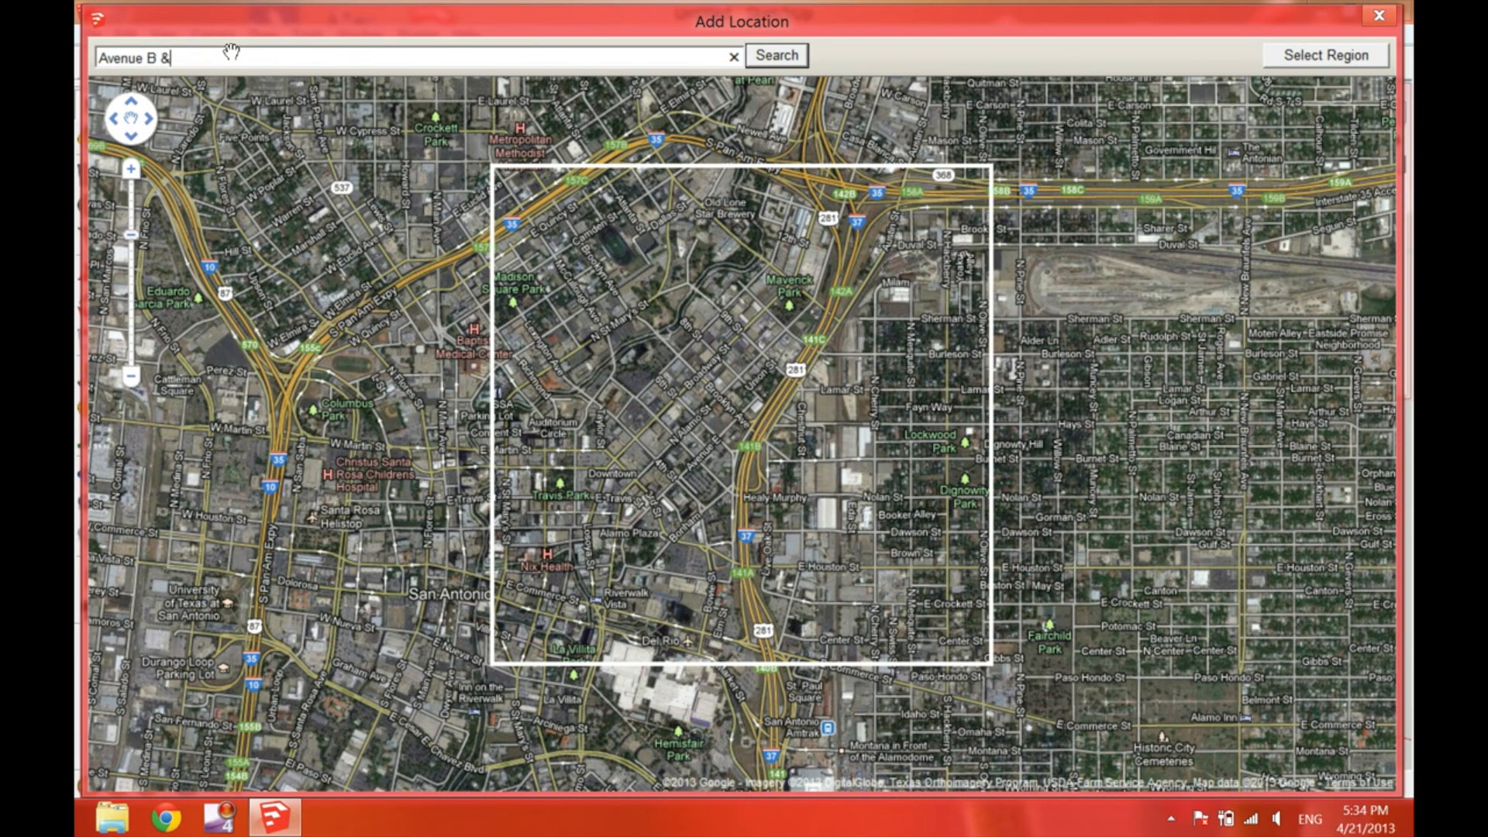
text(8th)
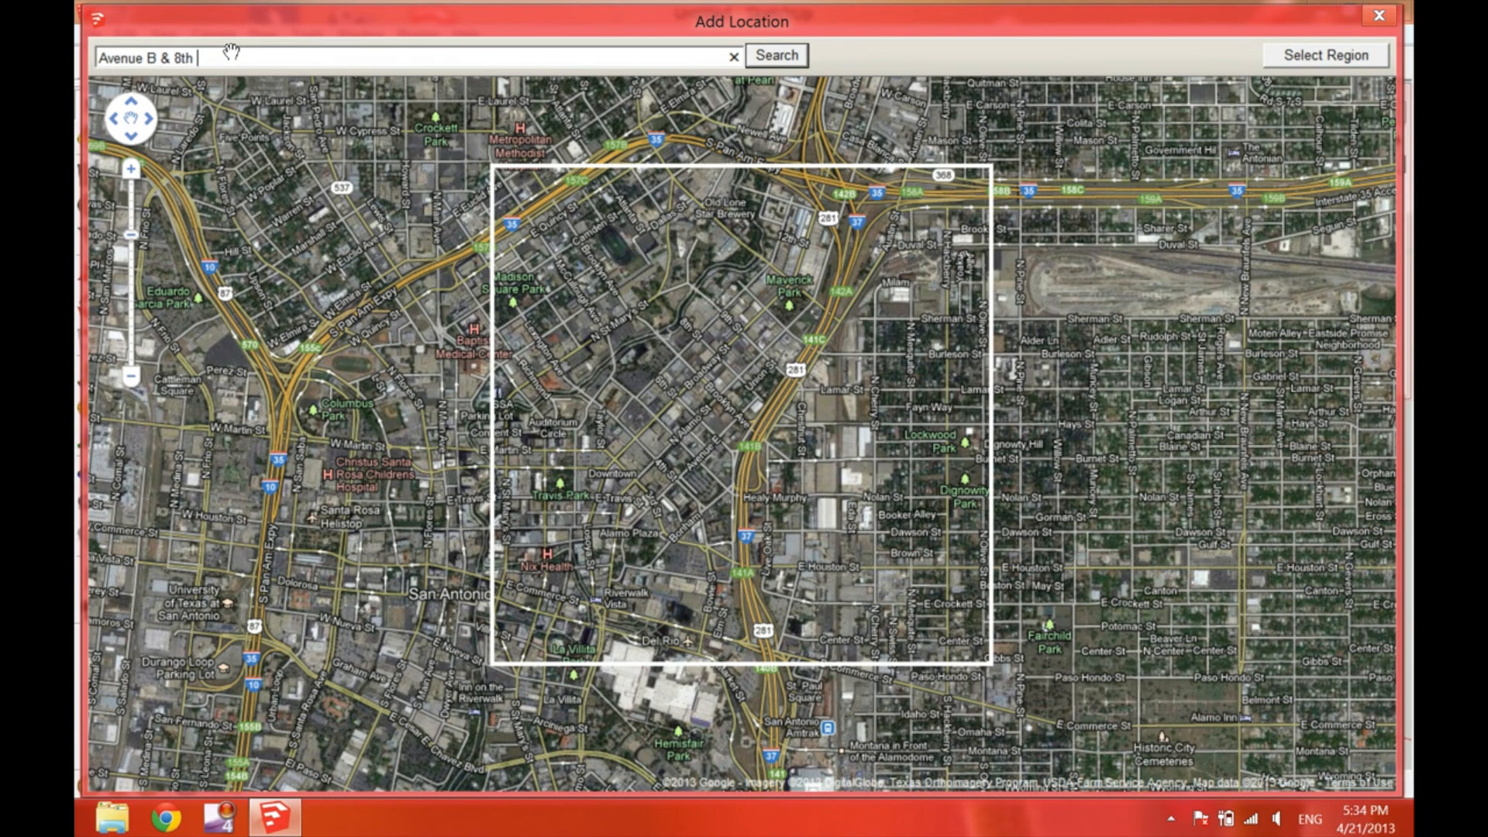
text(Street San Antonio)
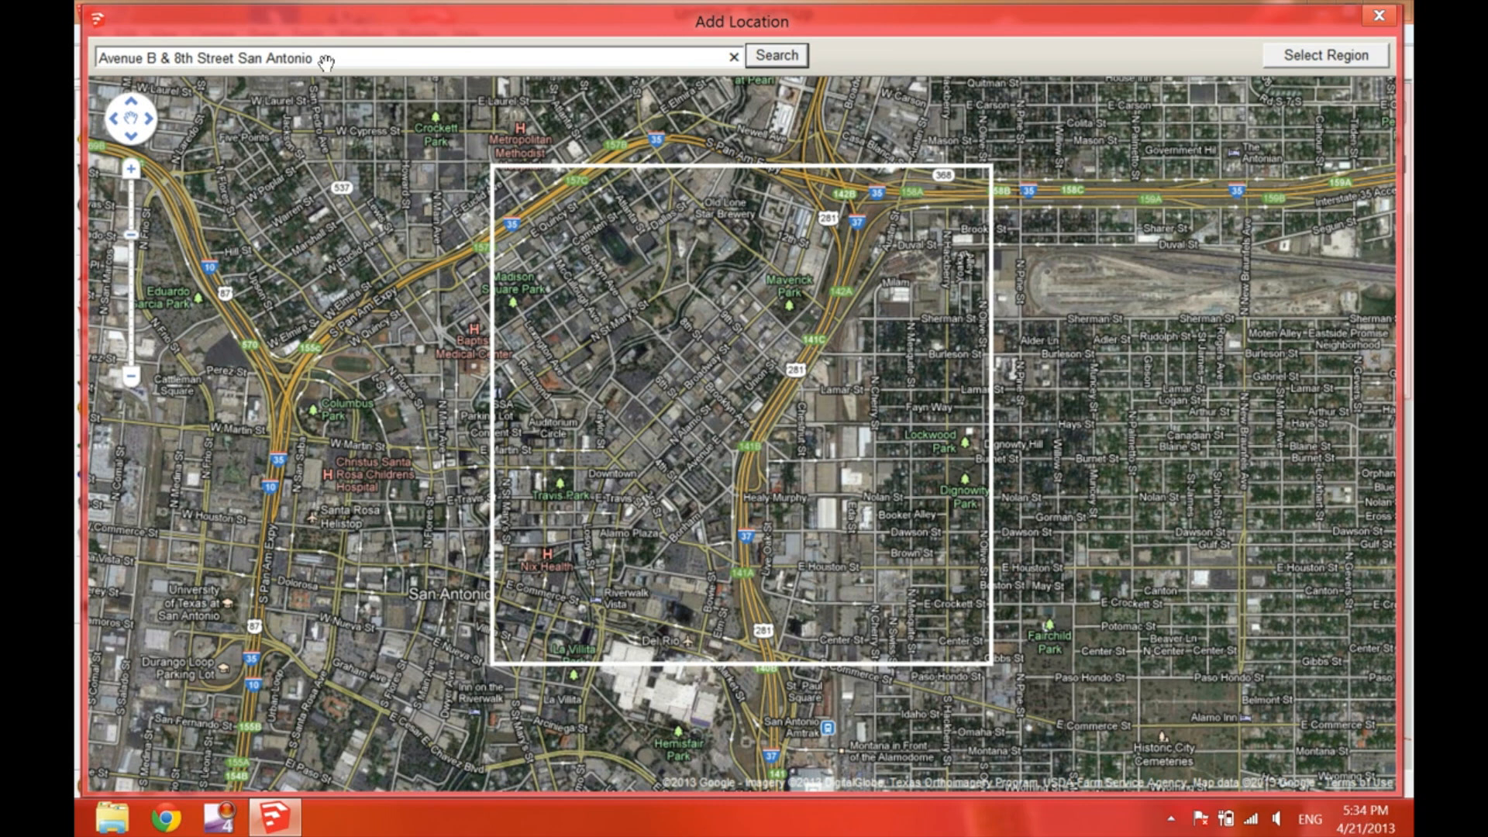
click(775, 54)
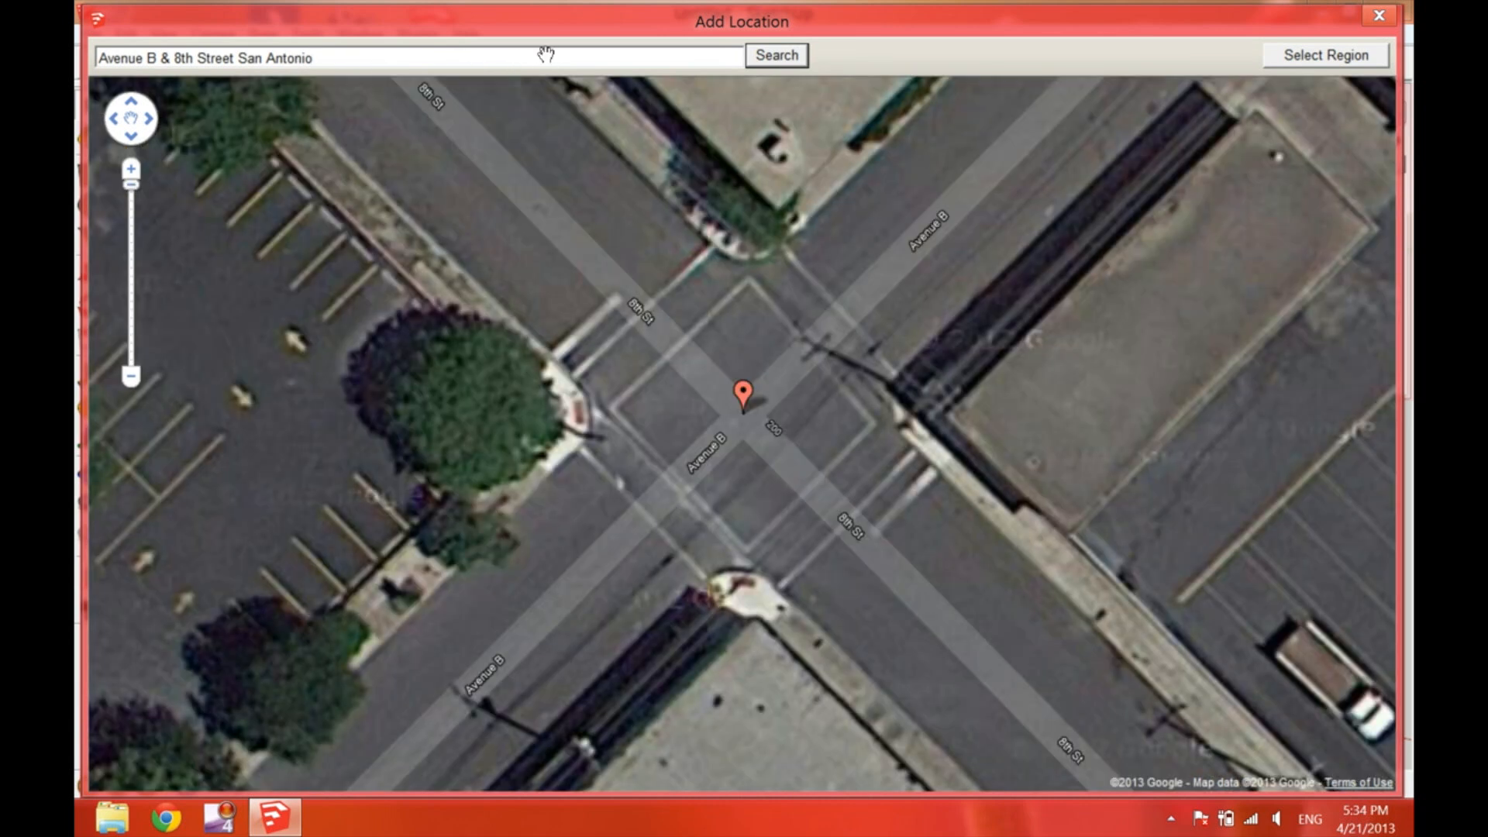
mouse_move(105, 261)
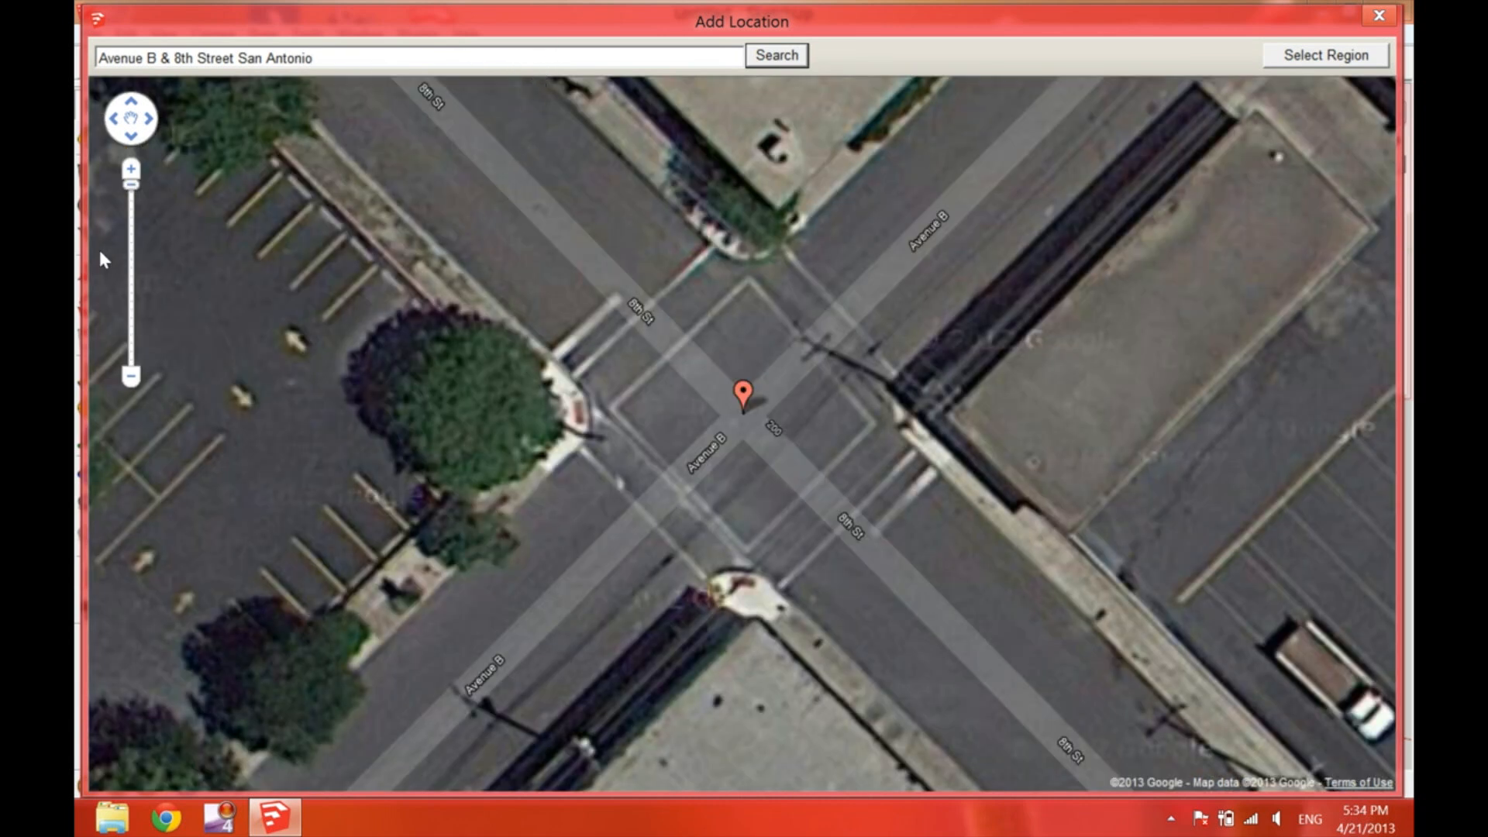
click(130, 378)
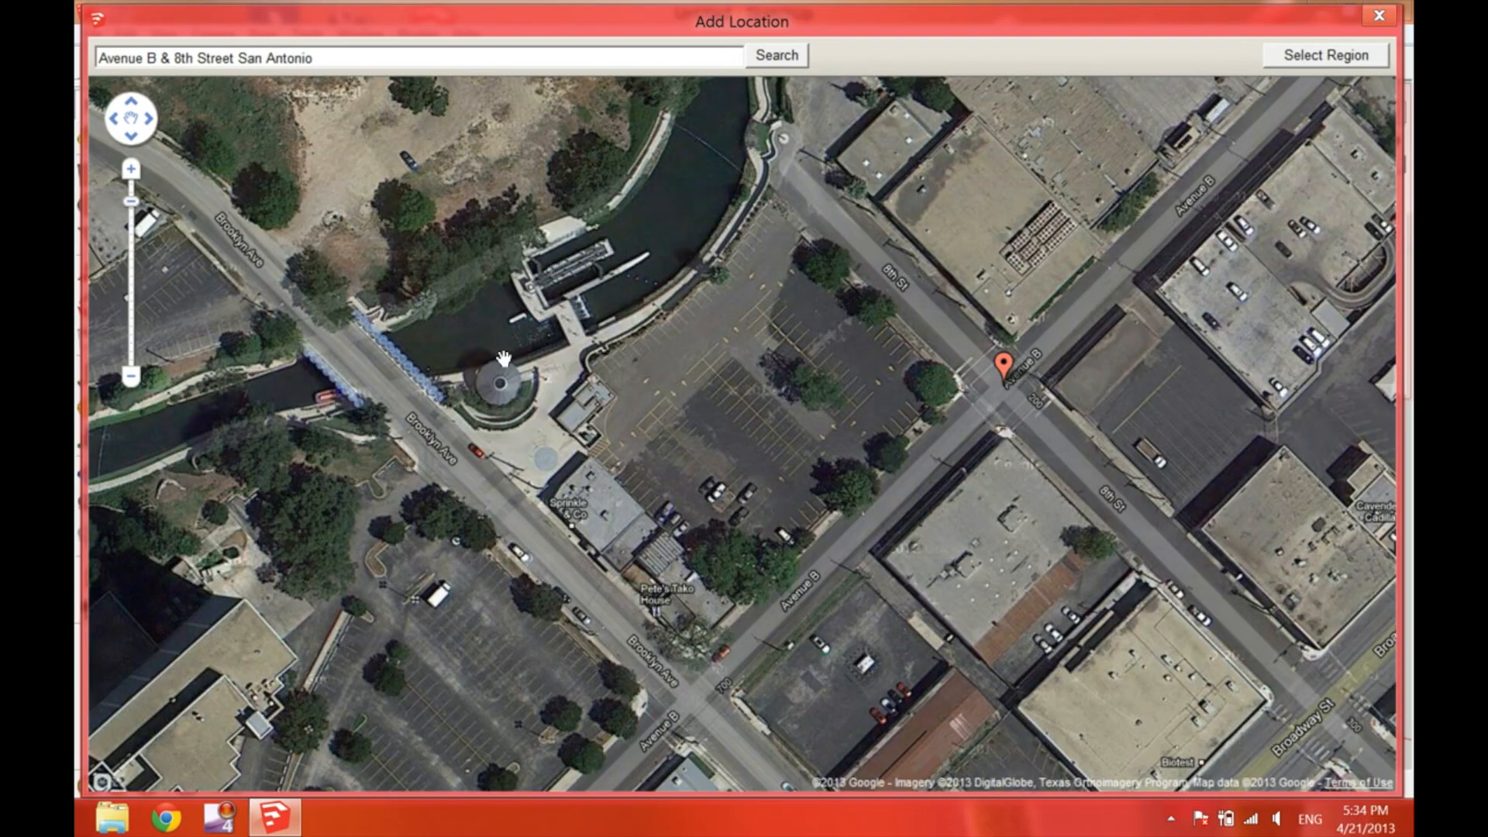
mouse_move(415, 371)
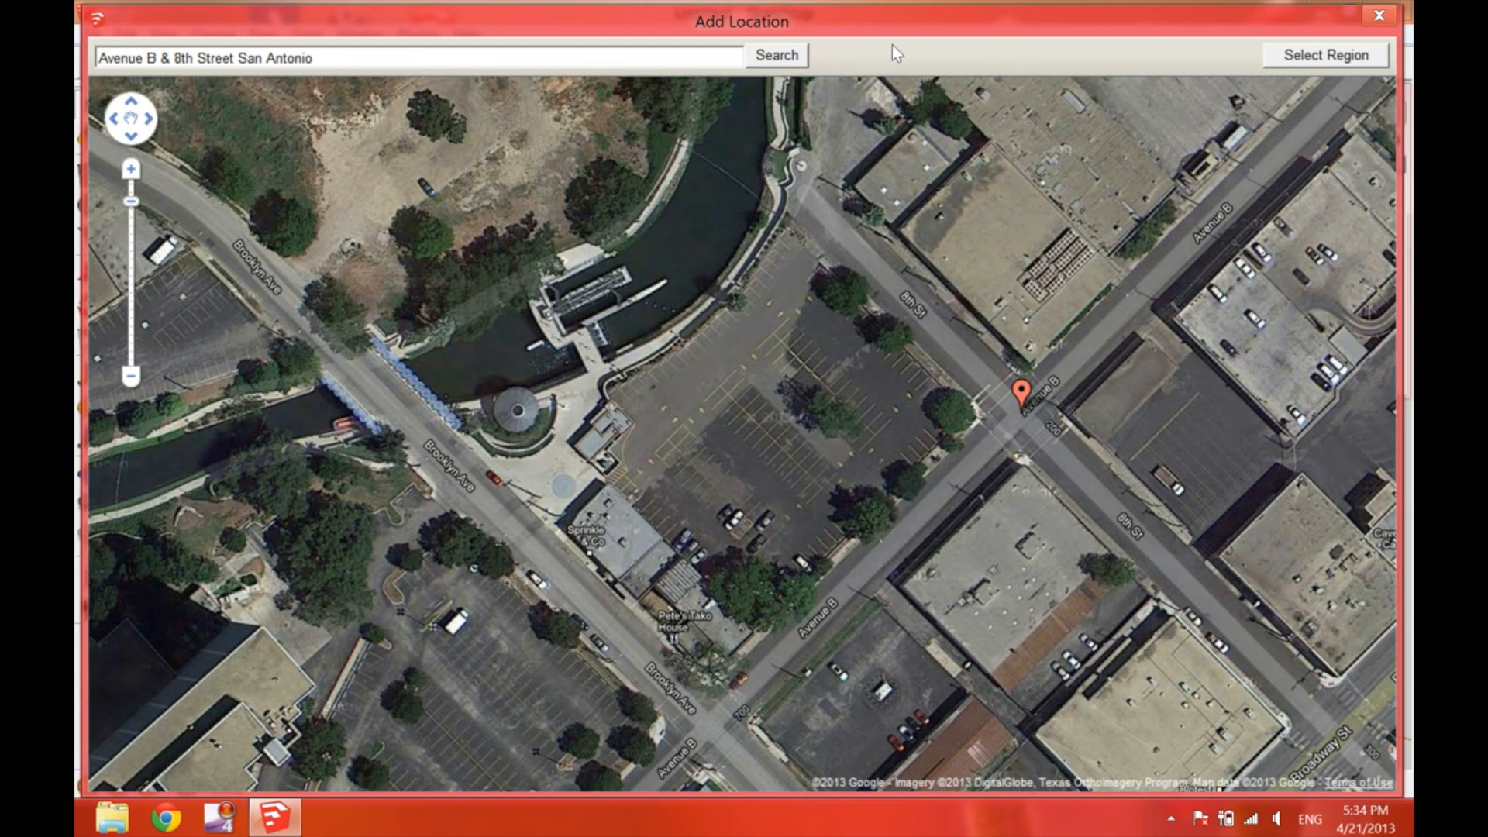
- Select an enlarged region around the intersection to grab as aerial imagery
click(1325, 54)
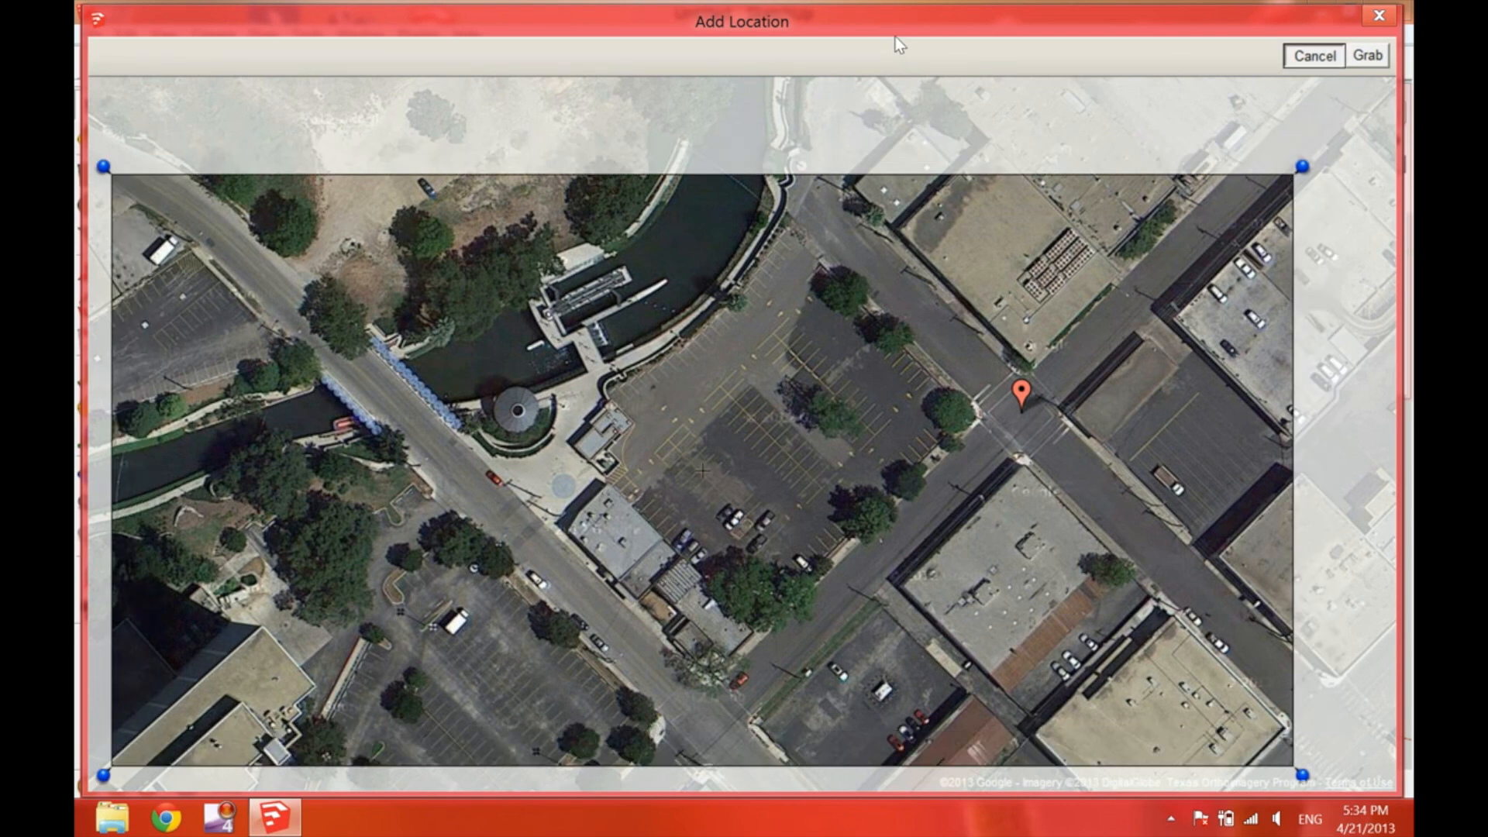
click(1369, 55)
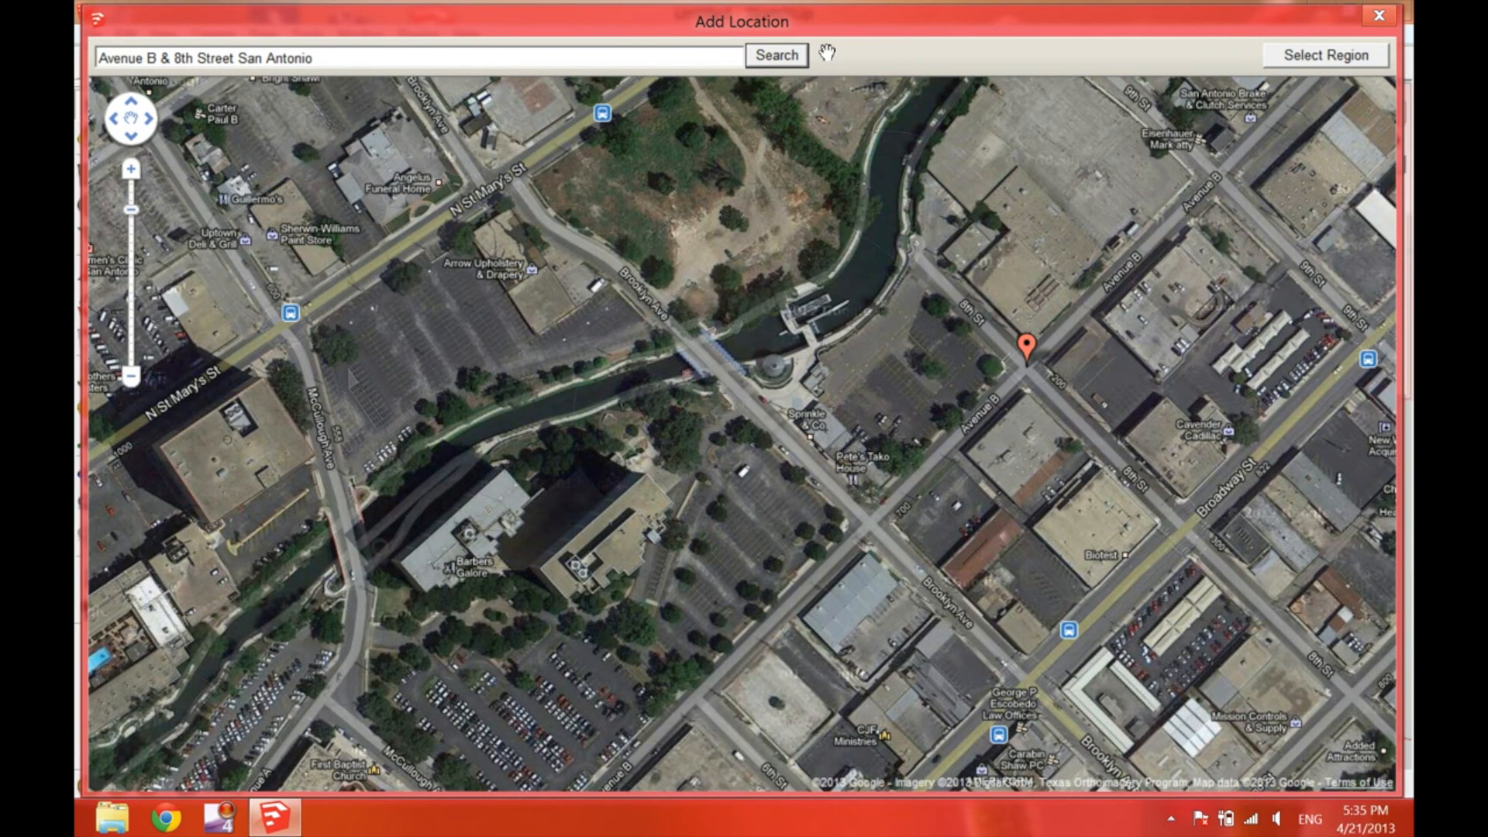
click(1326, 54)
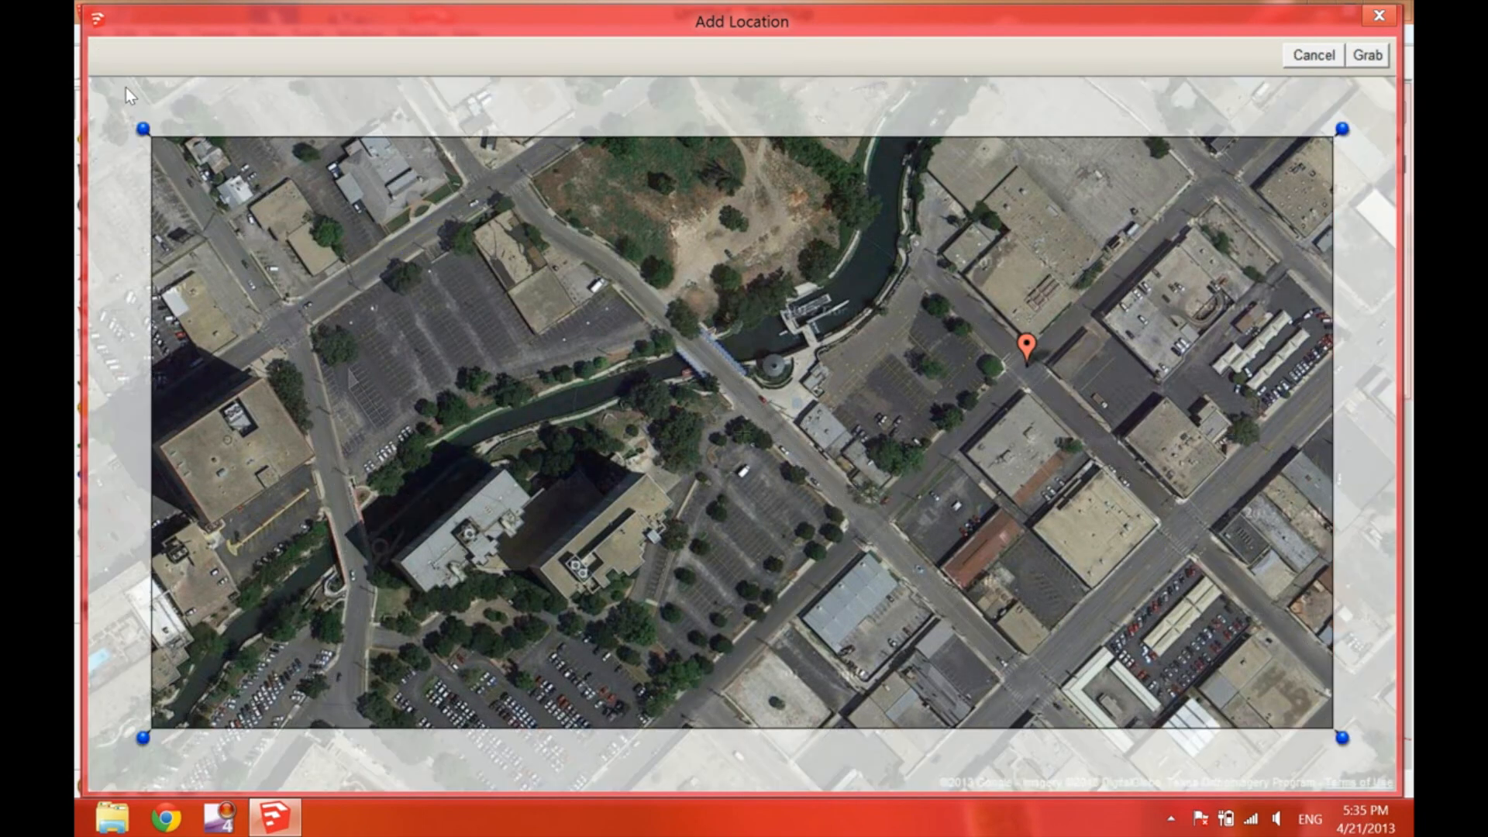
drag(144, 128, 413, 185)
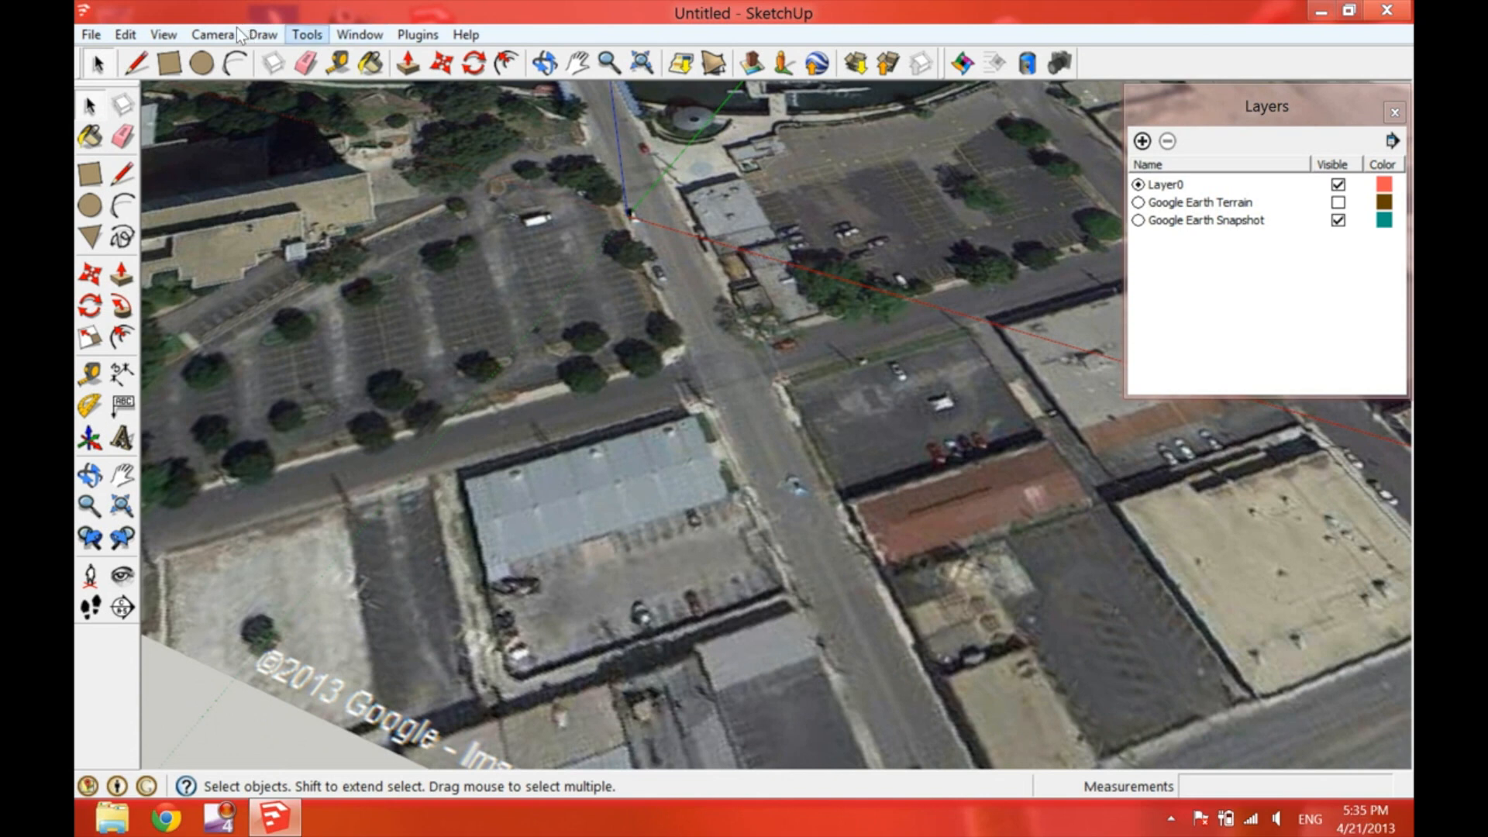
- Set the axes origin at the street corner and outline a building footprint rectangle
click(305, 34)
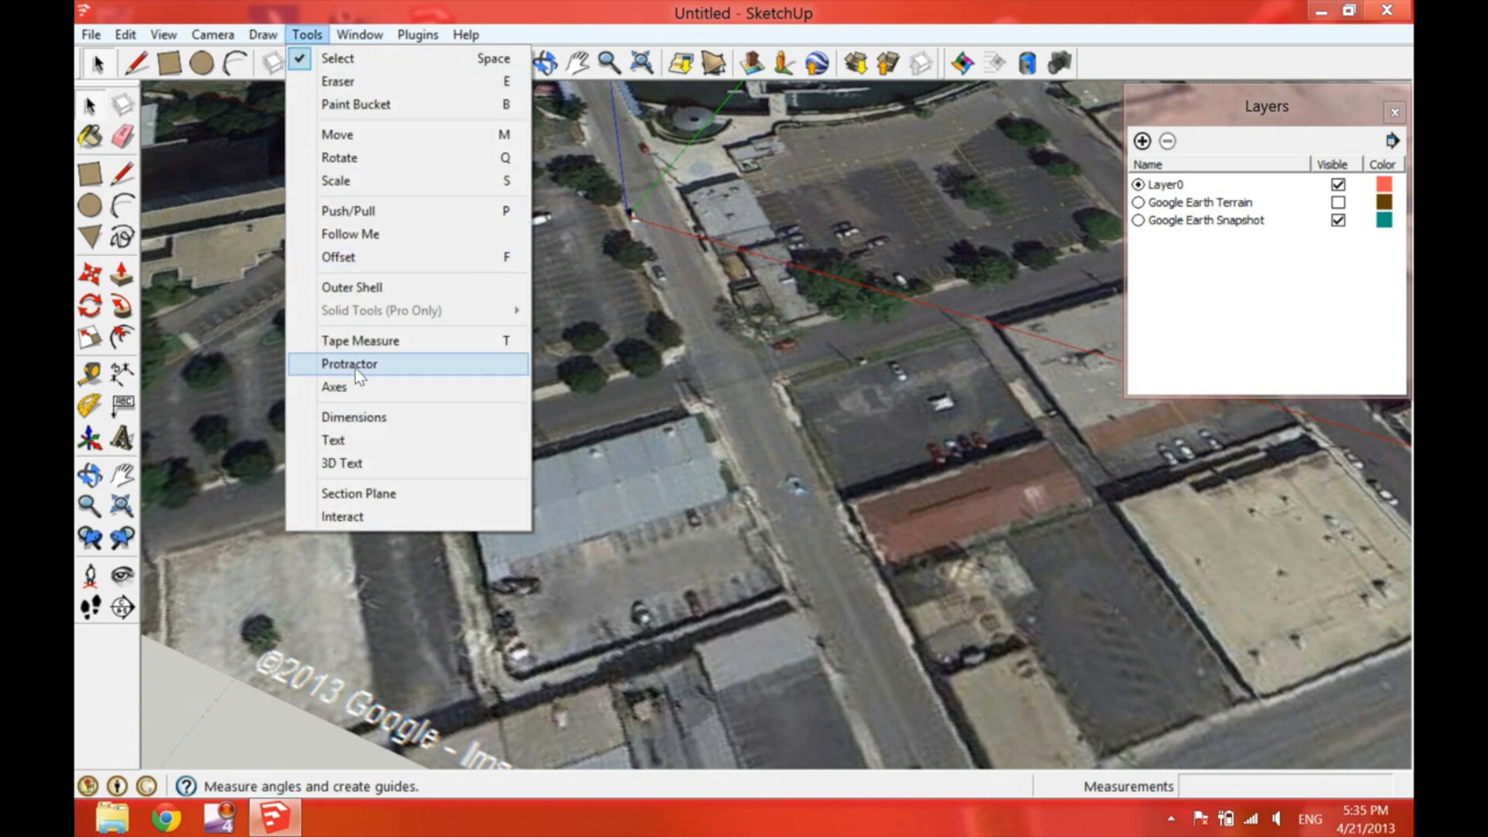
click(334, 386)
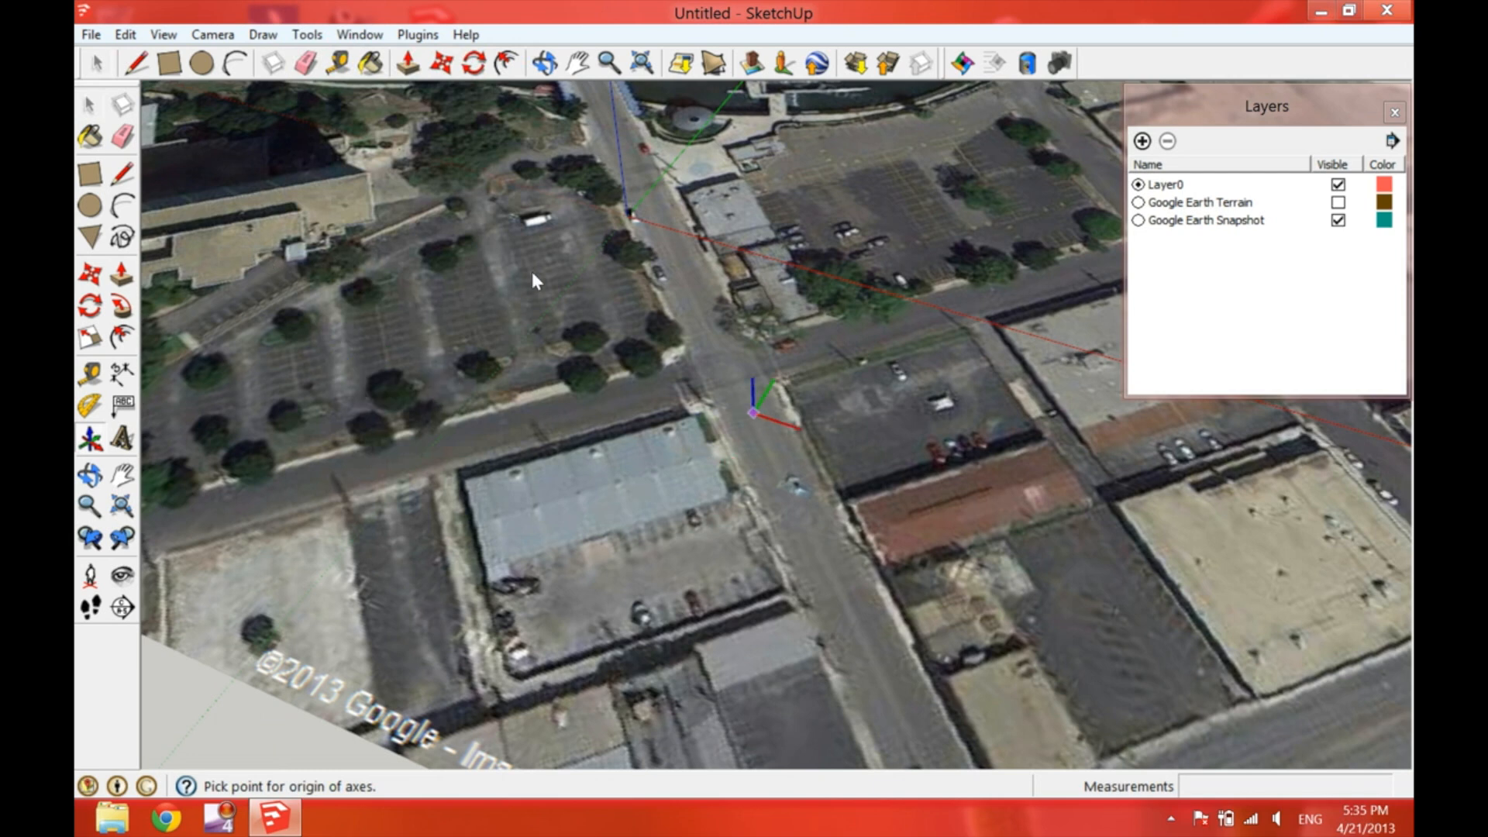
click(754, 410)
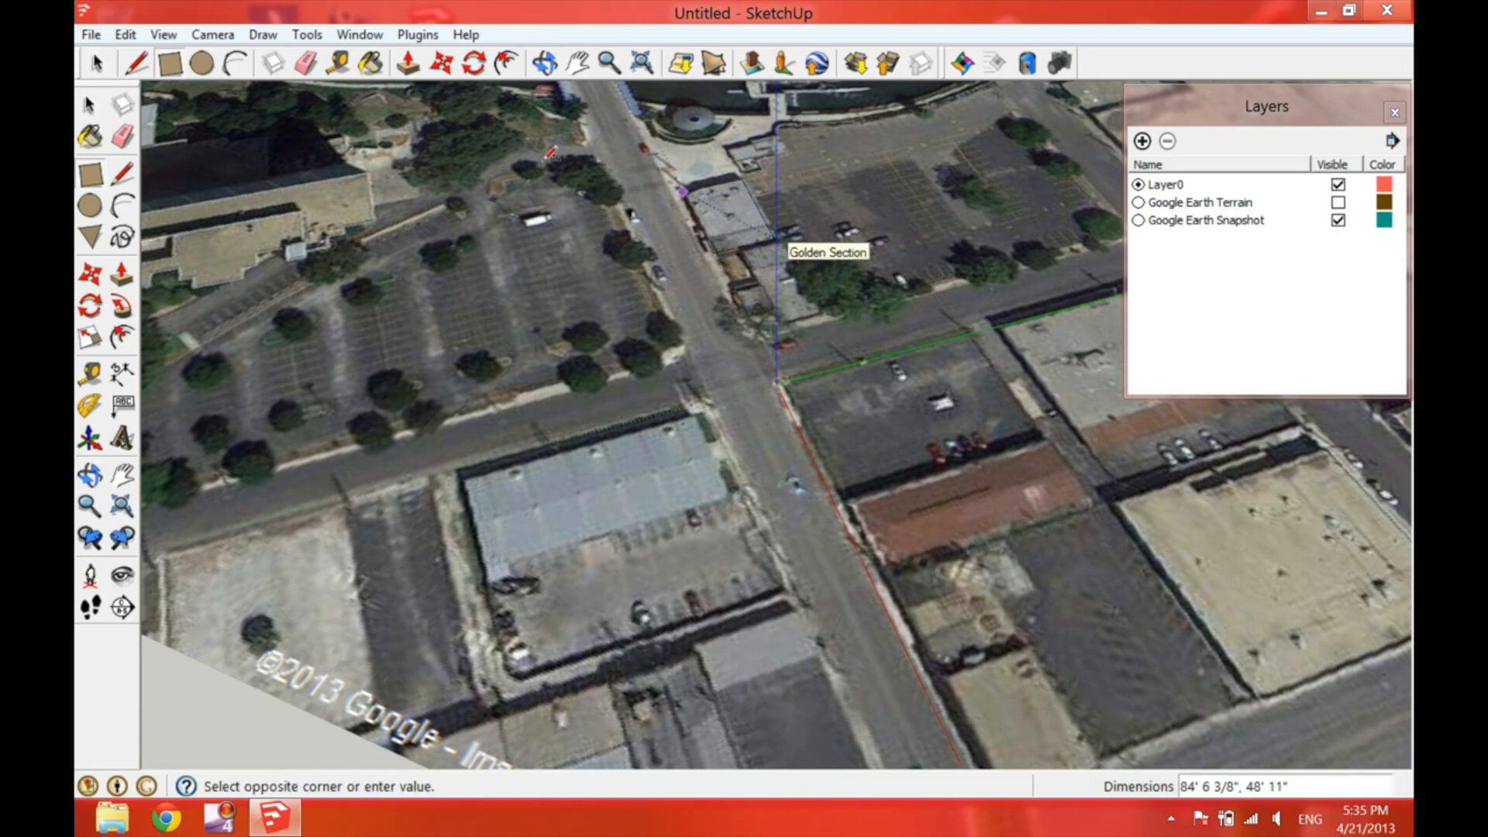
click(772, 234)
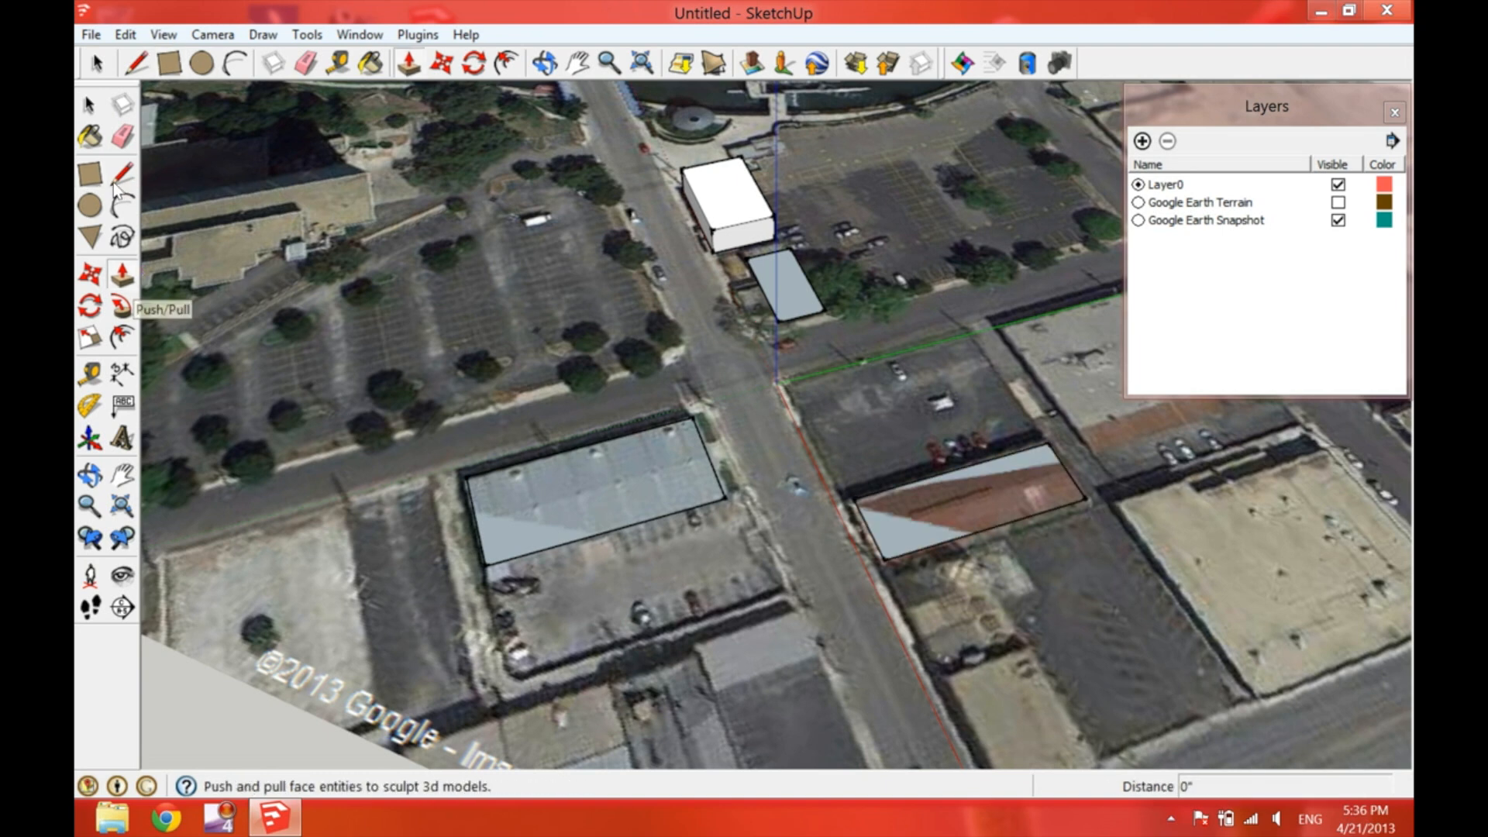
- Push/Pull the footprints into blocks and orbit across the site
click(592, 503)
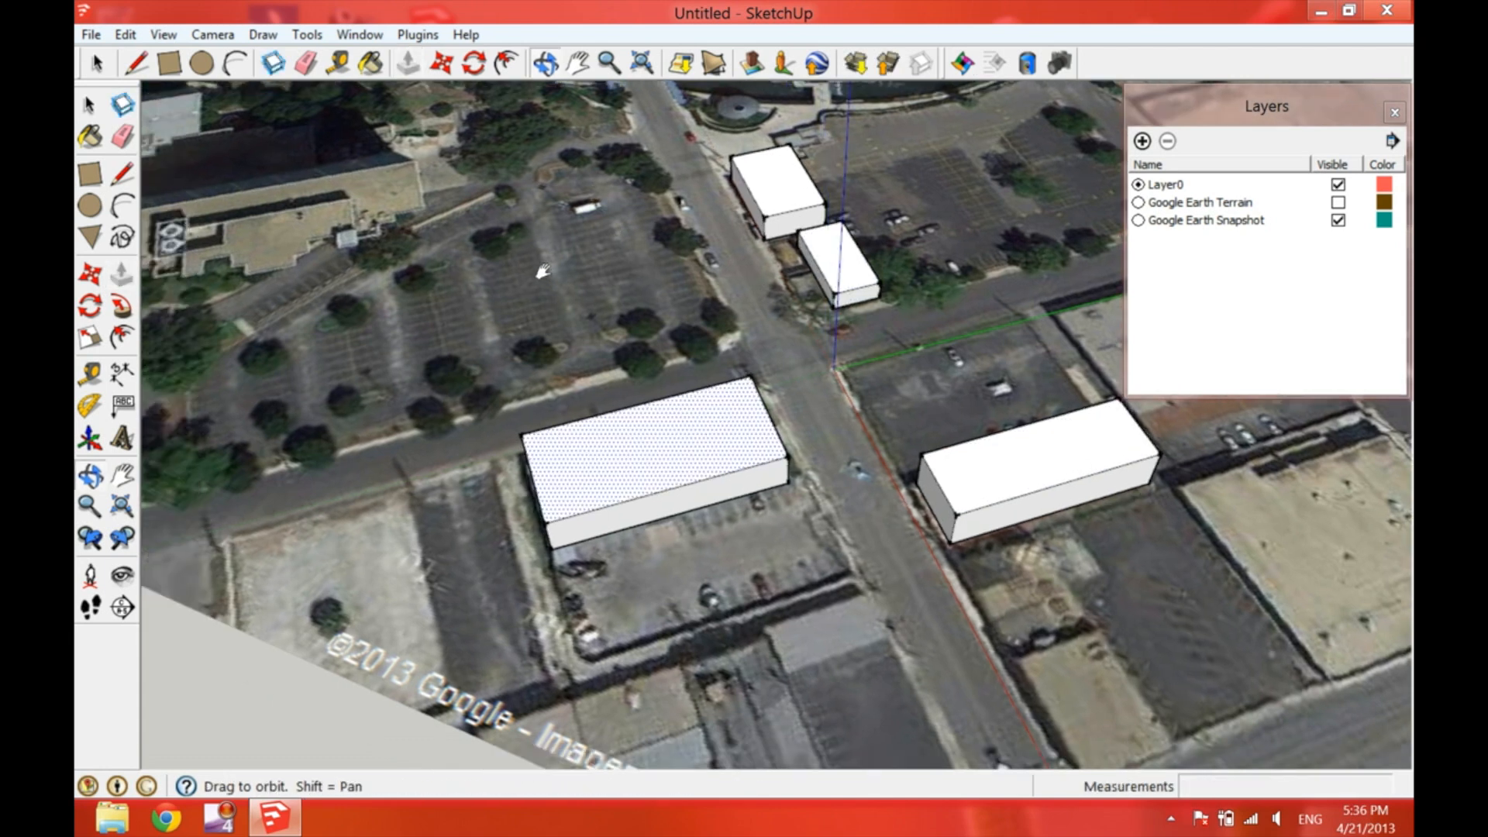
drag(541, 270, 652, 177)
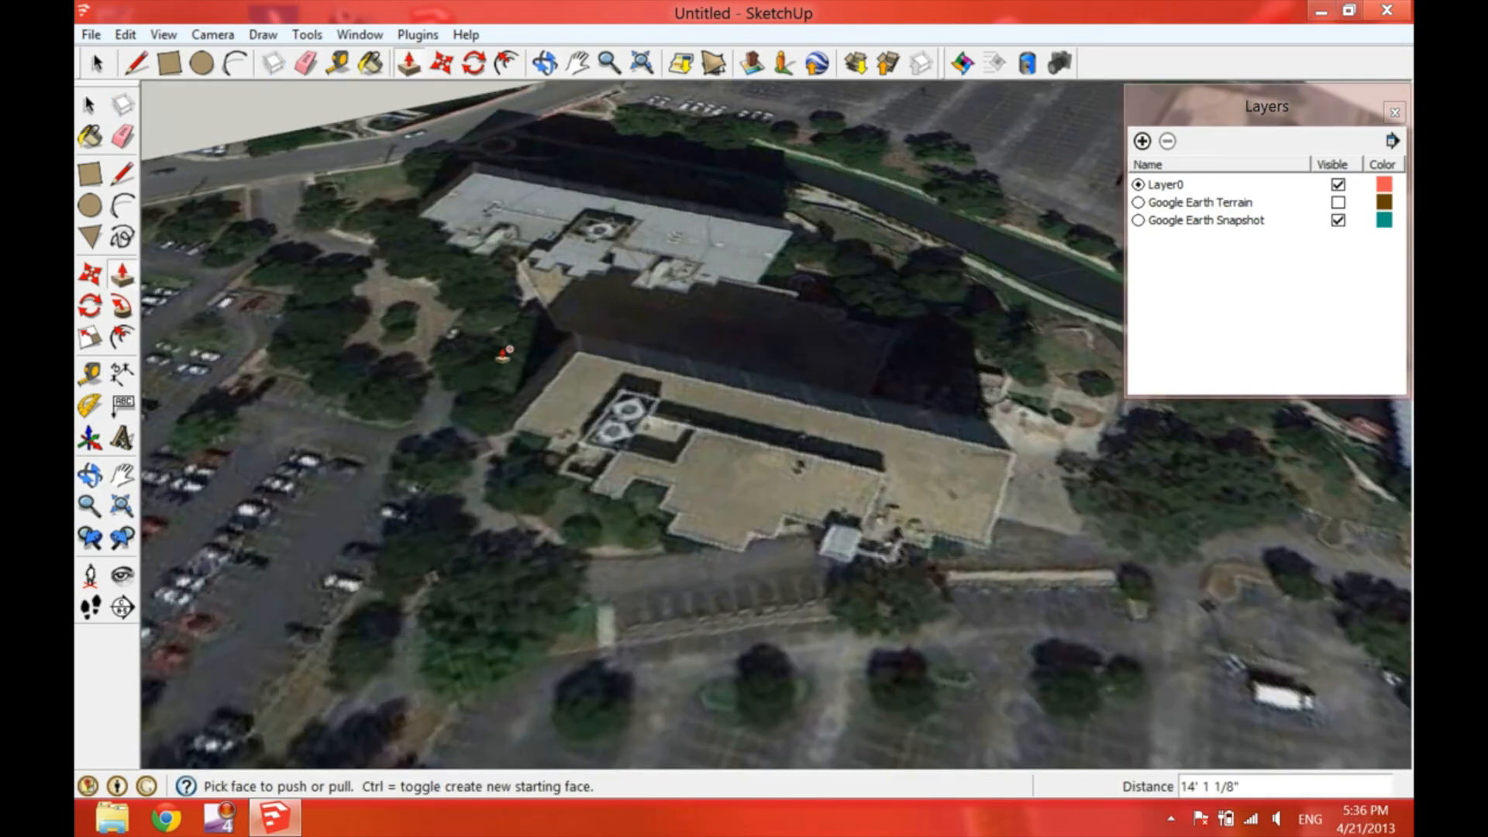
mouse_move(521, 204)
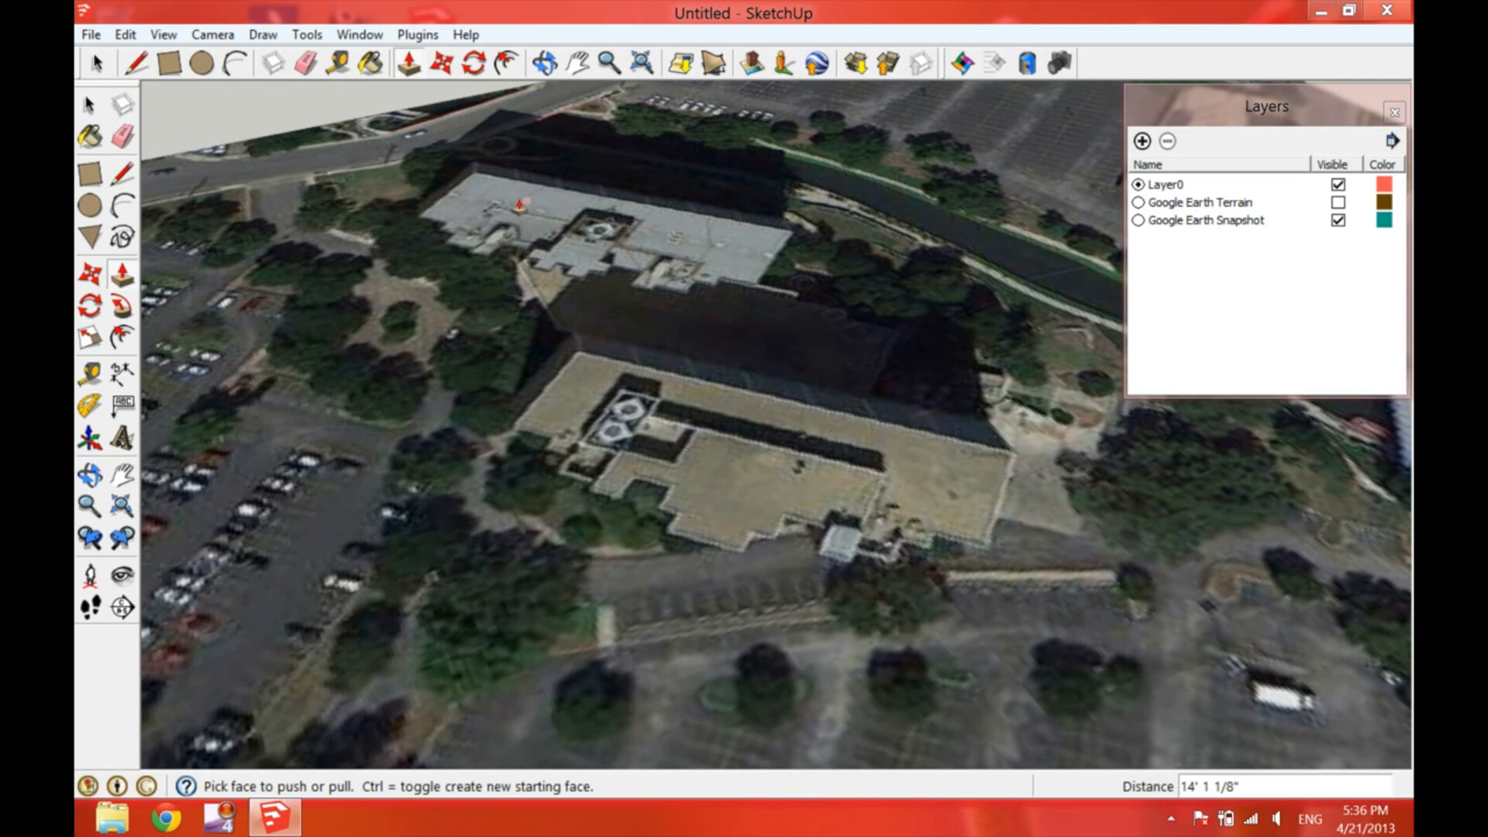
mouse_move(909, 17)
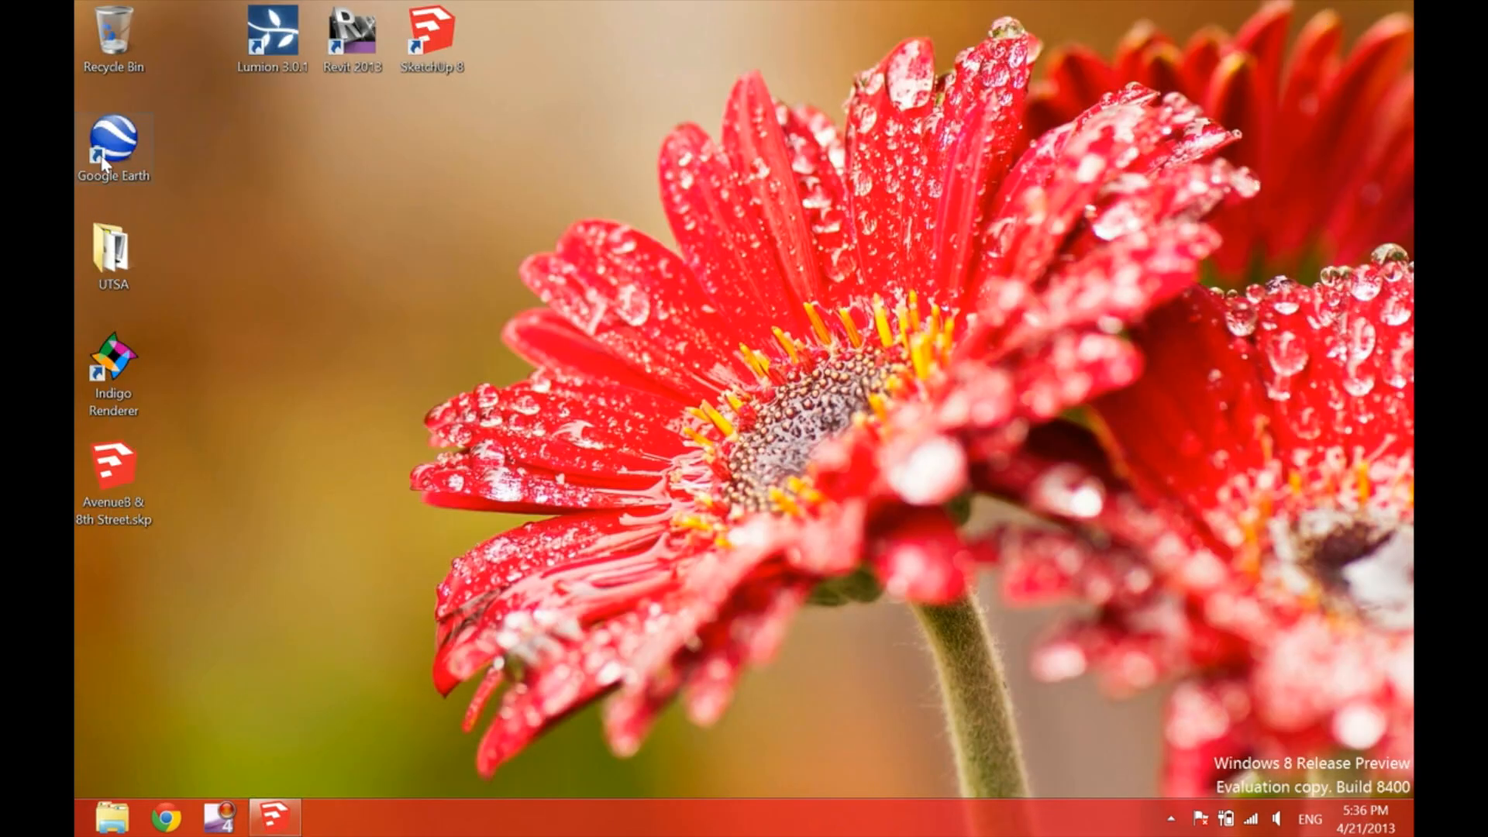
- Launch Google Earth, close the tips, and type 'Avenue B & 8th Street San Antonio' into search
double_click(113, 147)
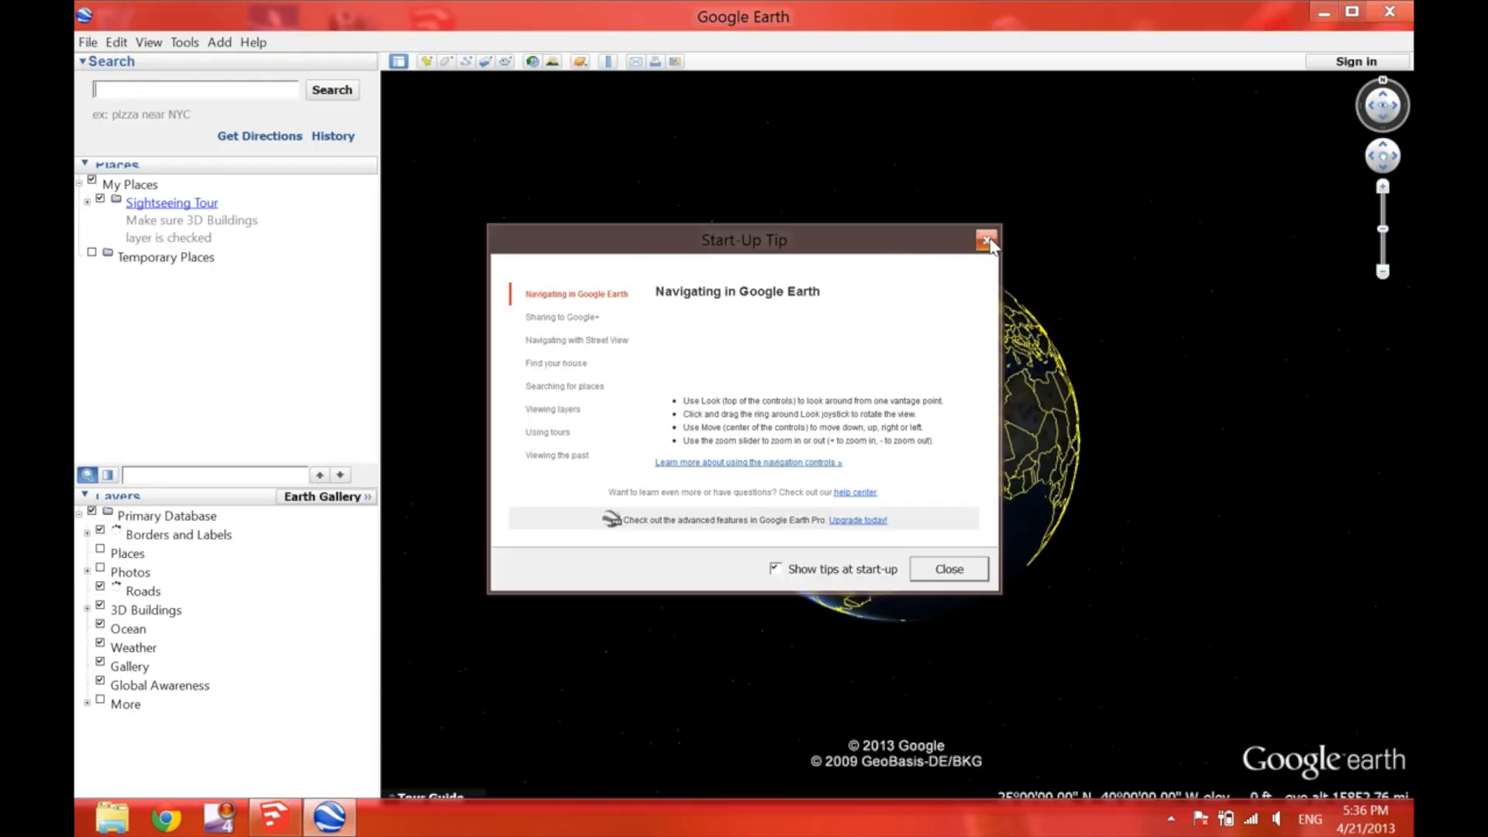
click(986, 240)
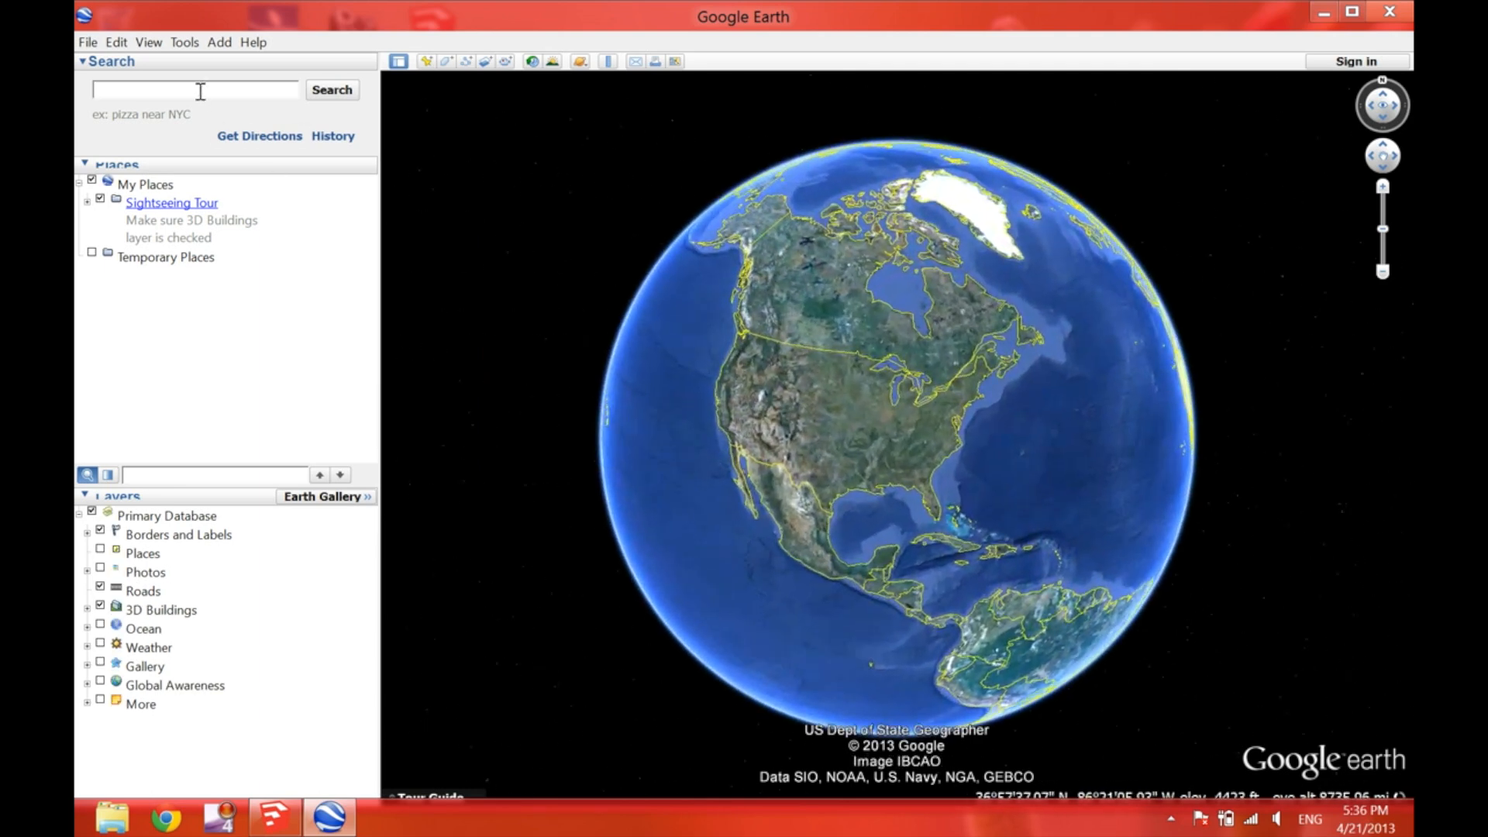
text(Avenue B)
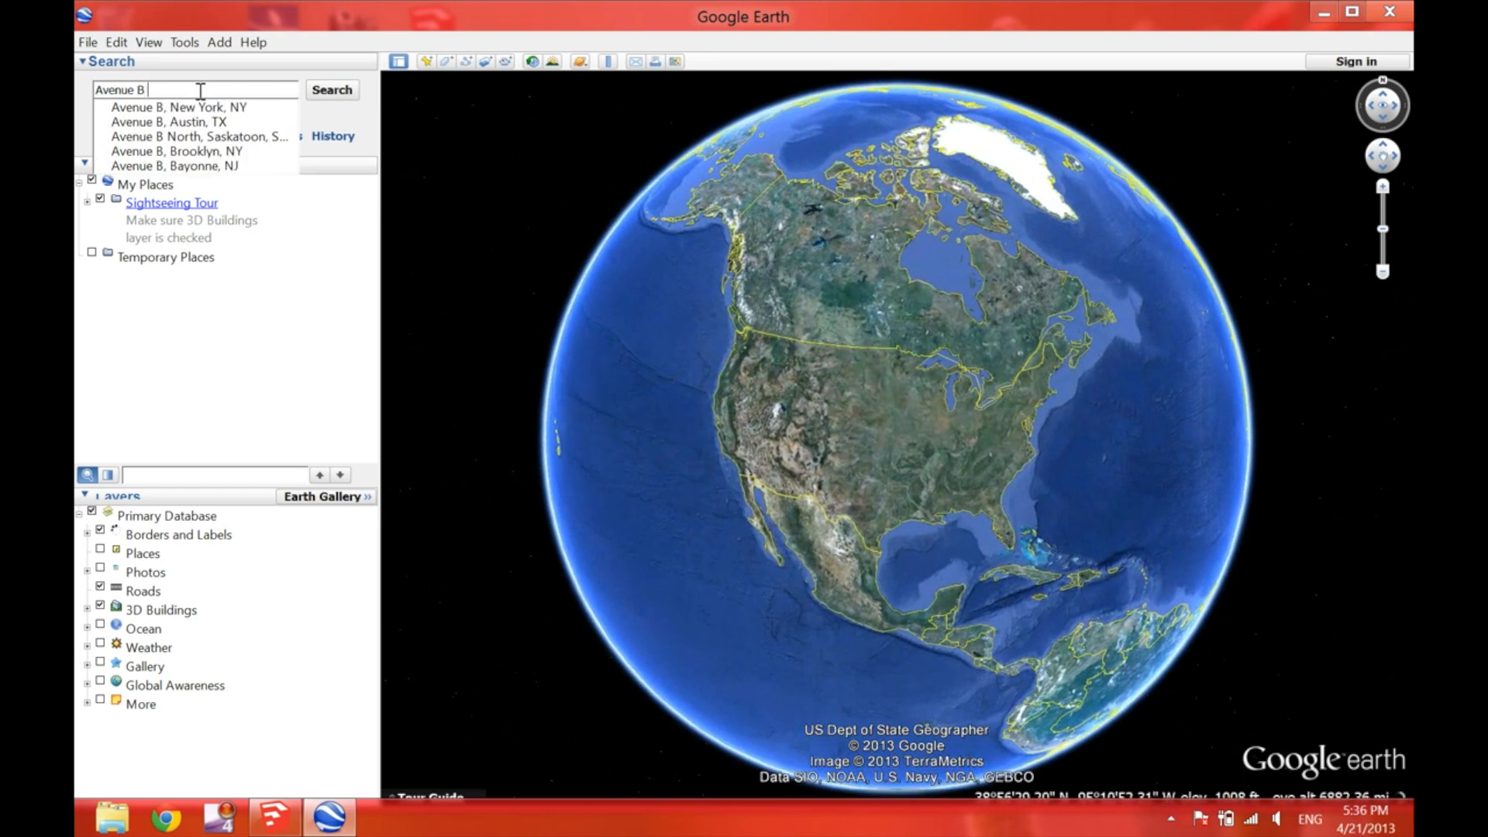
text(& 8th)
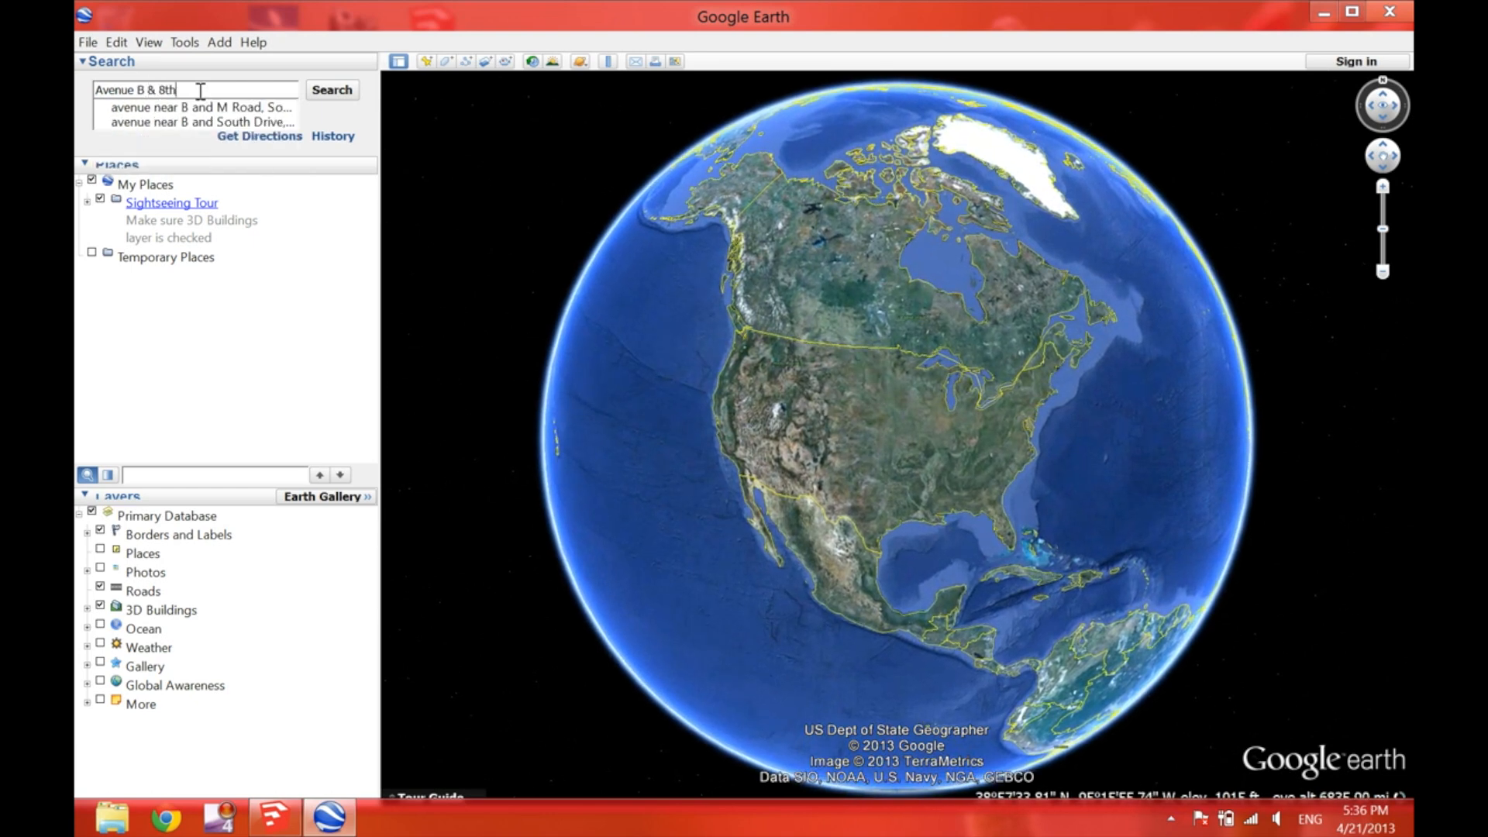
text(Street)
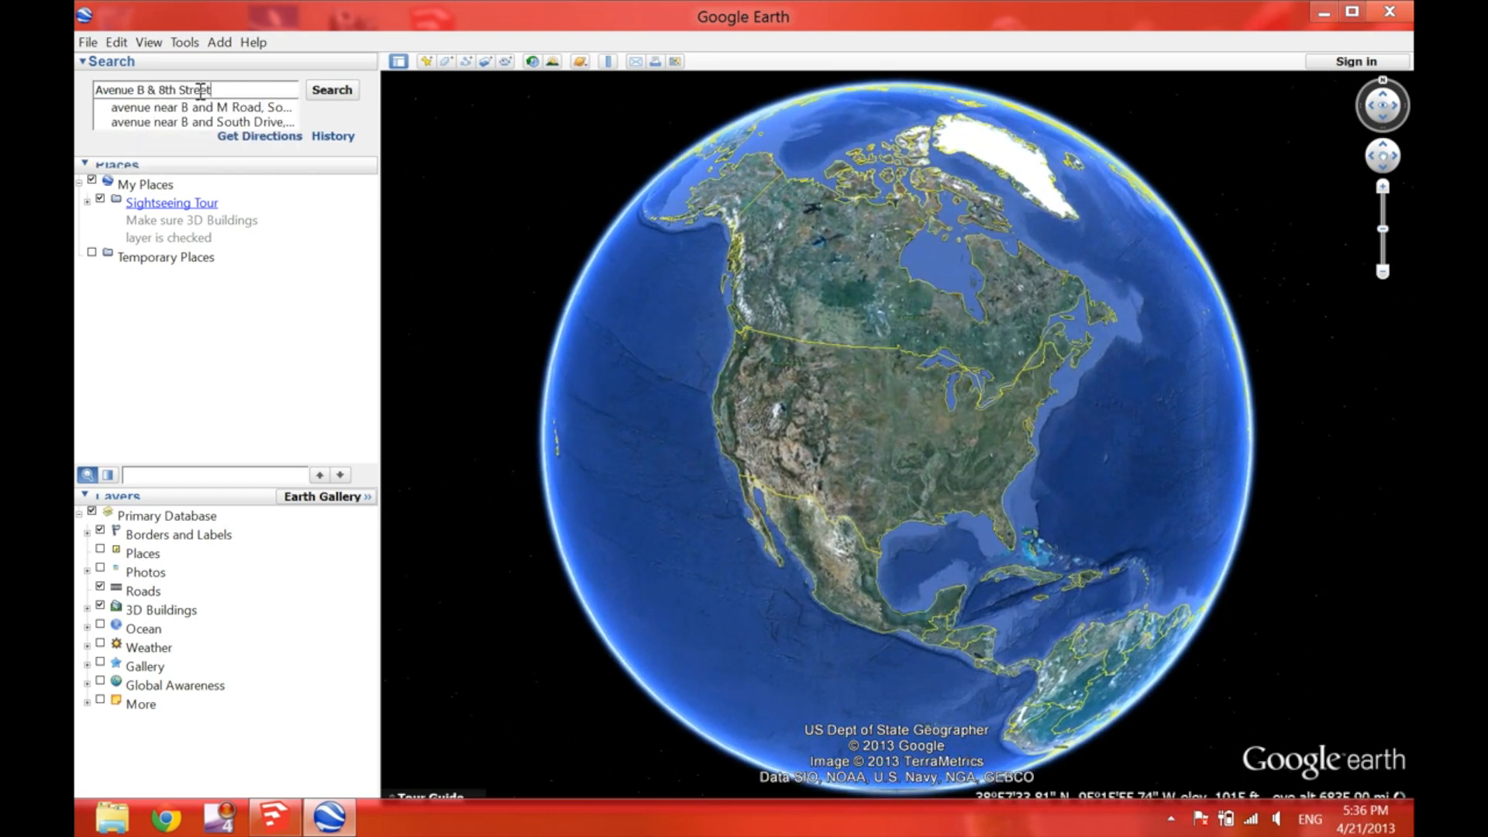
text(San Antonio)
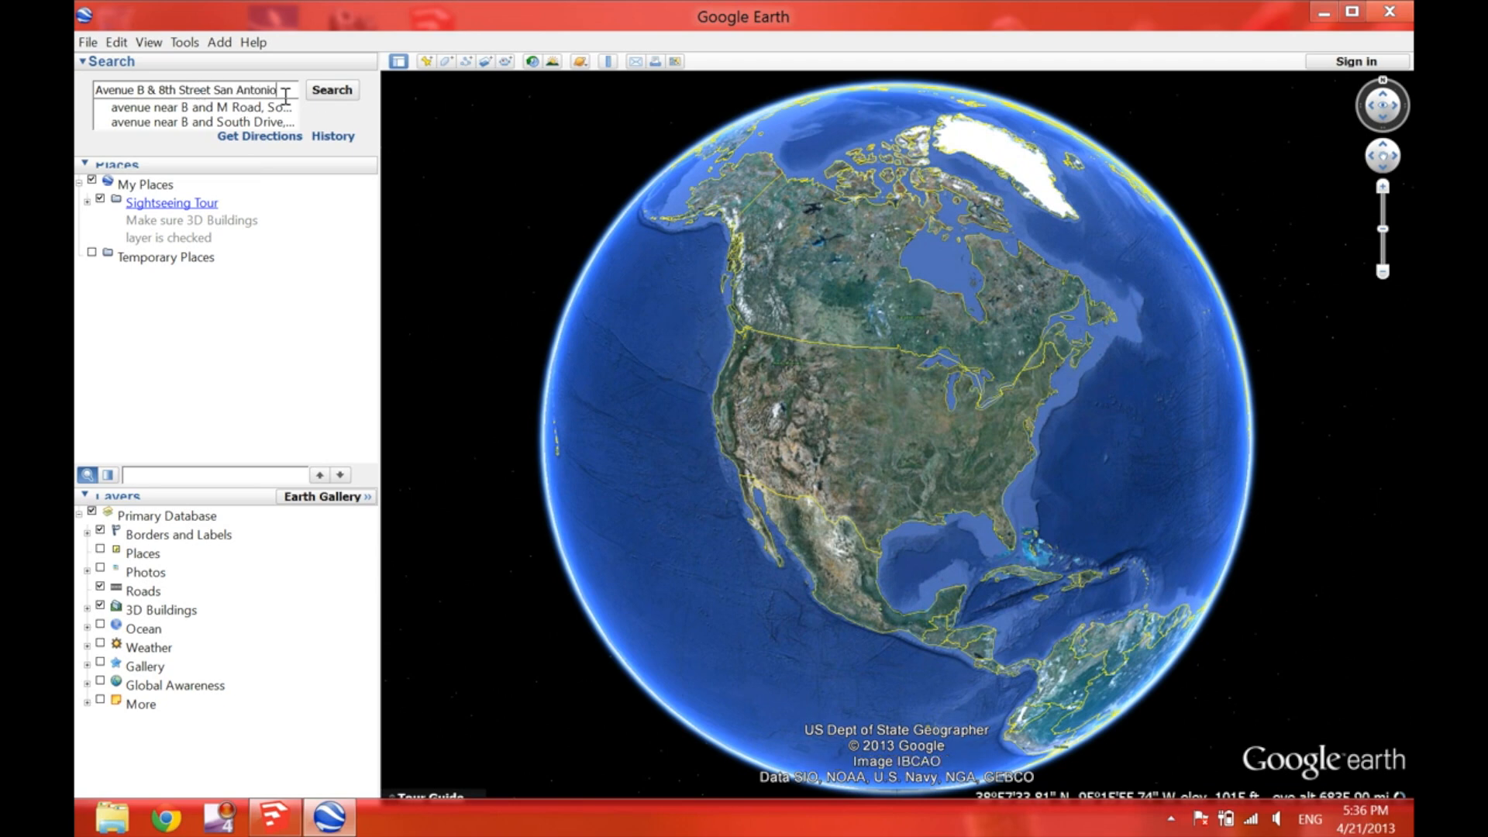
- Fly to the Avenue B & 8th St result and show the historical imagery timeline
click(331, 89)
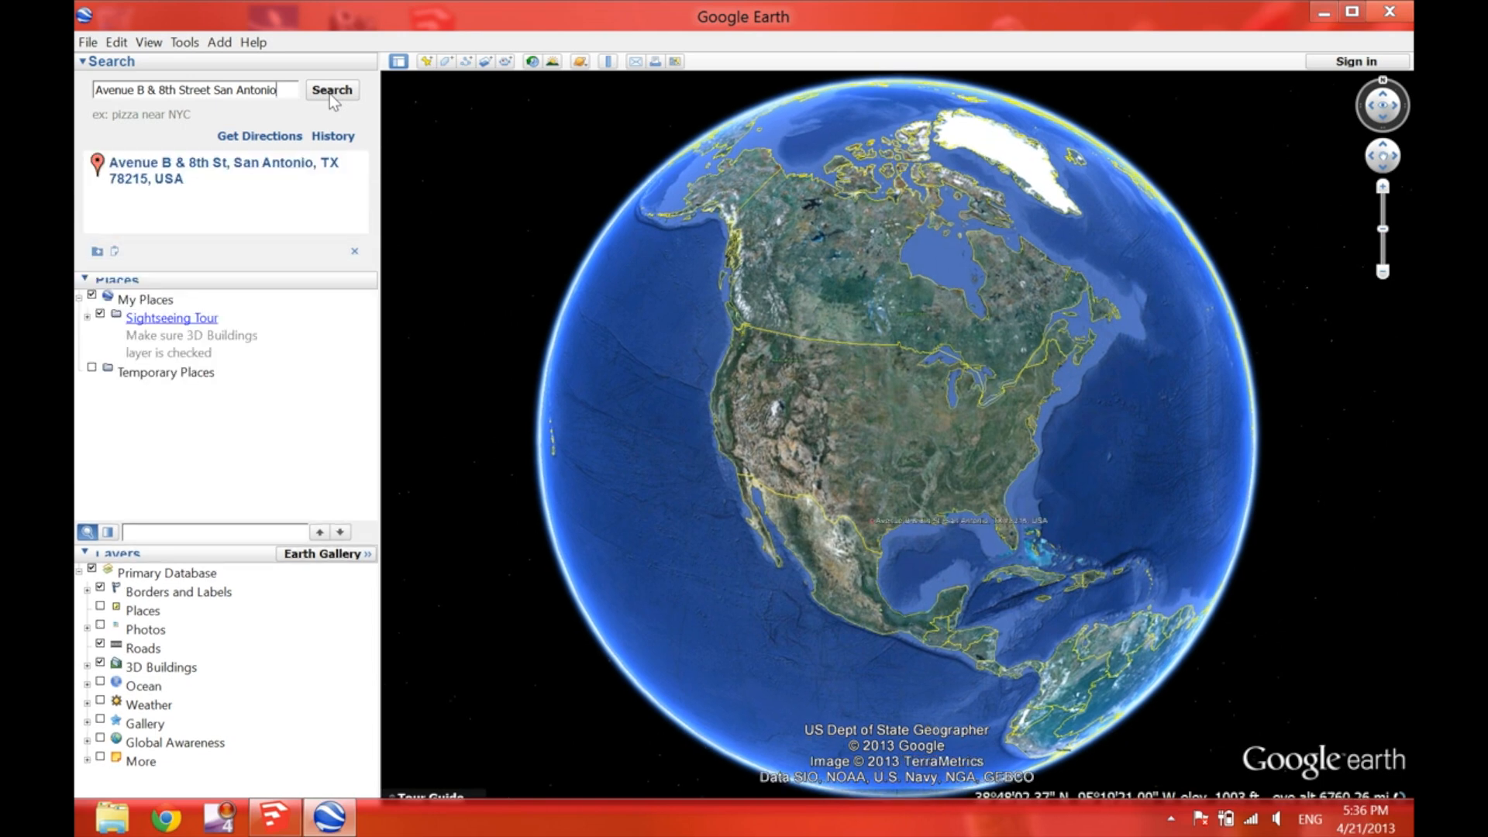
click(331, 89)
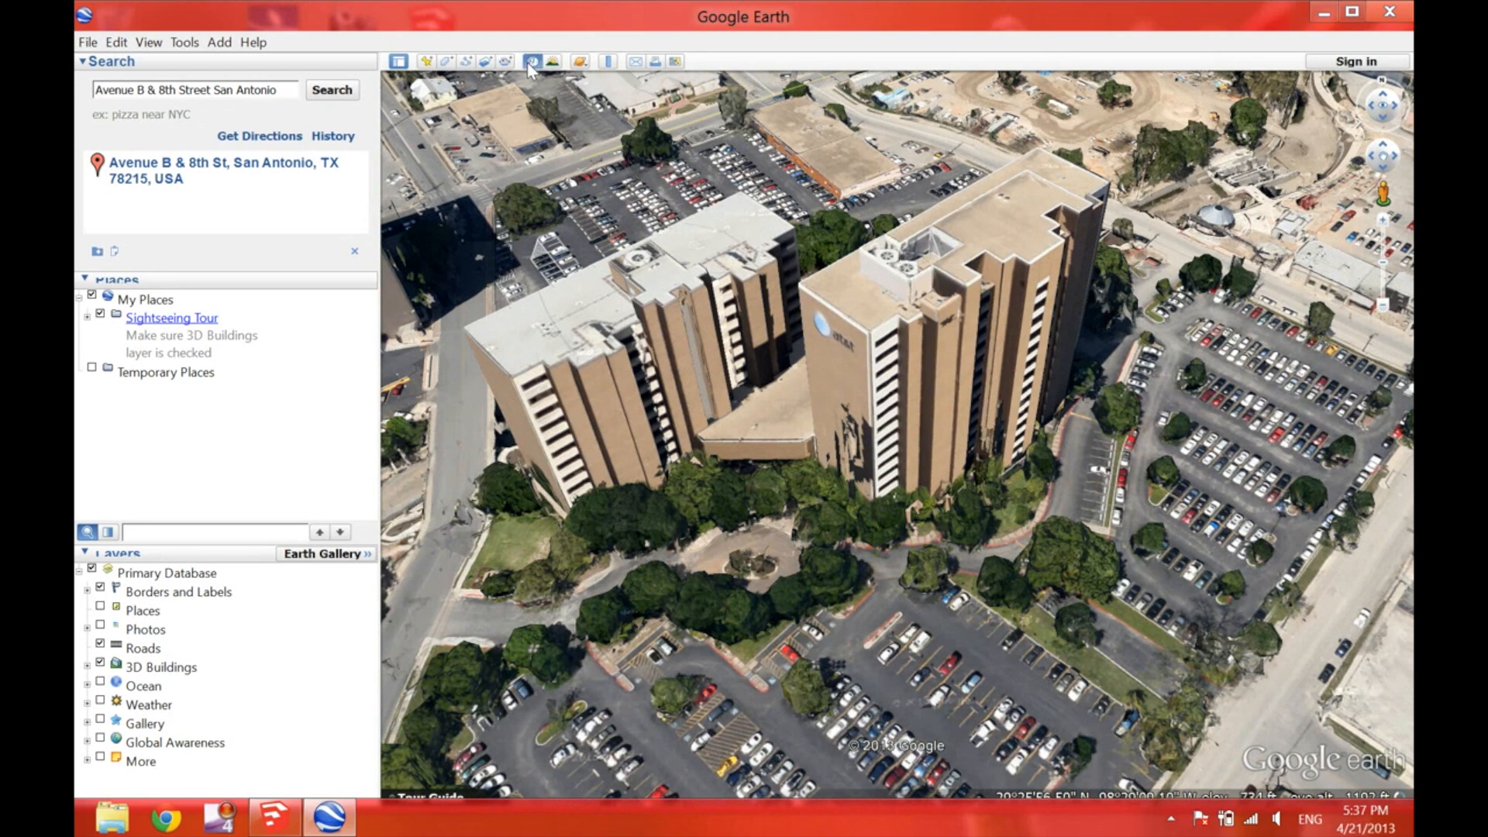
click(532, 60)
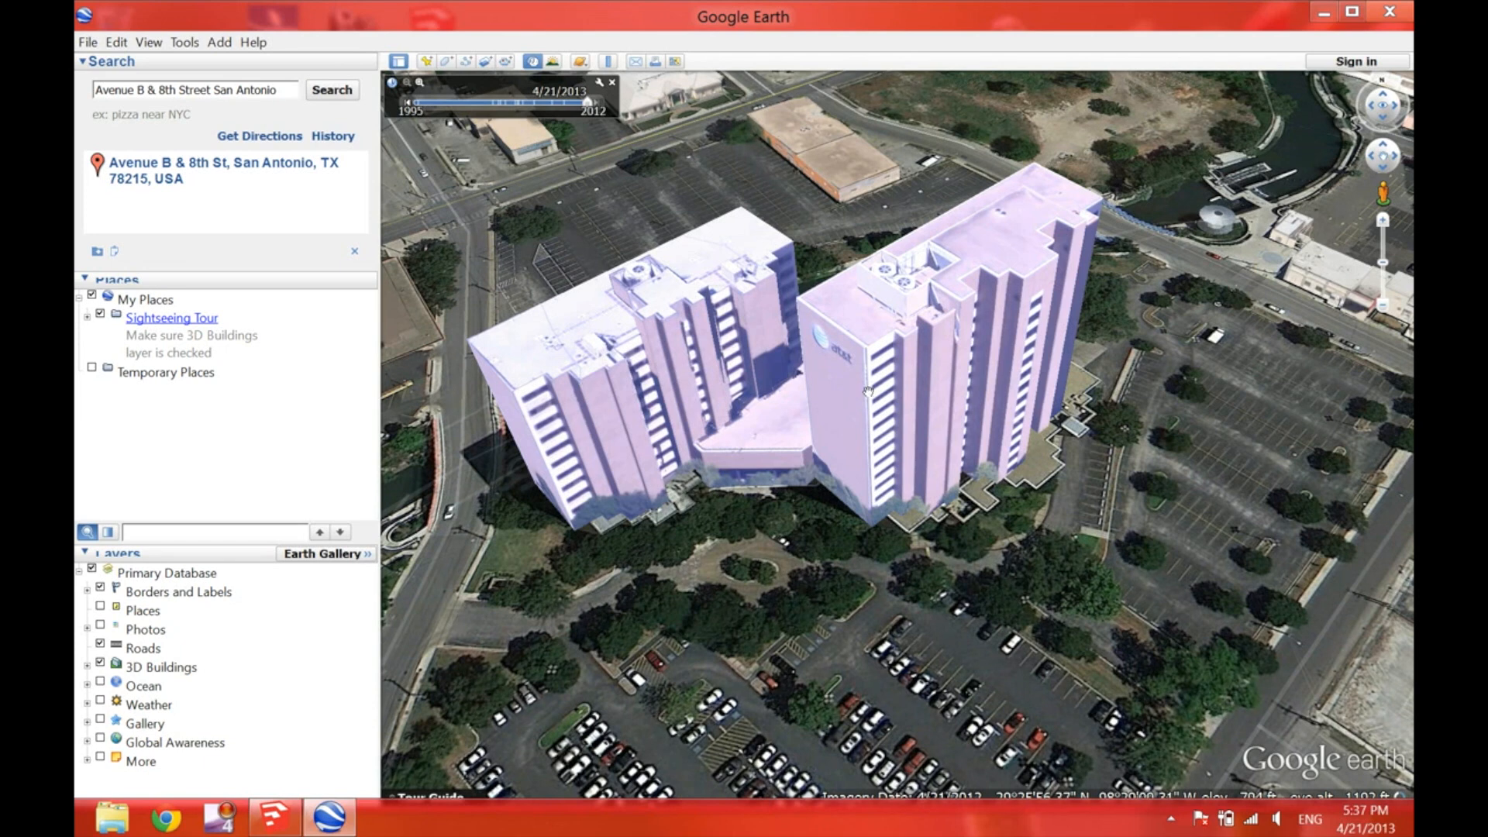
- Open the 3D building's info balloon and check its Model and Place address details
click(864, 389)
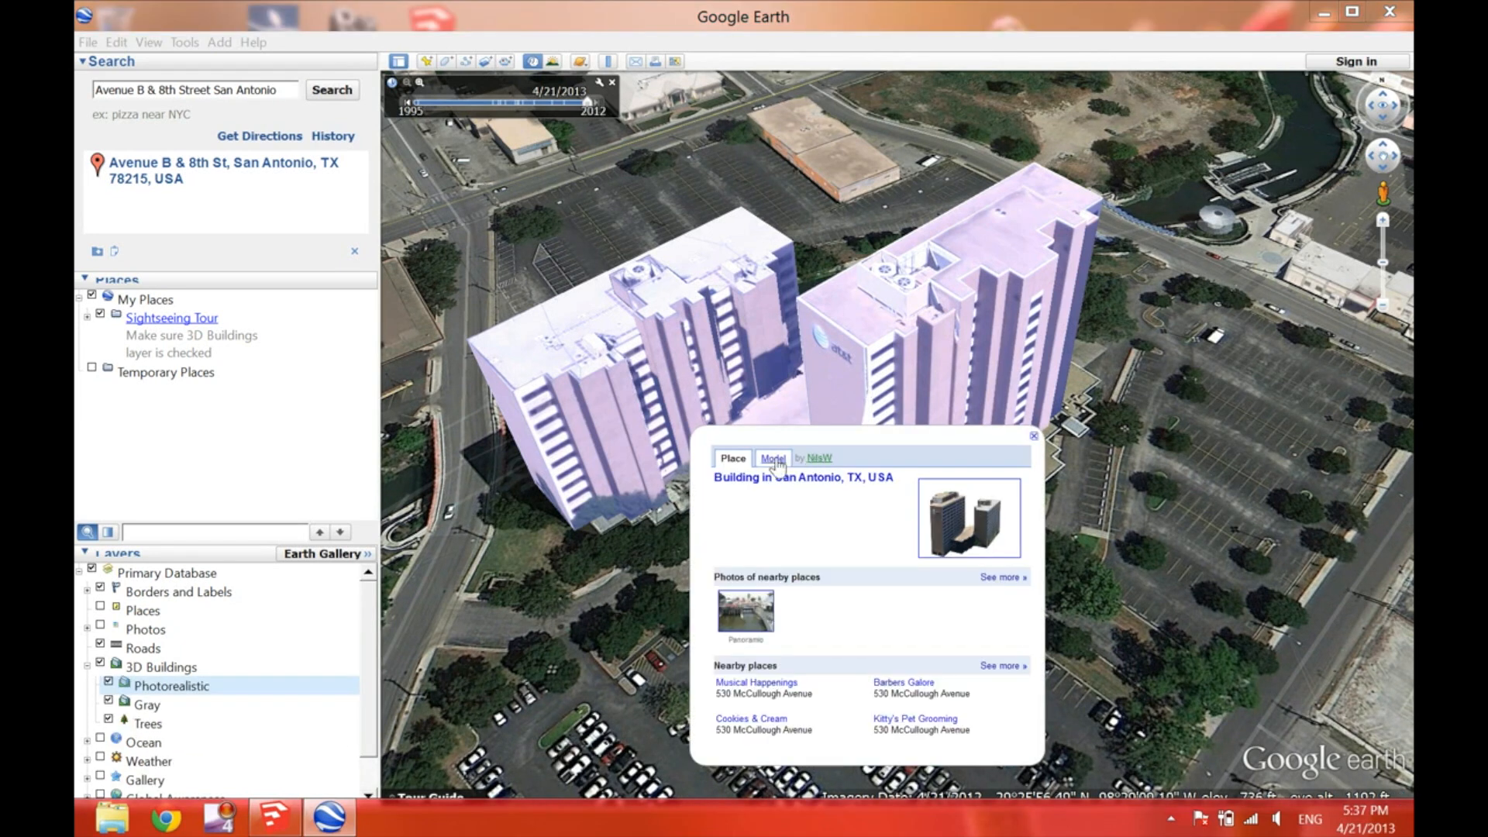
click(773, 458)
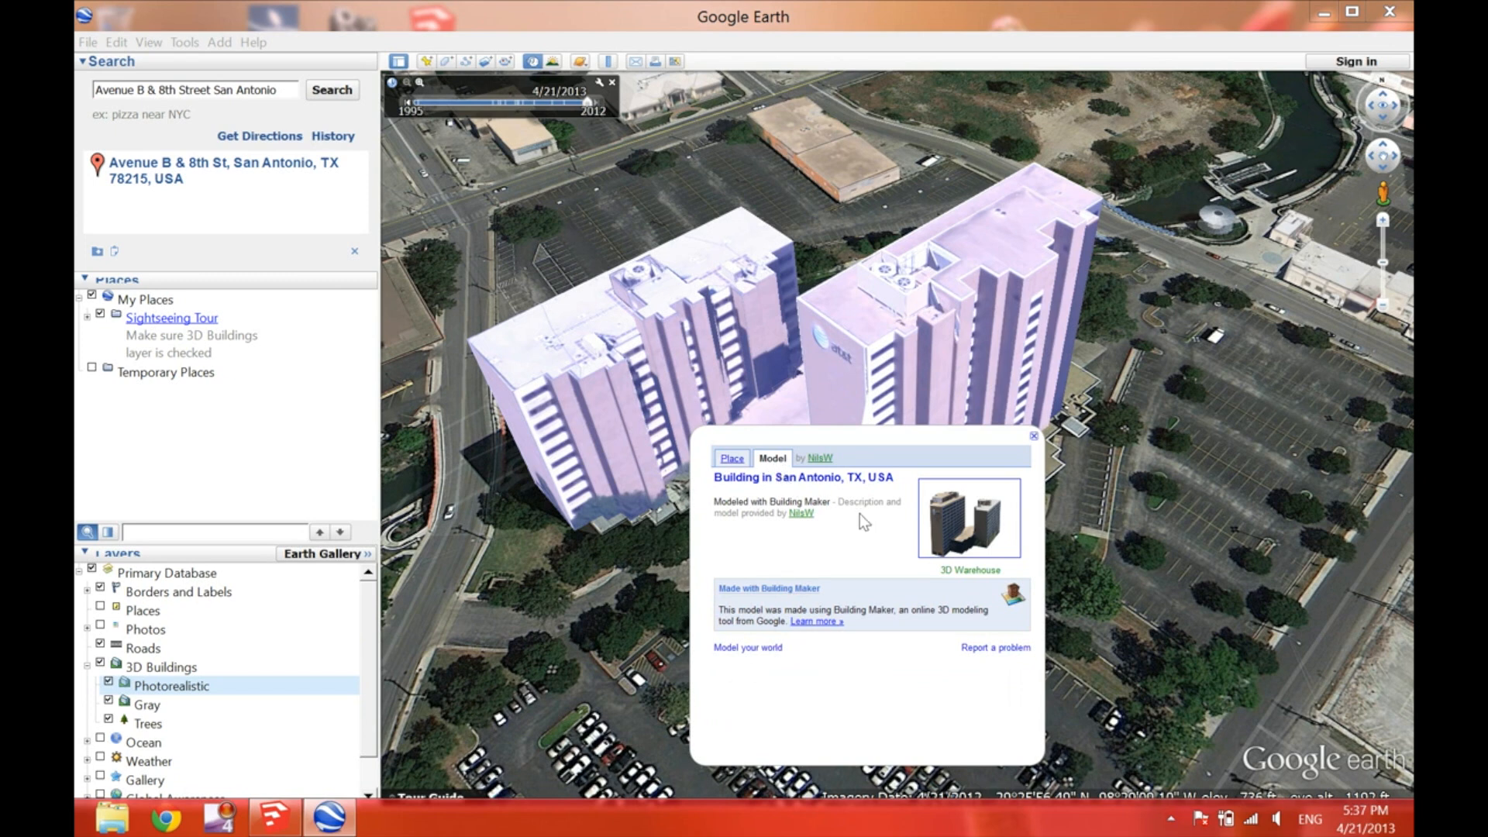
click(731, 457)
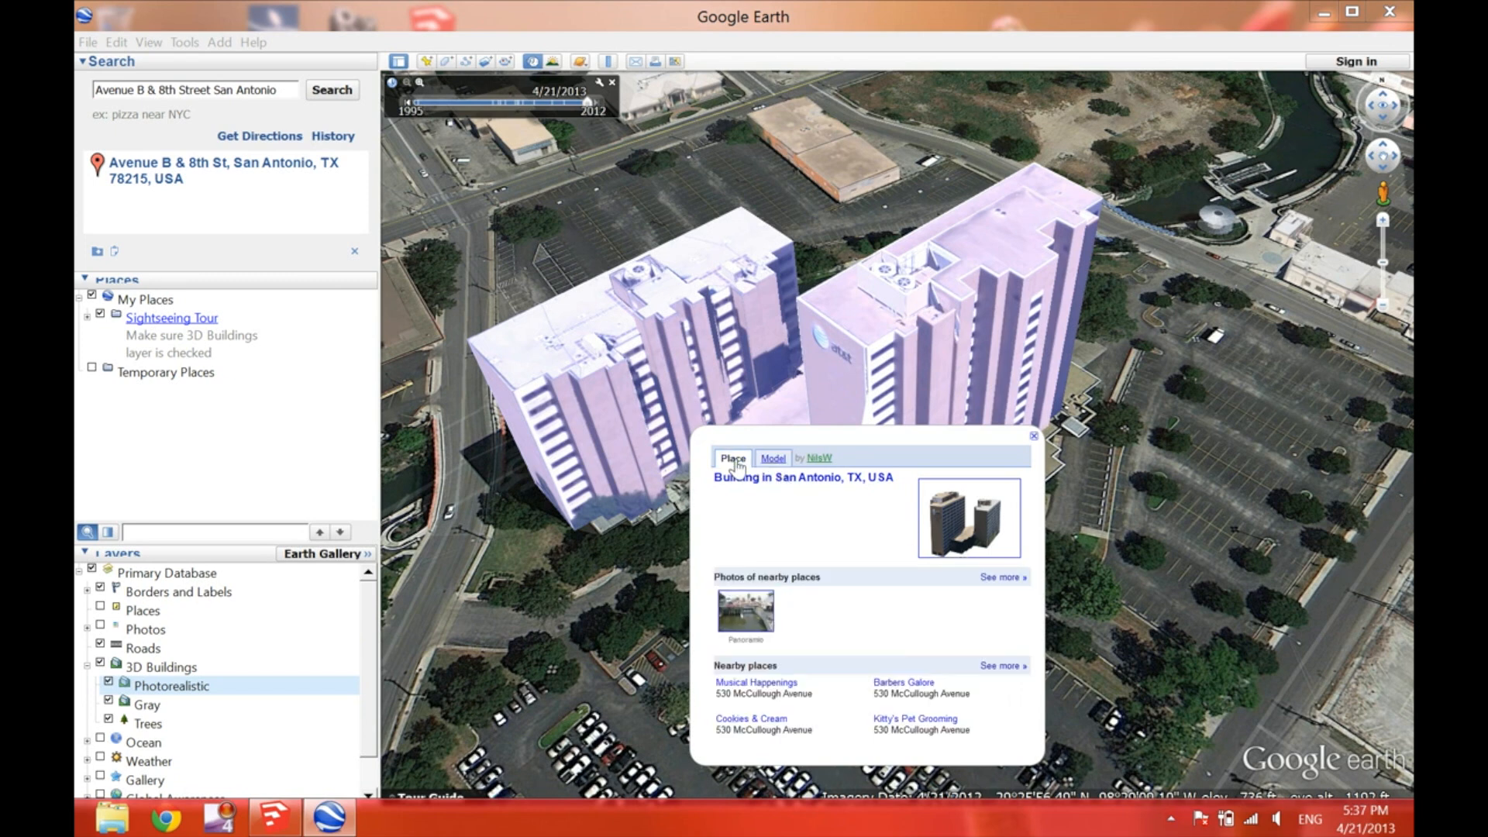
mouse_move(829, 525)
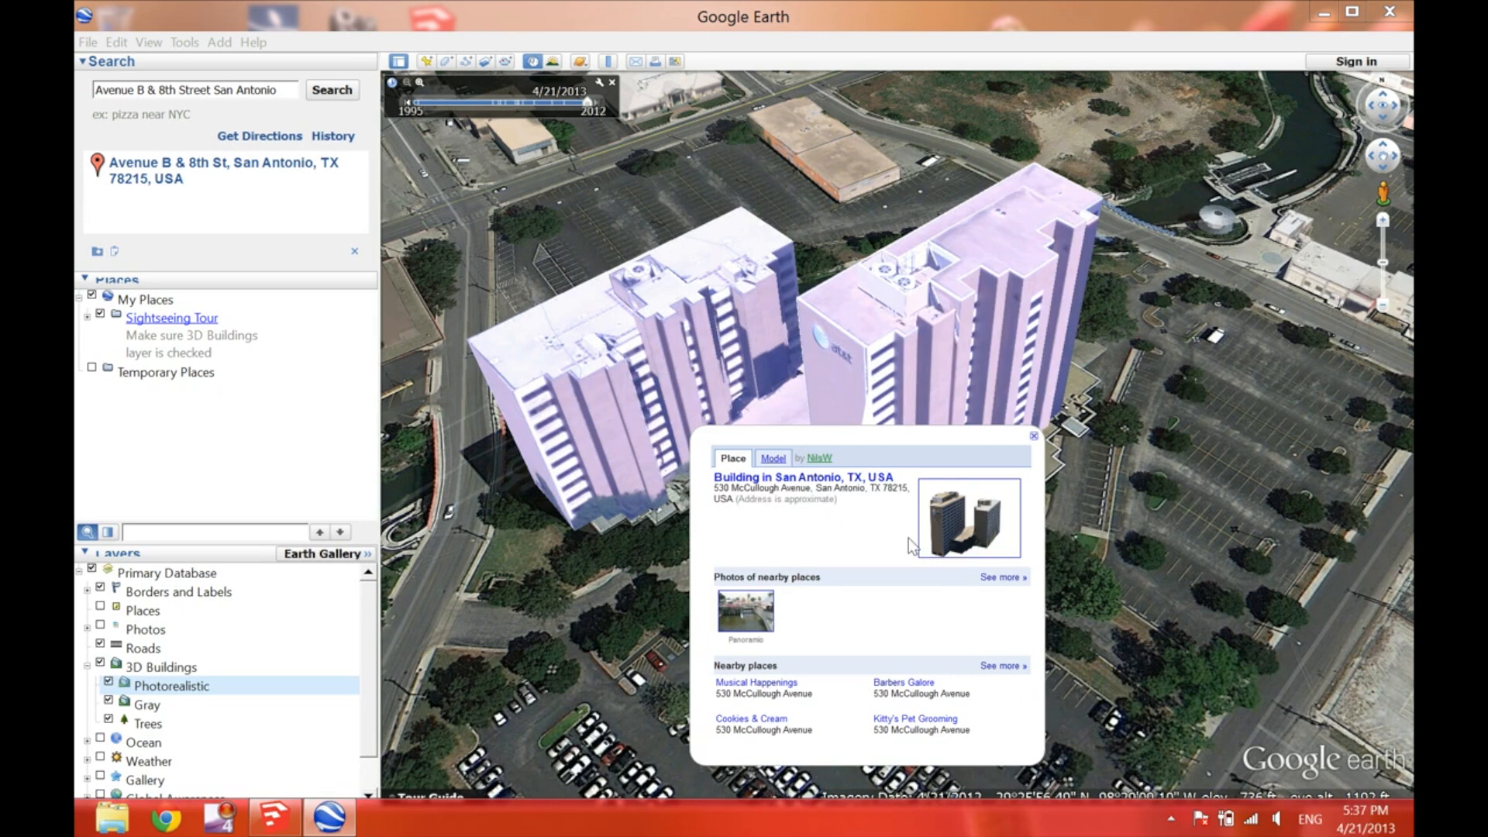
mouse_move(697, 499)
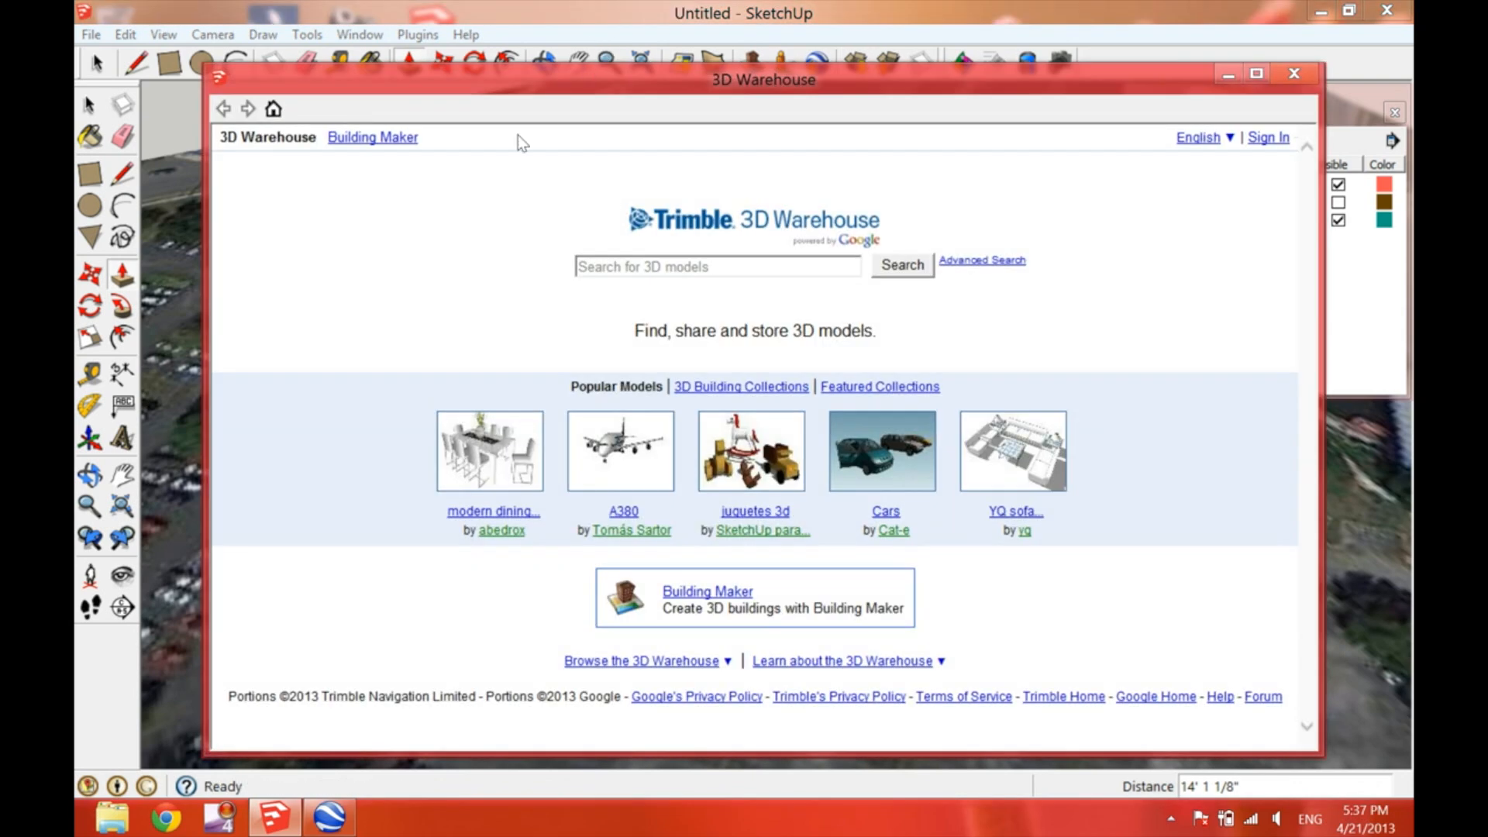
- Paste the address into 3D Warehouse search and download the At&t Operations model into the scene
right_click(684, 266)
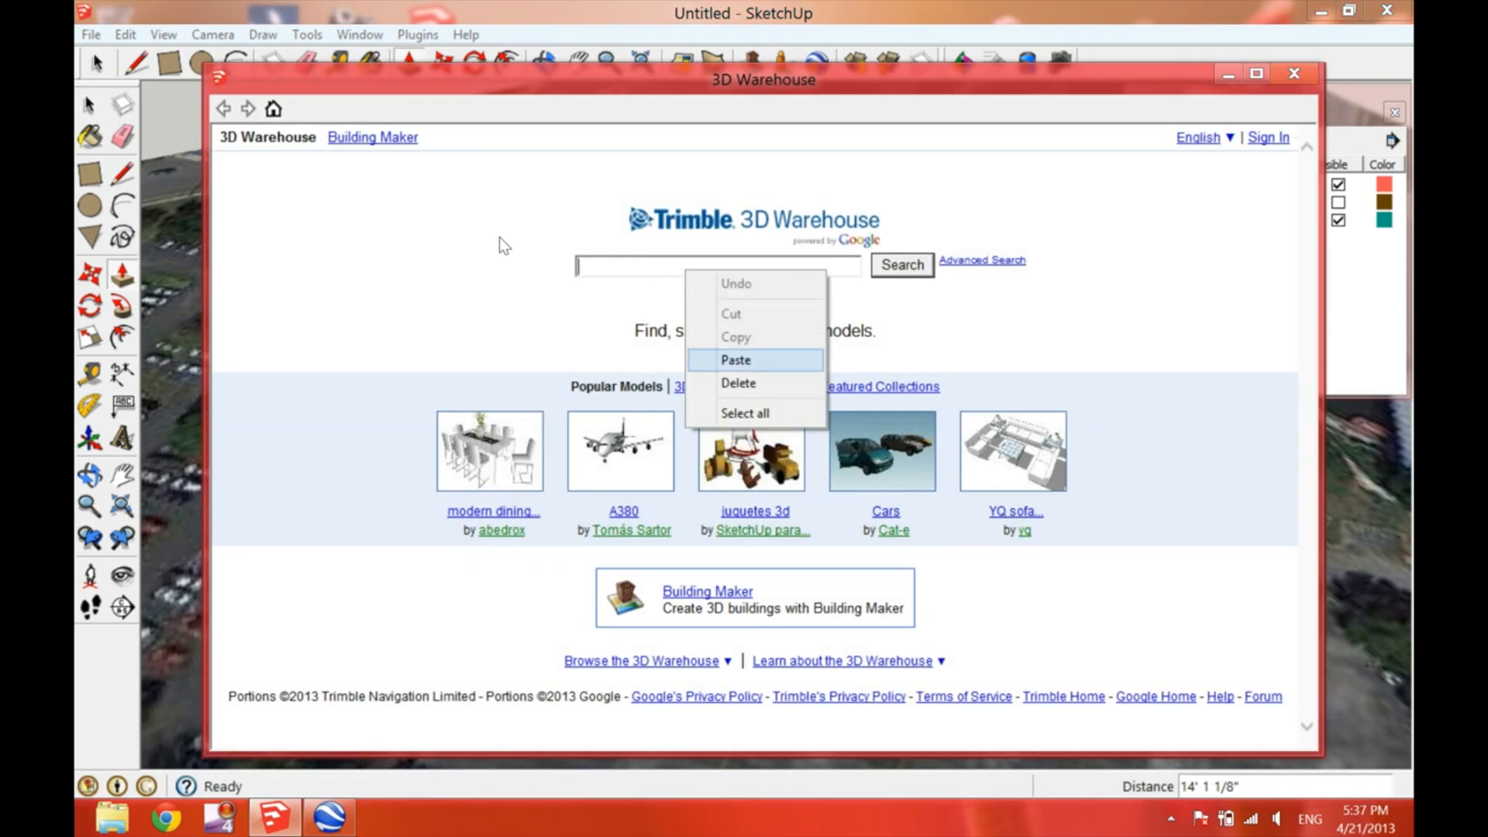
click(736, 360)
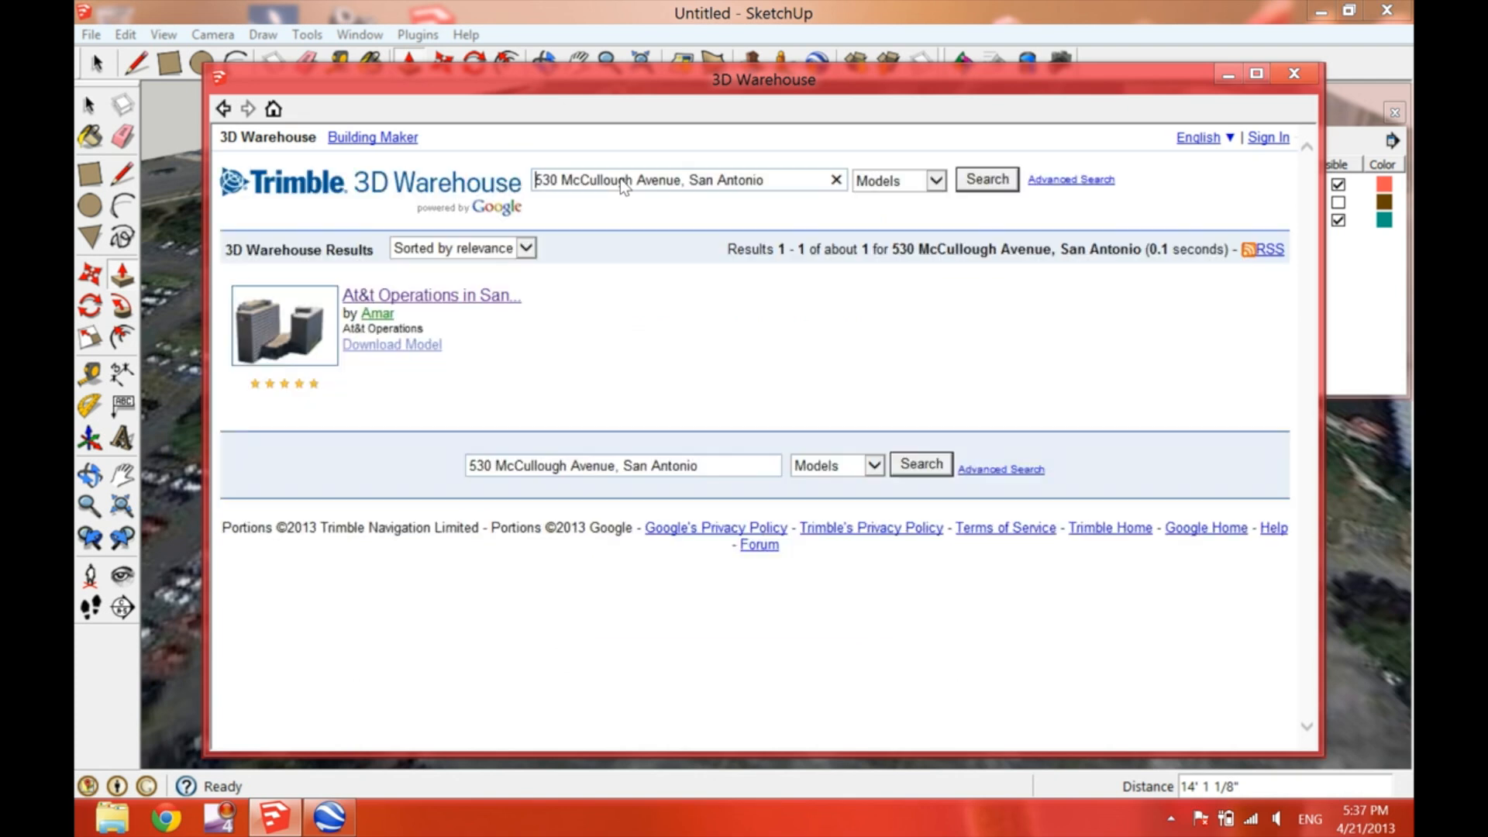
mouse_move(279, 207)
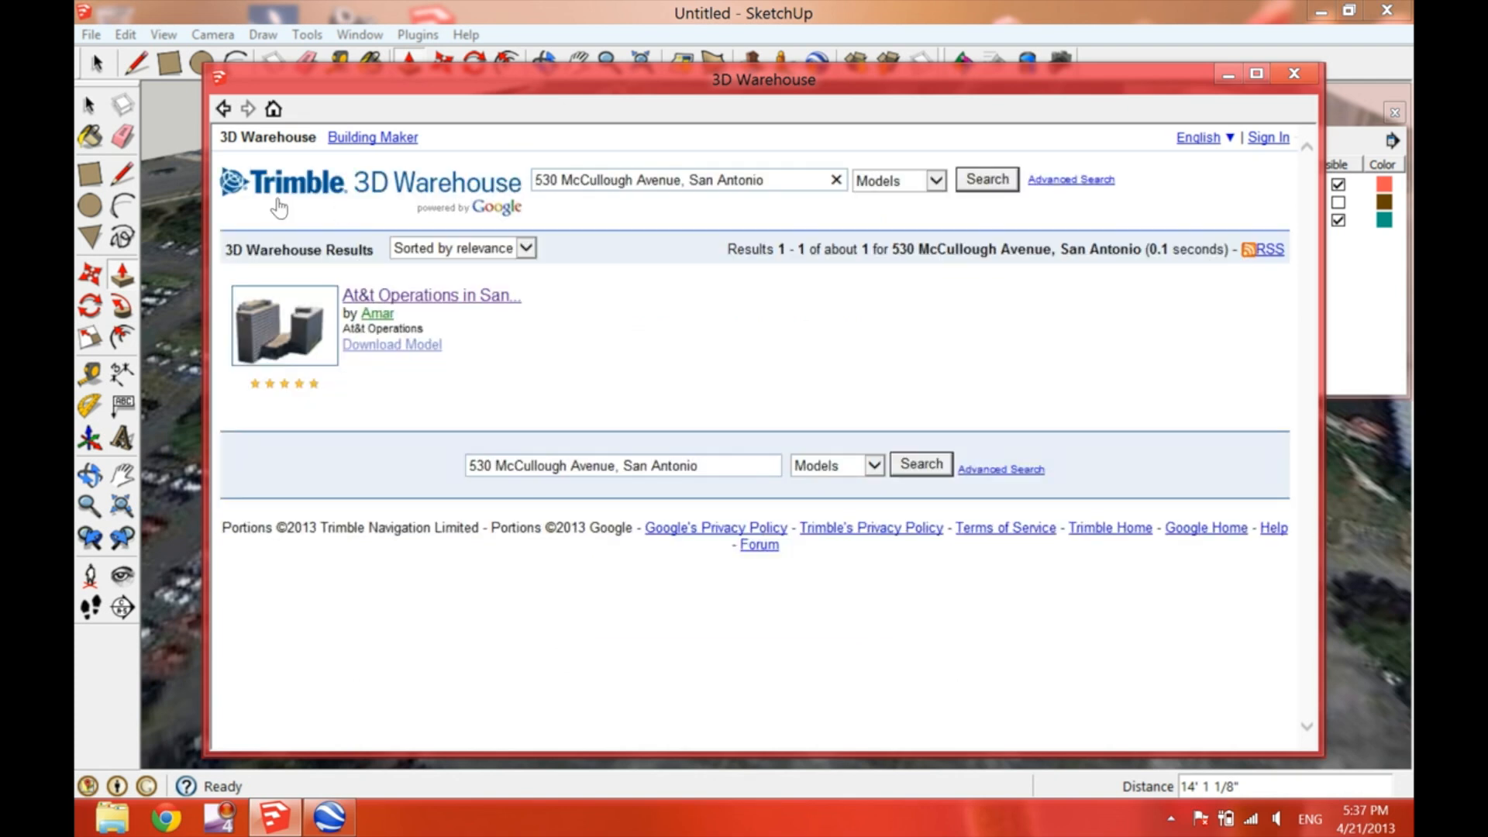
click(431, 295)
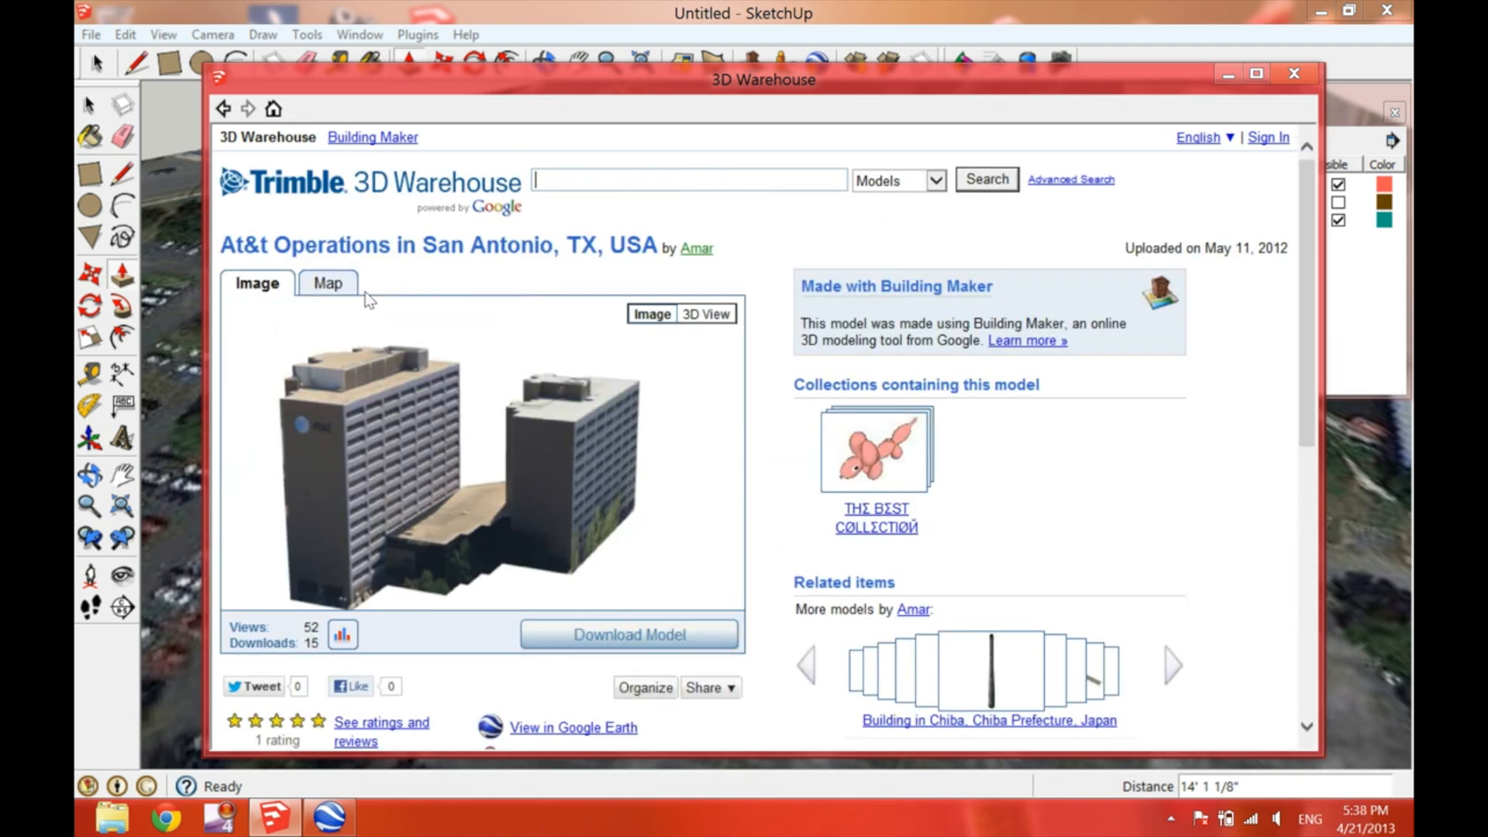
click(629, 634)
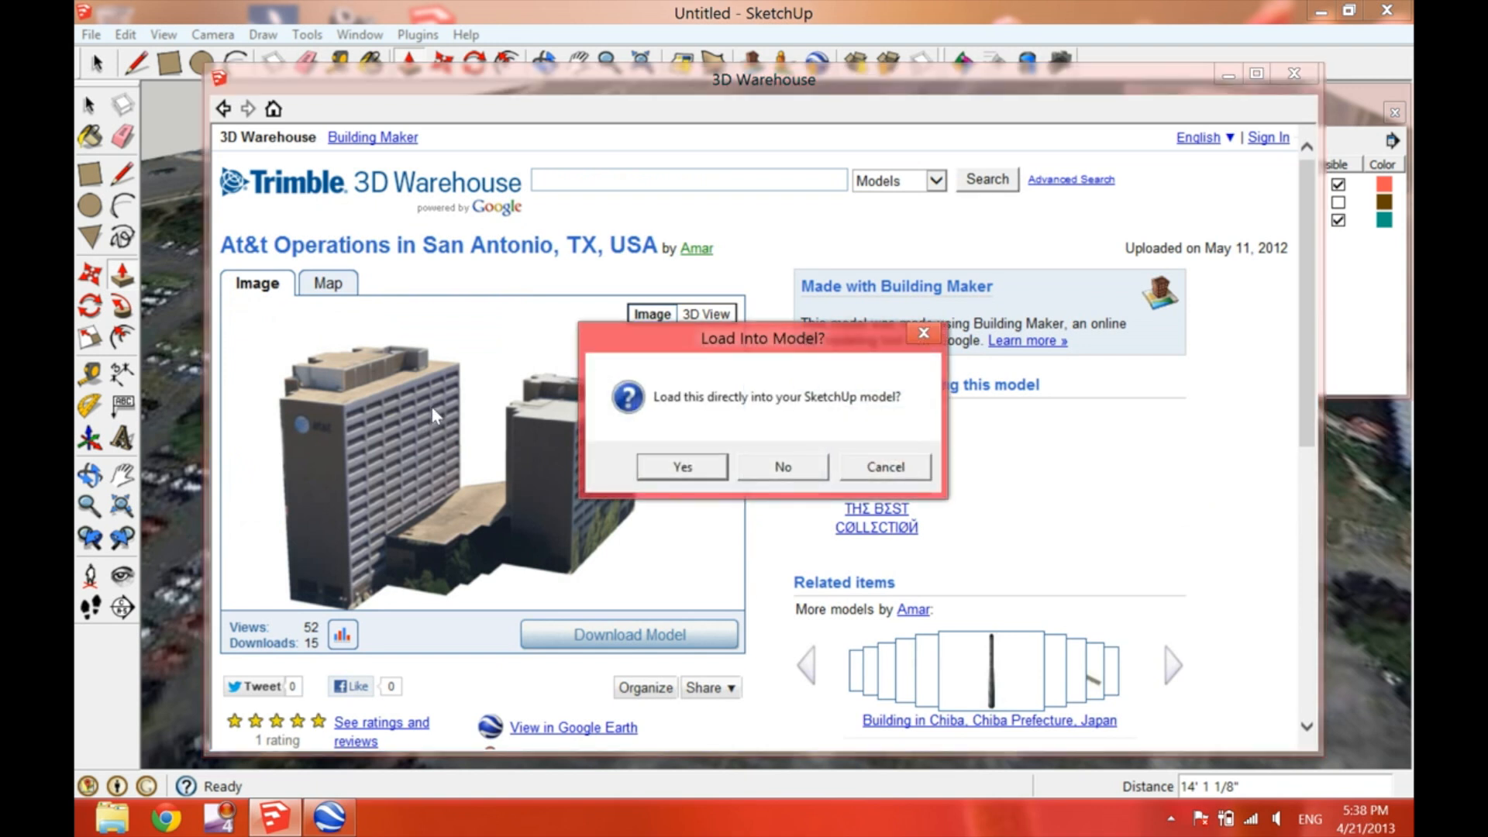
click(680, 466)
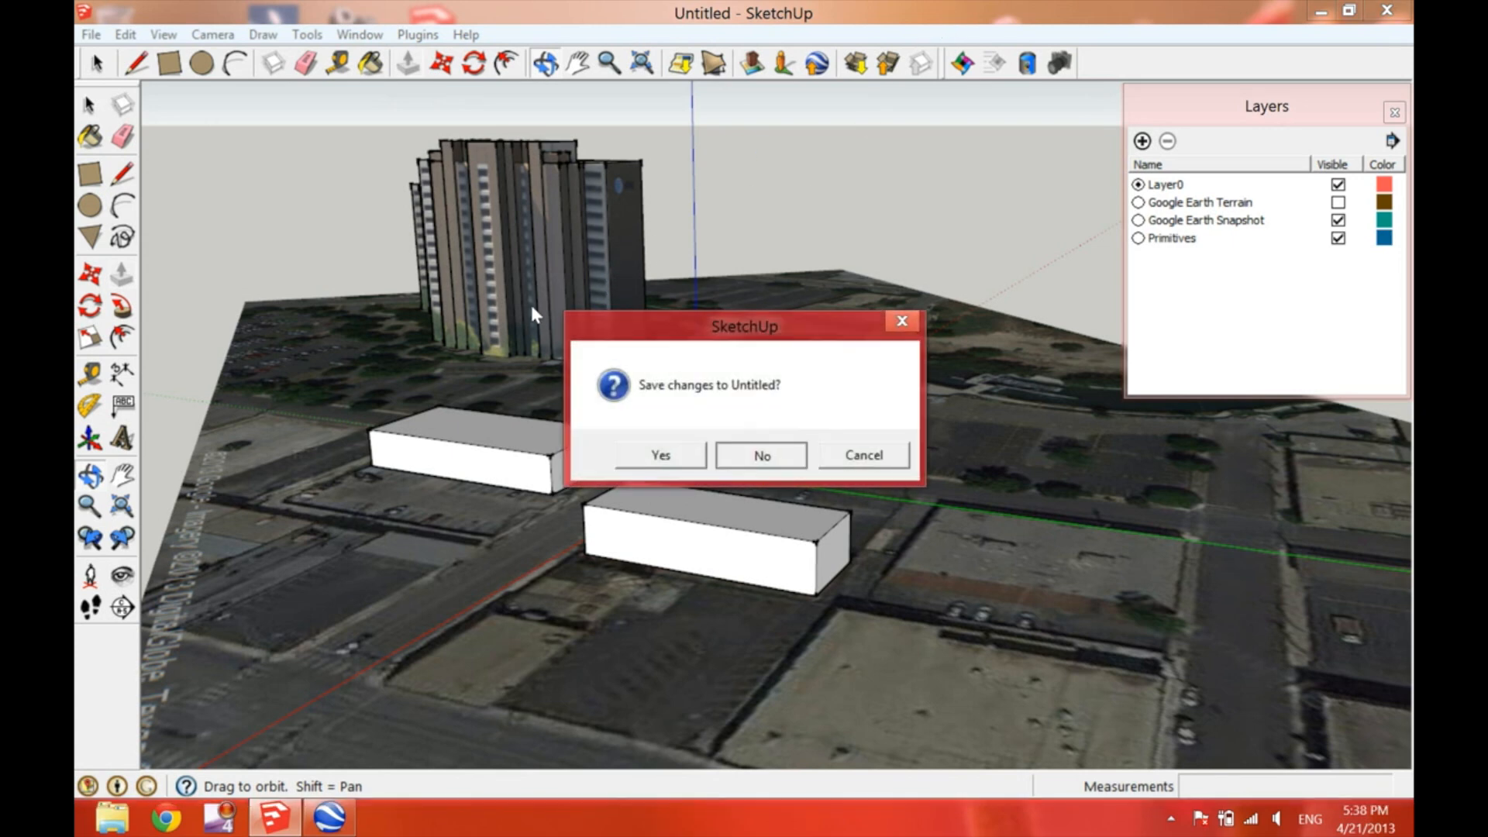
- Answer the save prompt for Untitled and get past the welcome screen
click(761, 455)
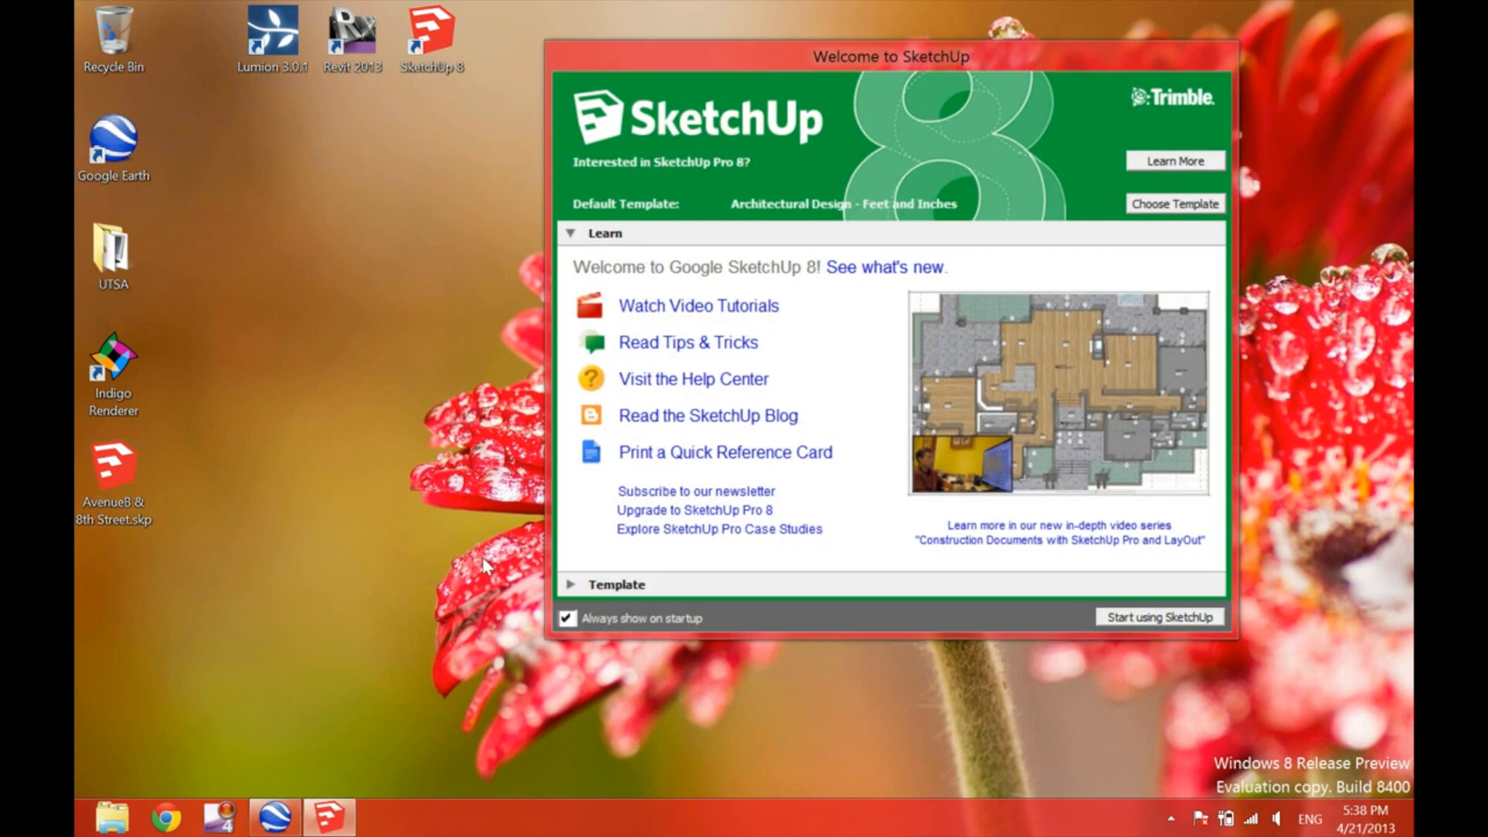
click(1159, 617)
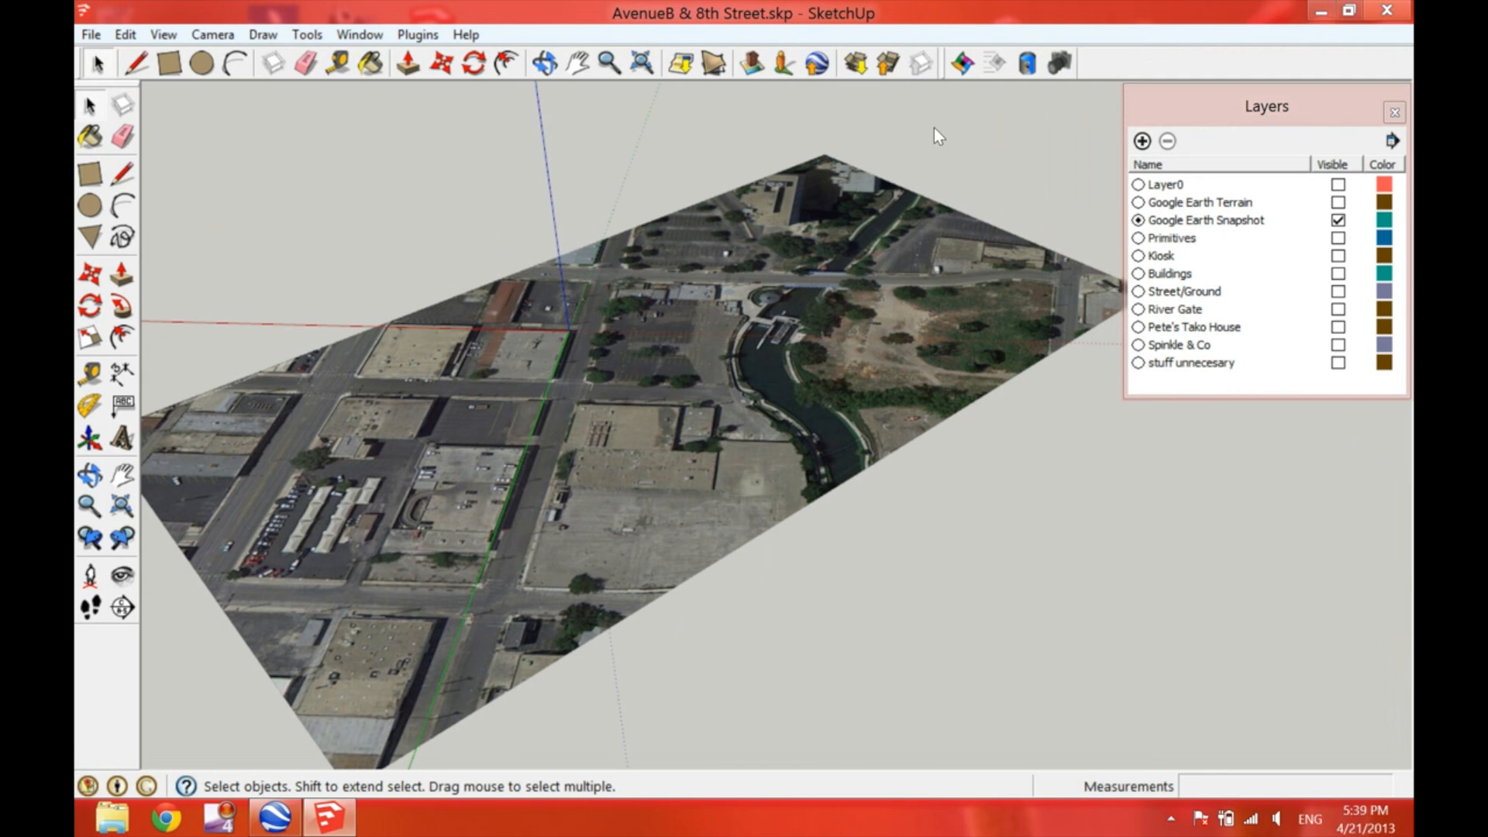
mouse_move(1161, 206)
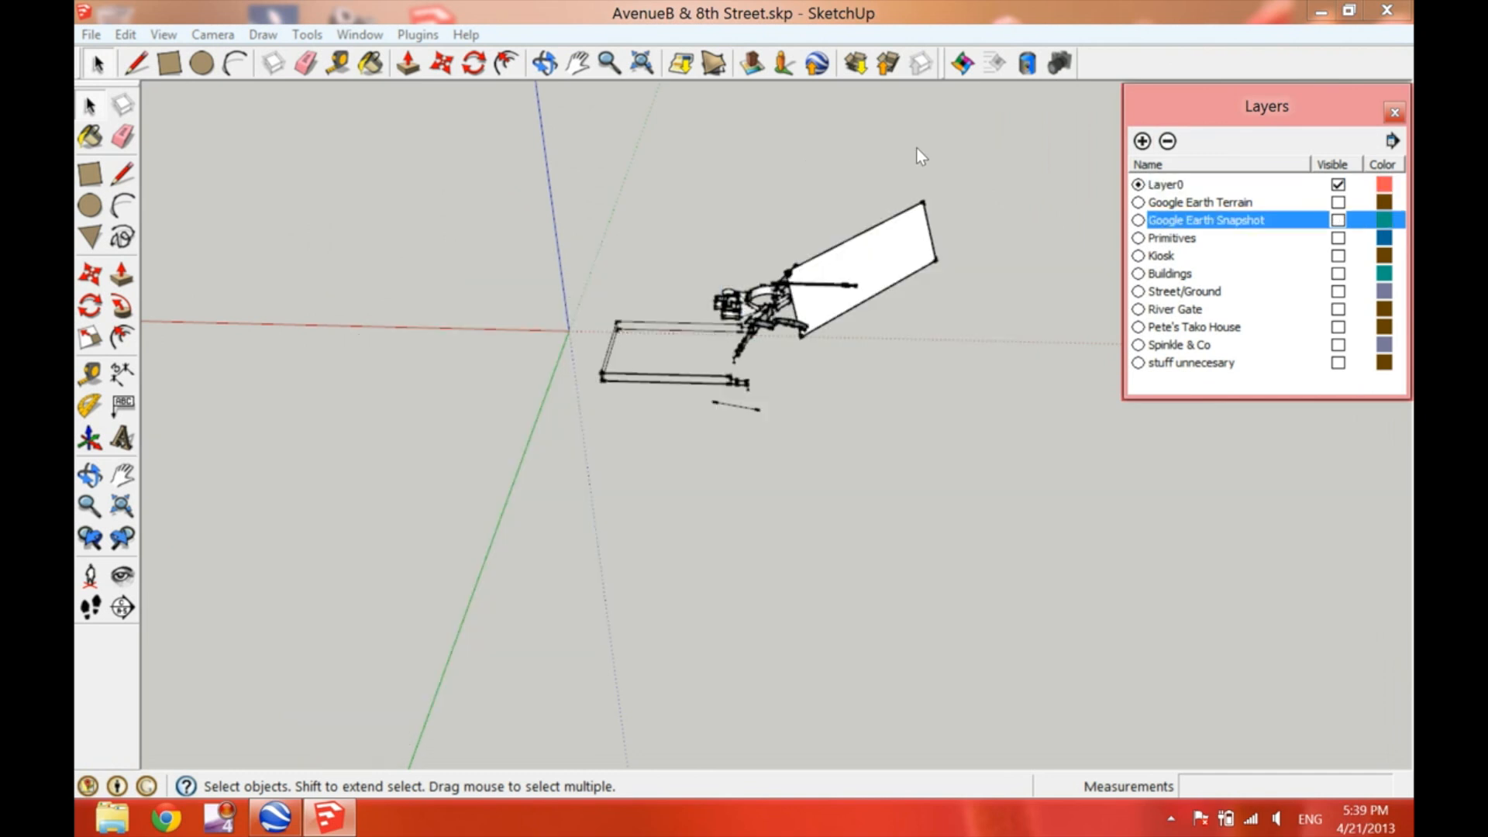
mouse_move(574, 233)
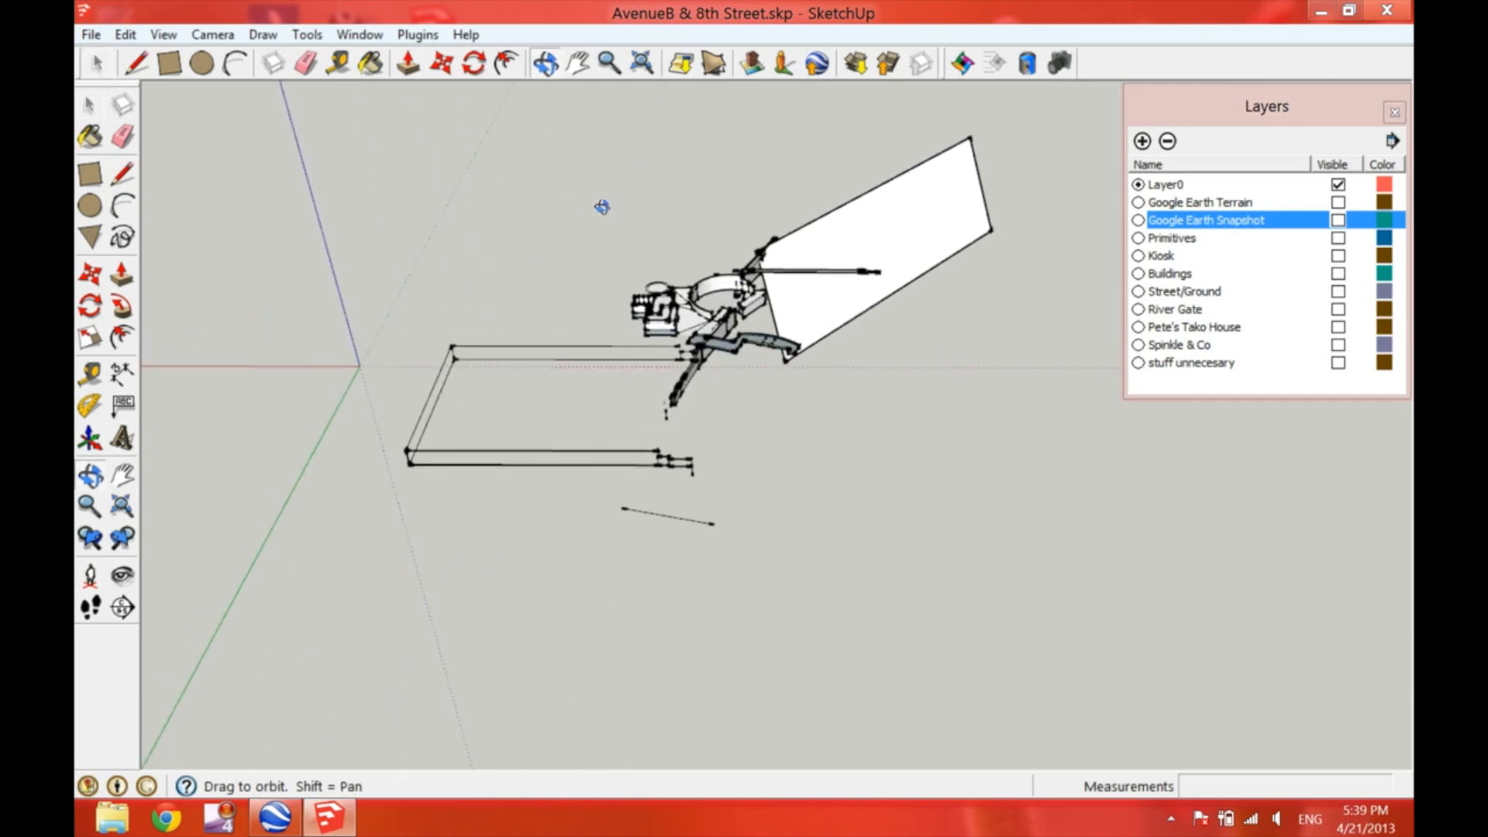
- Show the Primitives, Kiosk, Buildings, Street/Ground and River Gate layers, then toggle the Google Earth Snapshot on and off
click(1171, 238)
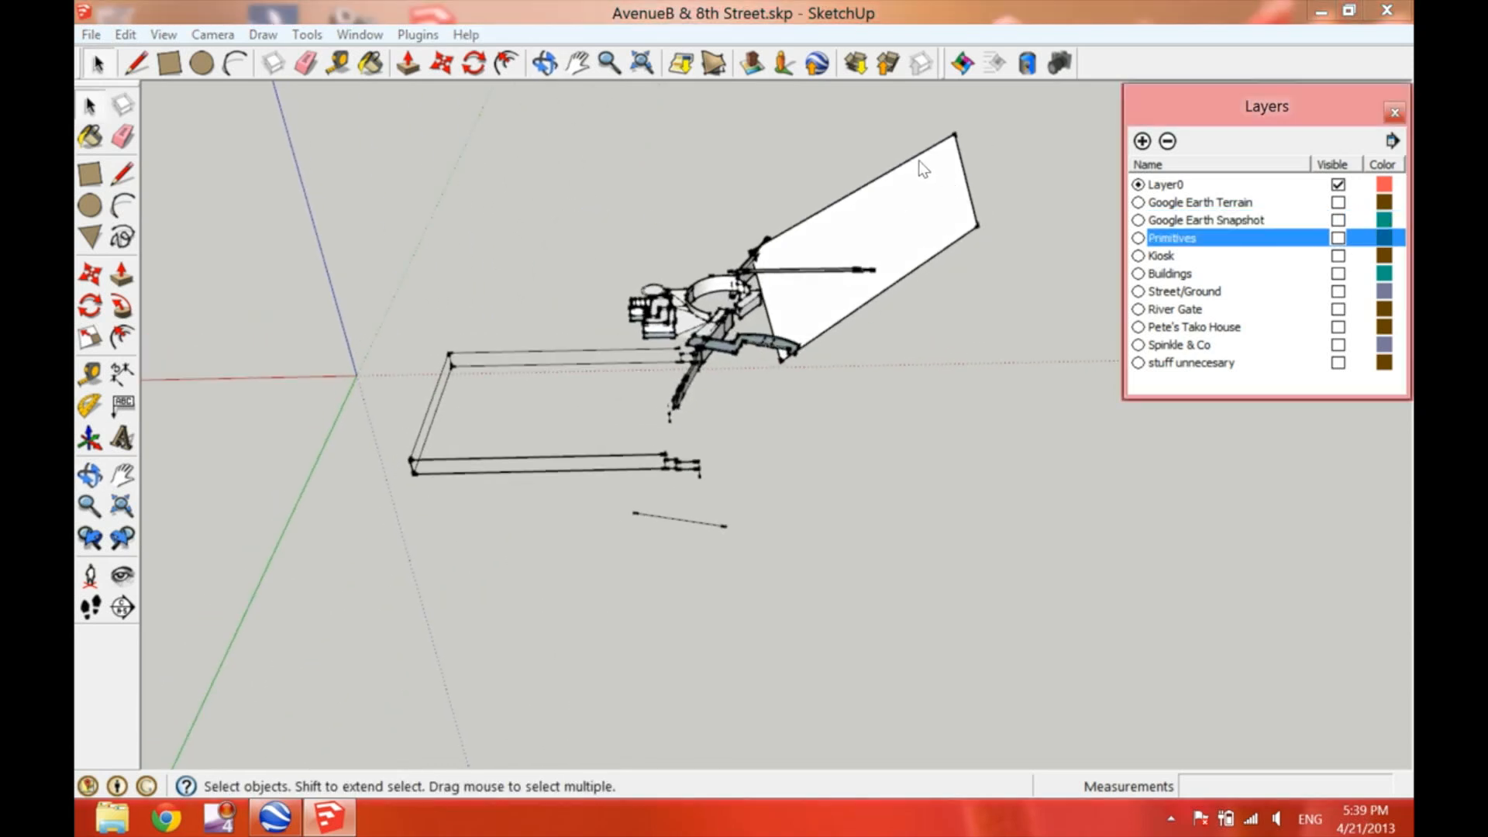
click(1338, 255)
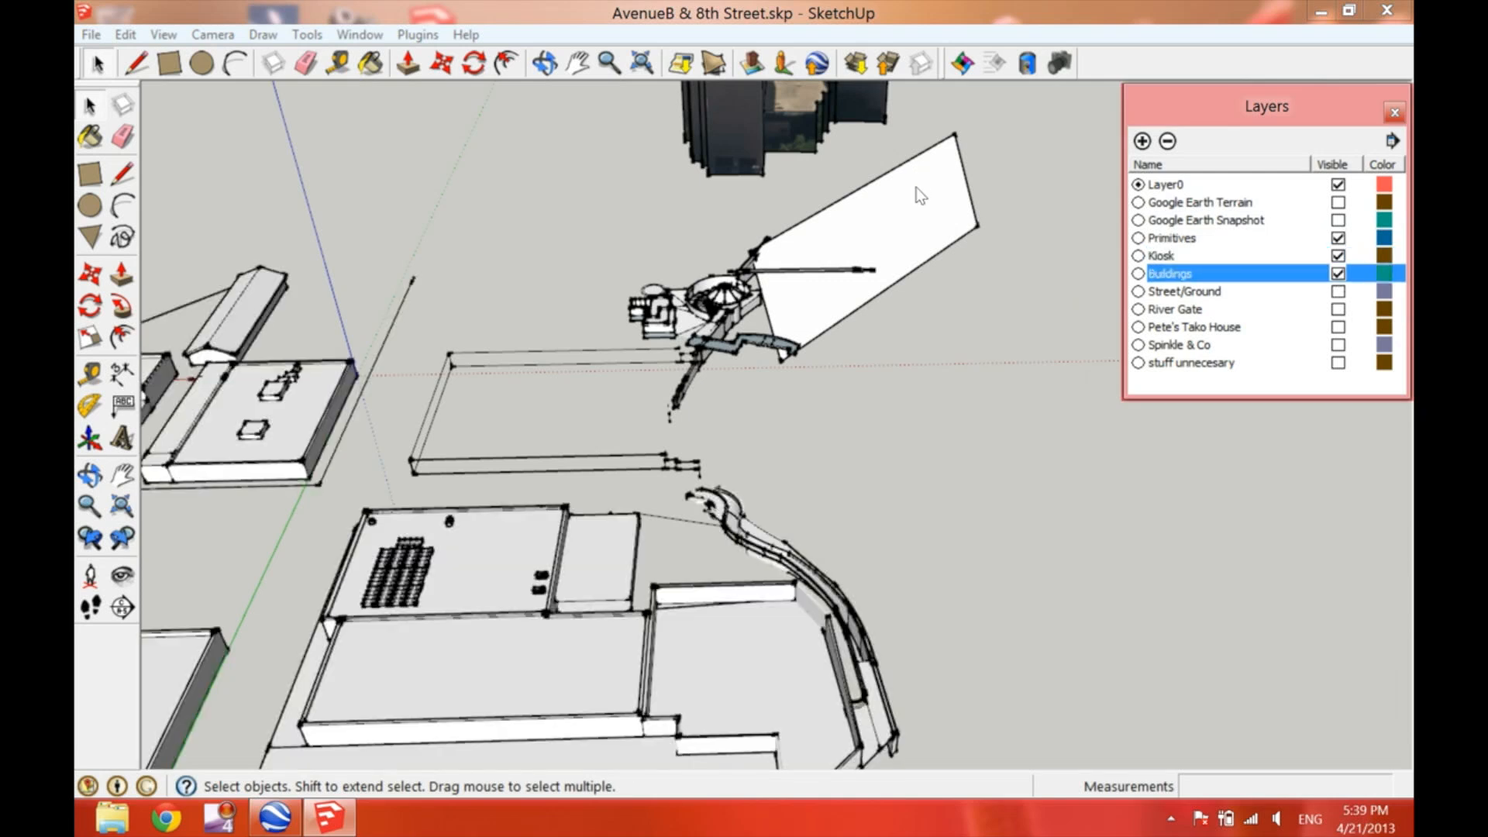
click(1337, 292)
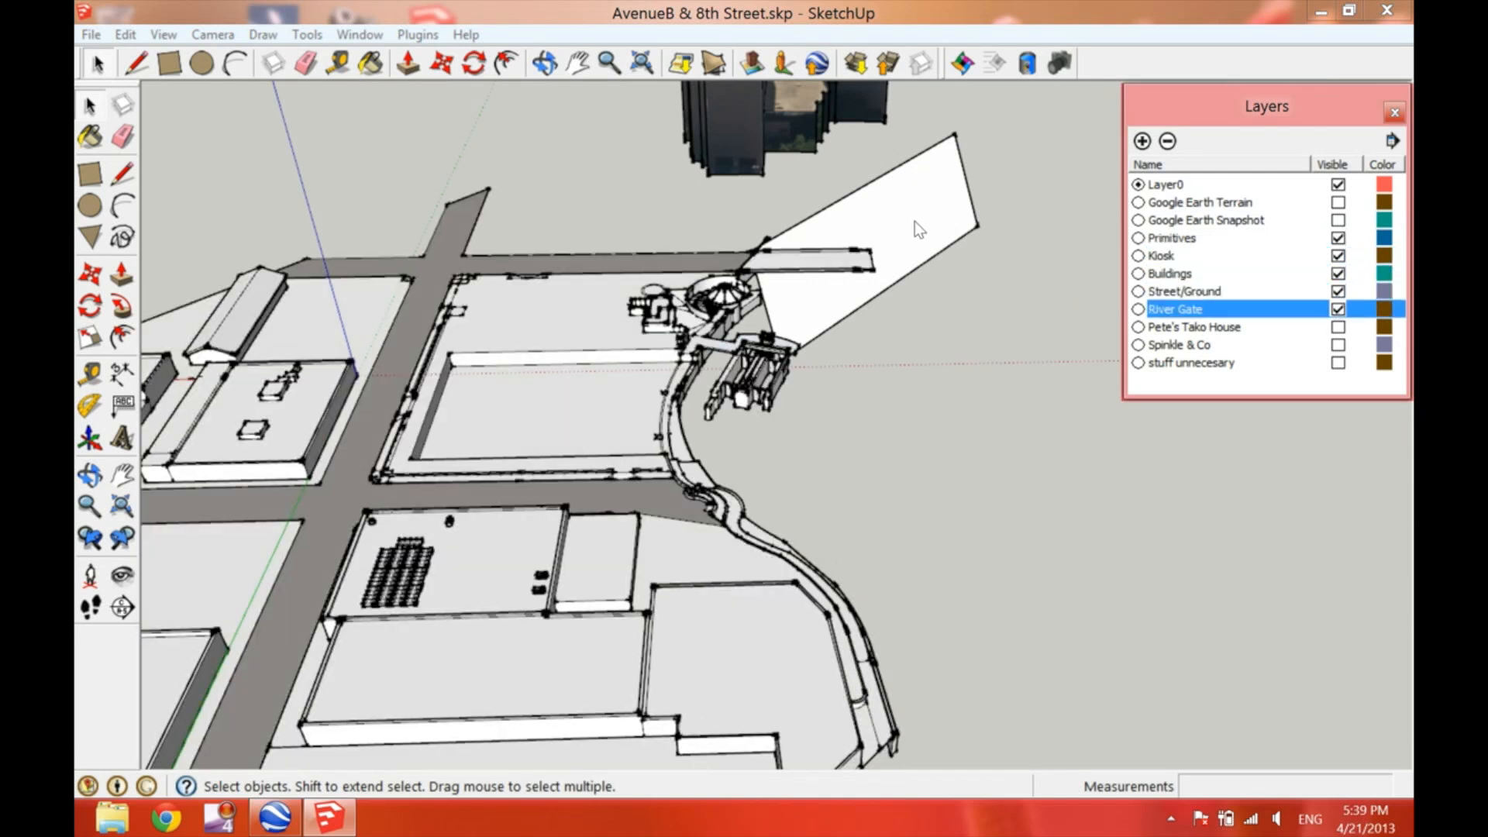
click(1192, 362)
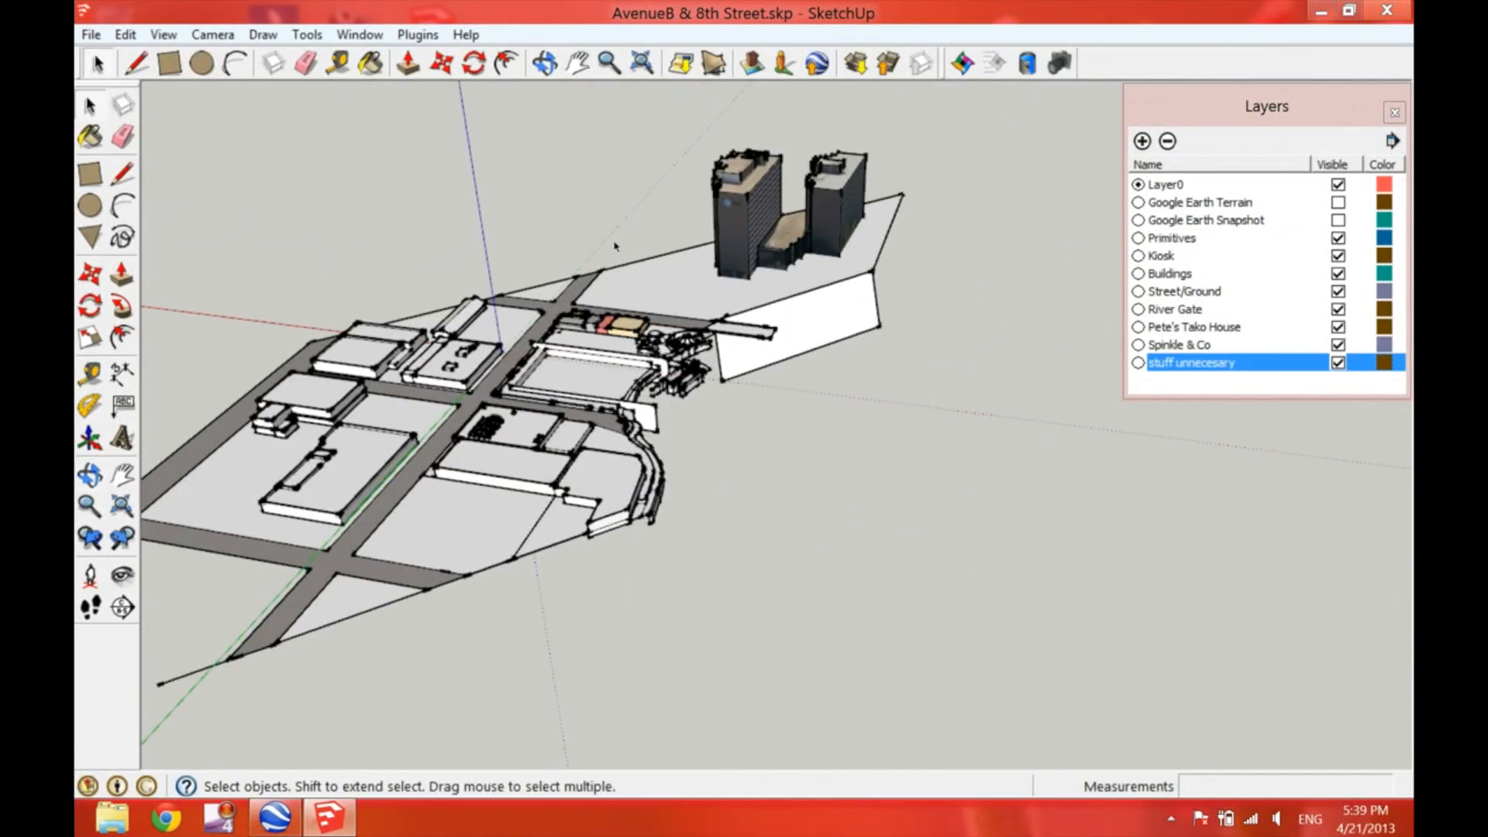
click(1337, 220)
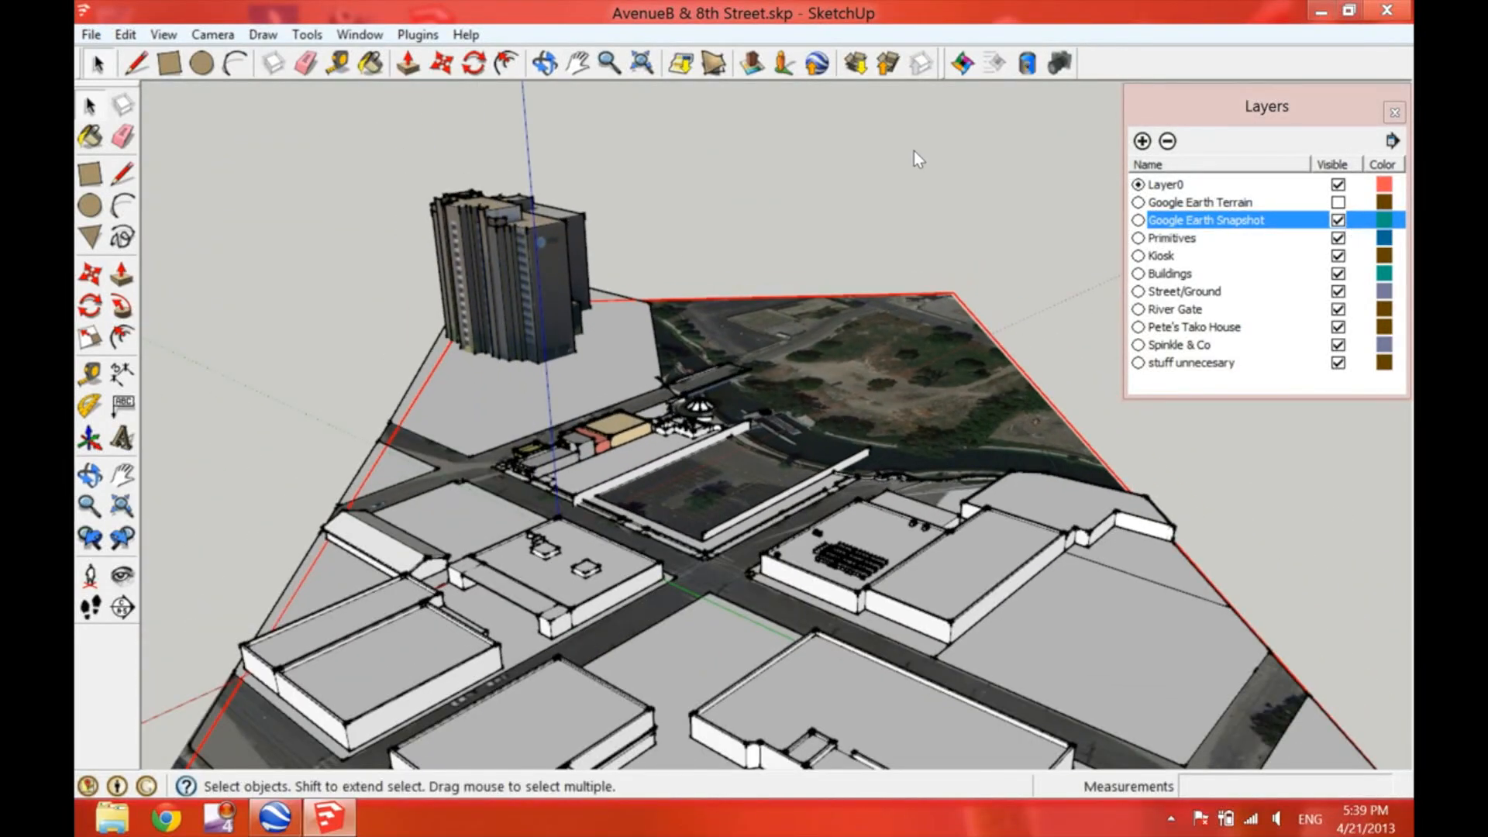
click(1337, 220)
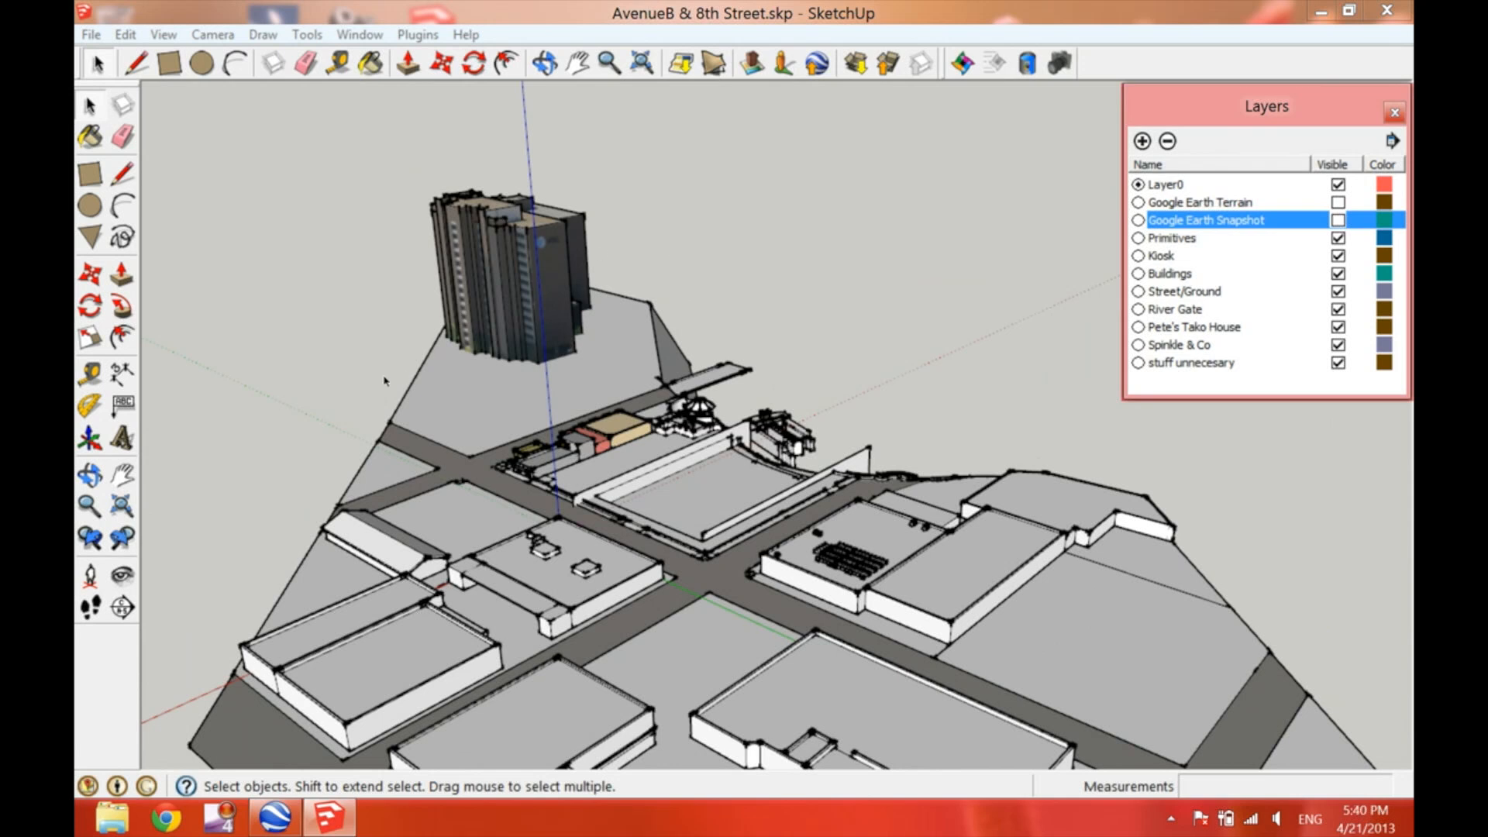
mouse_move(430, 169)
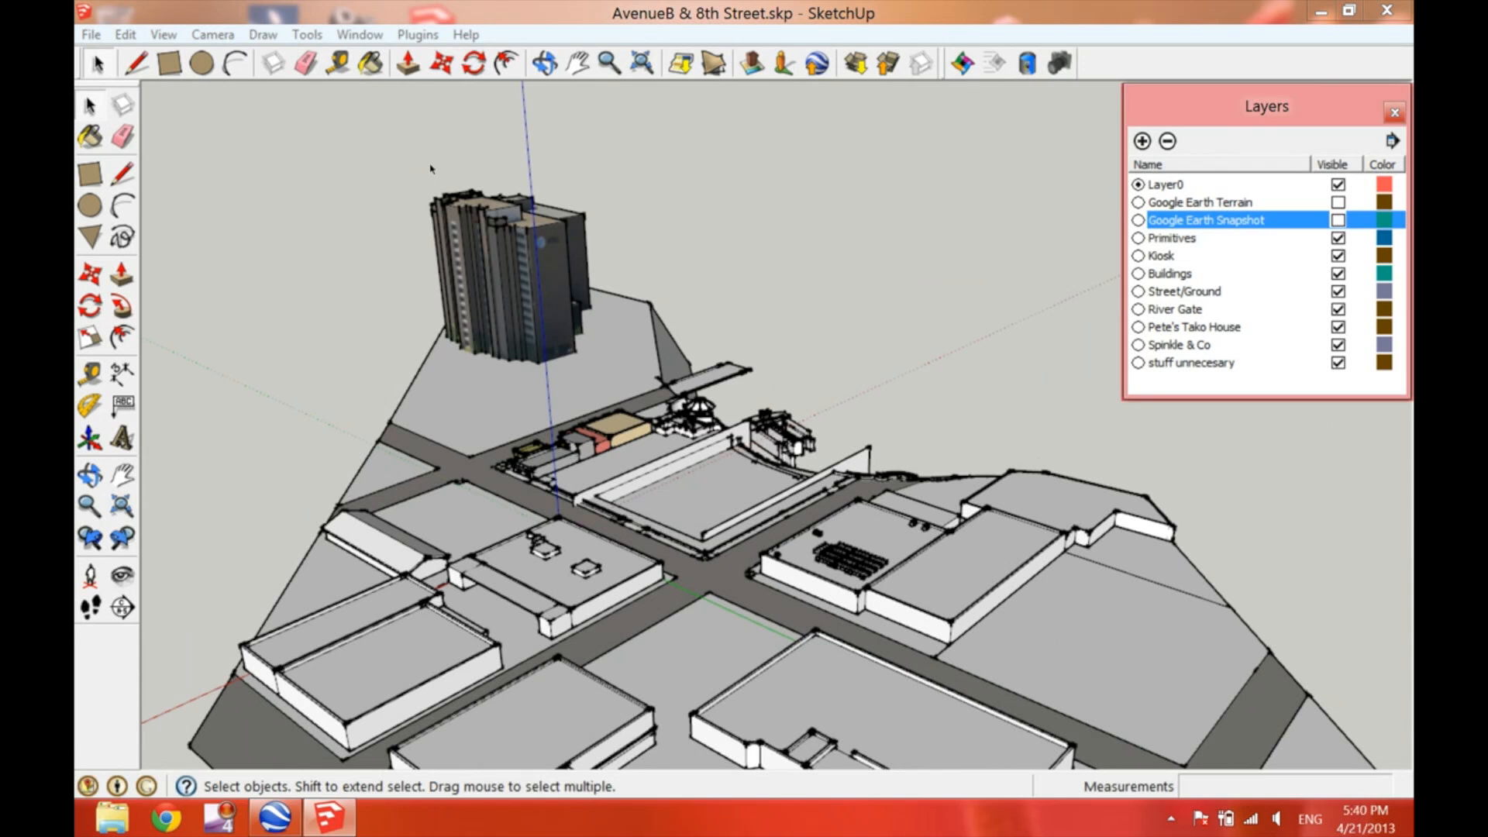
- Export the site model via File > Export > 3D Model as a COLLADA .dae to the Desktop
click(90, 35)
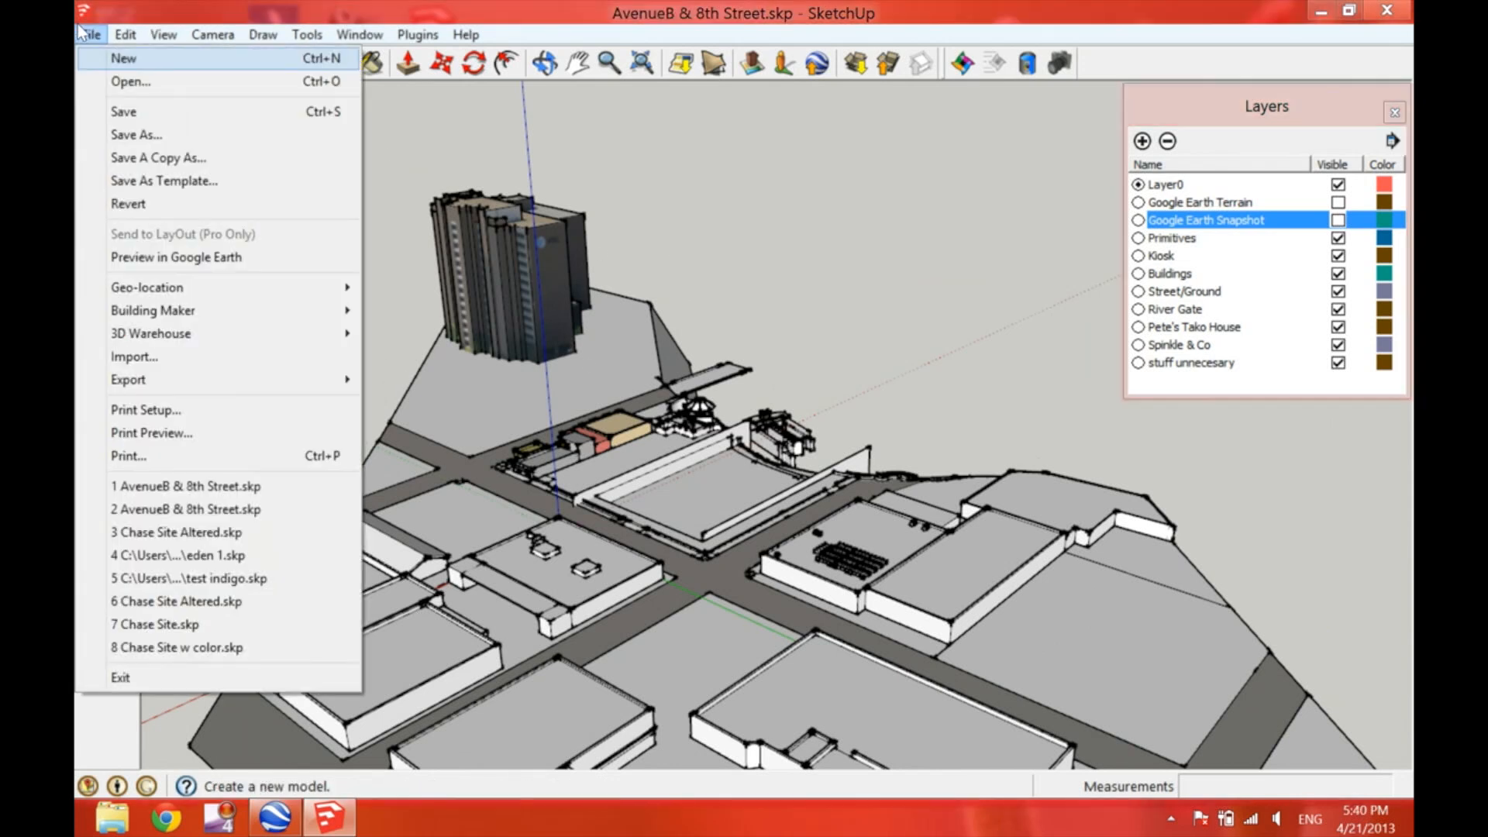
mouse_move(183, 385)
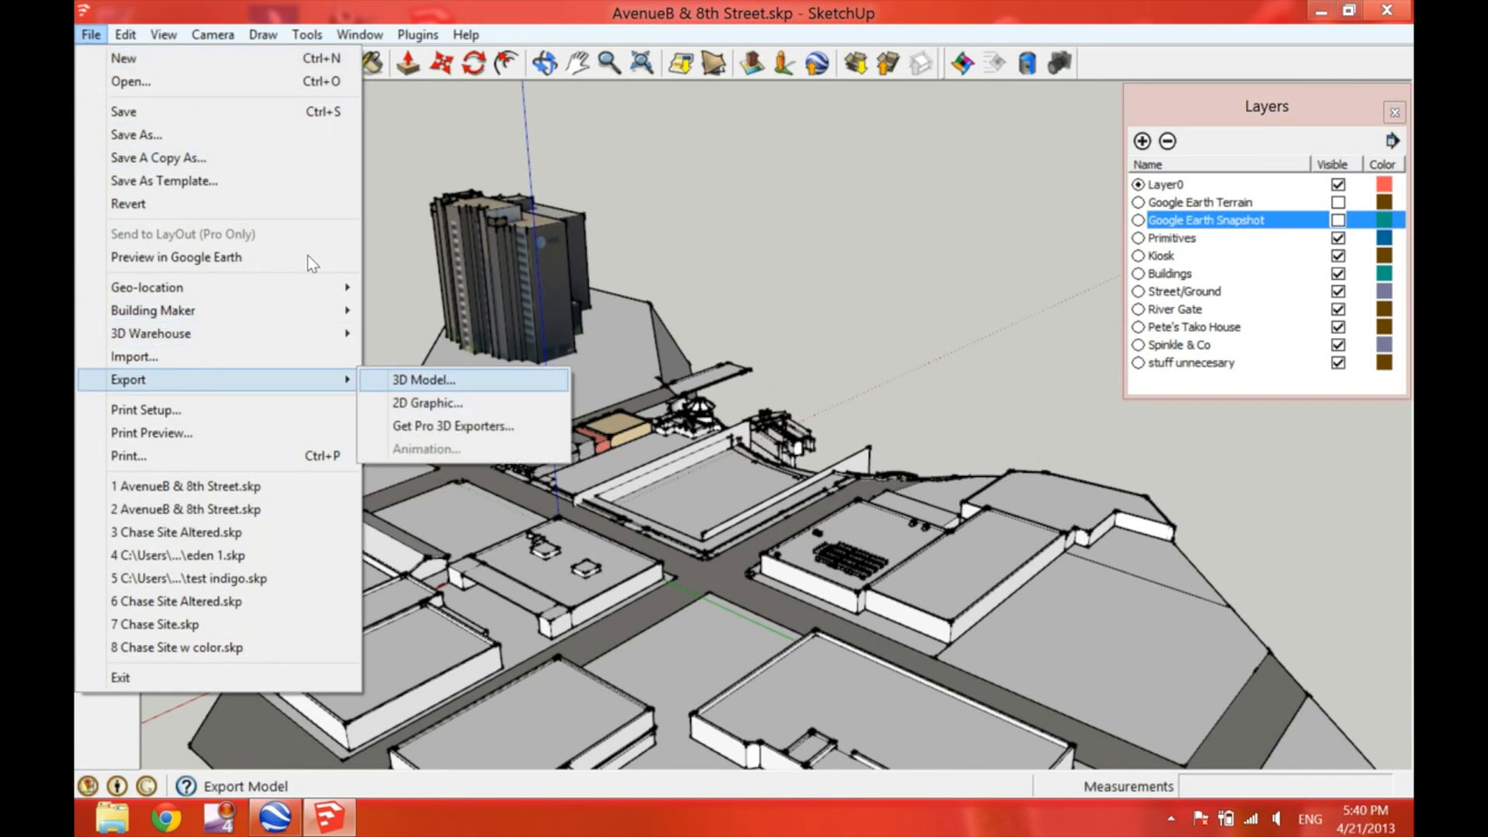
click(424, 380)
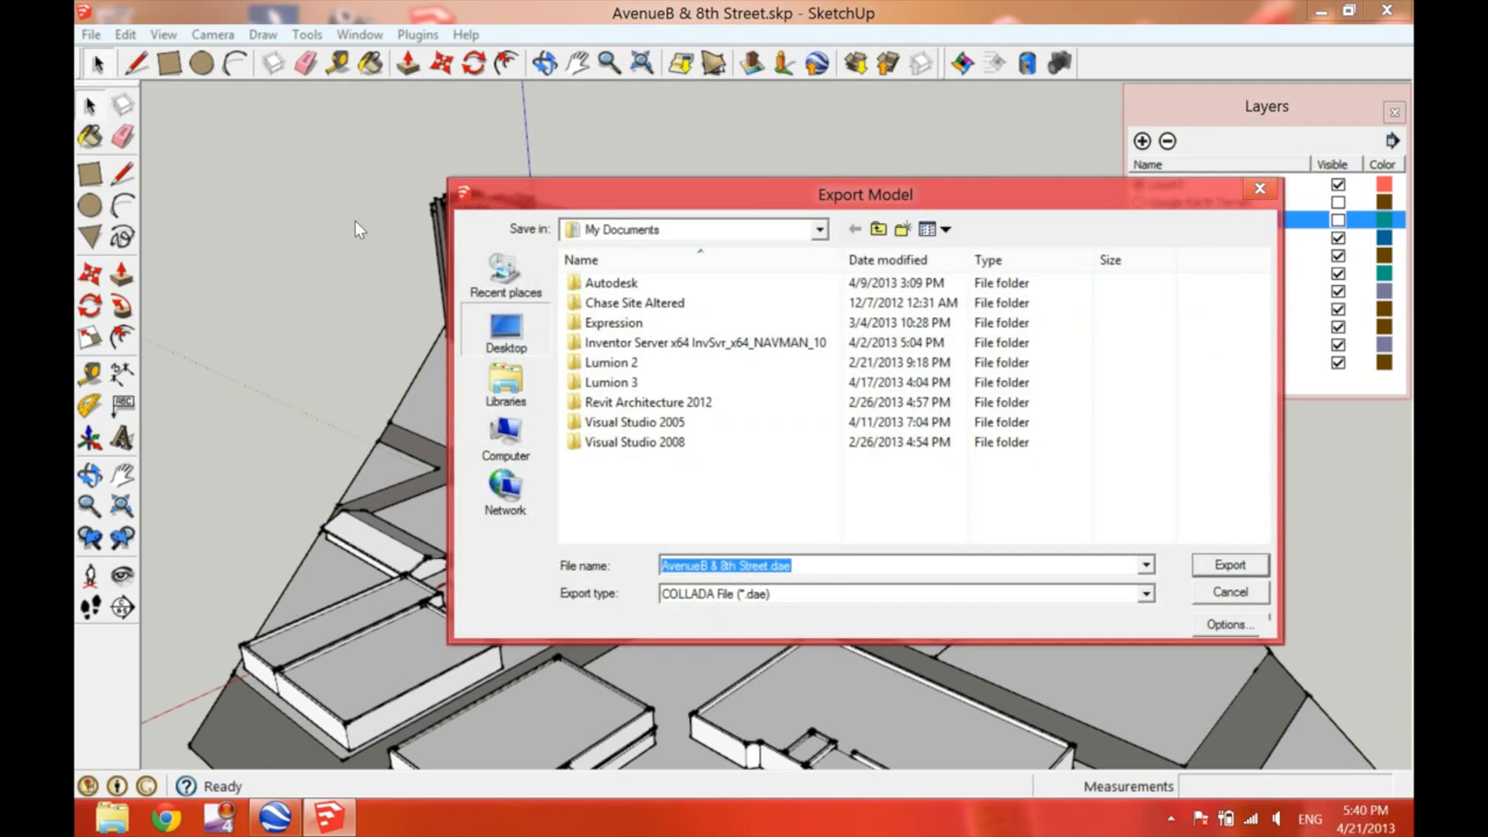
click(504, 330)
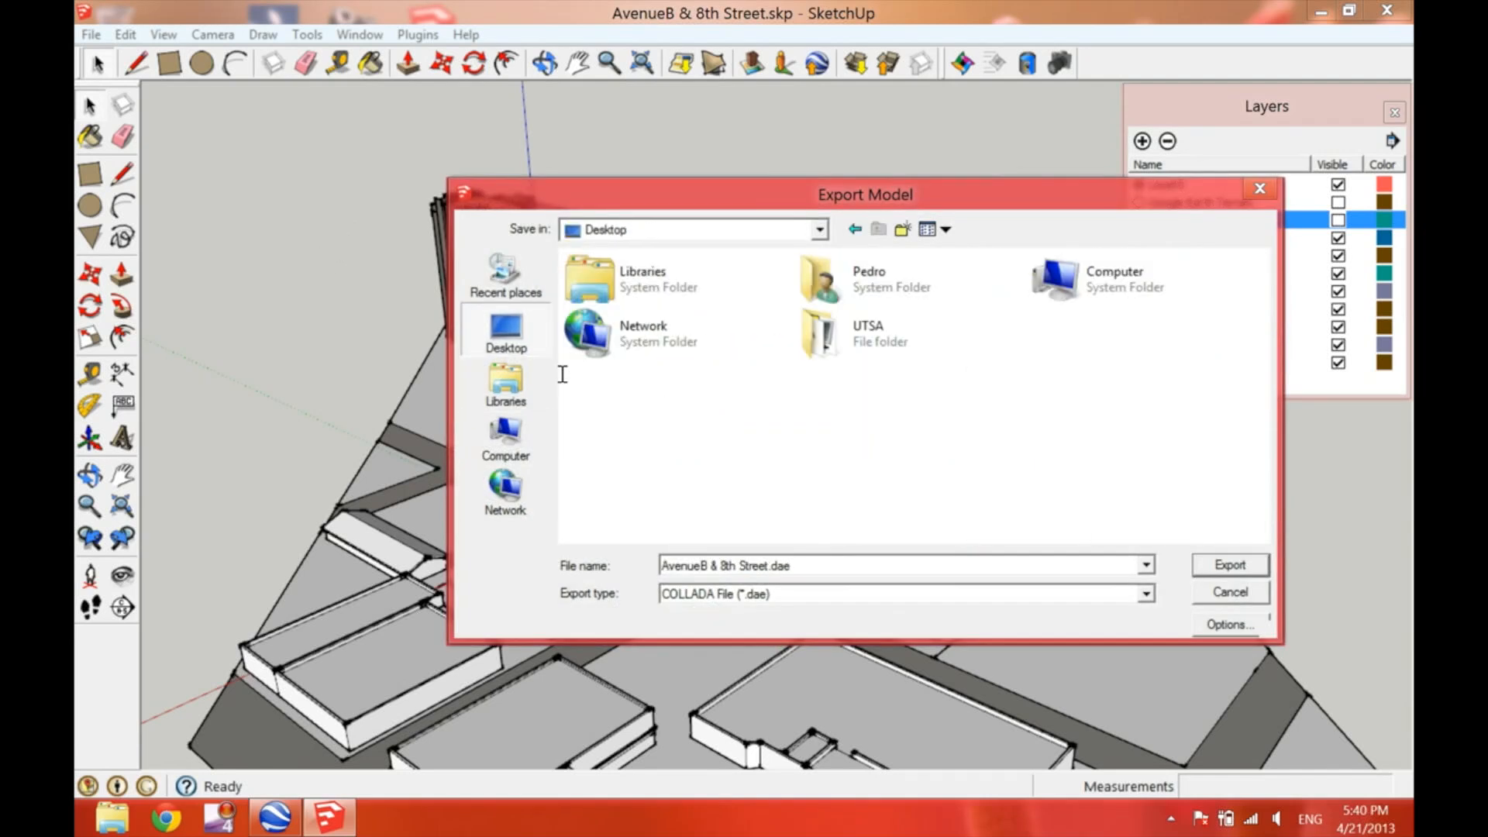
click(1142, 593)
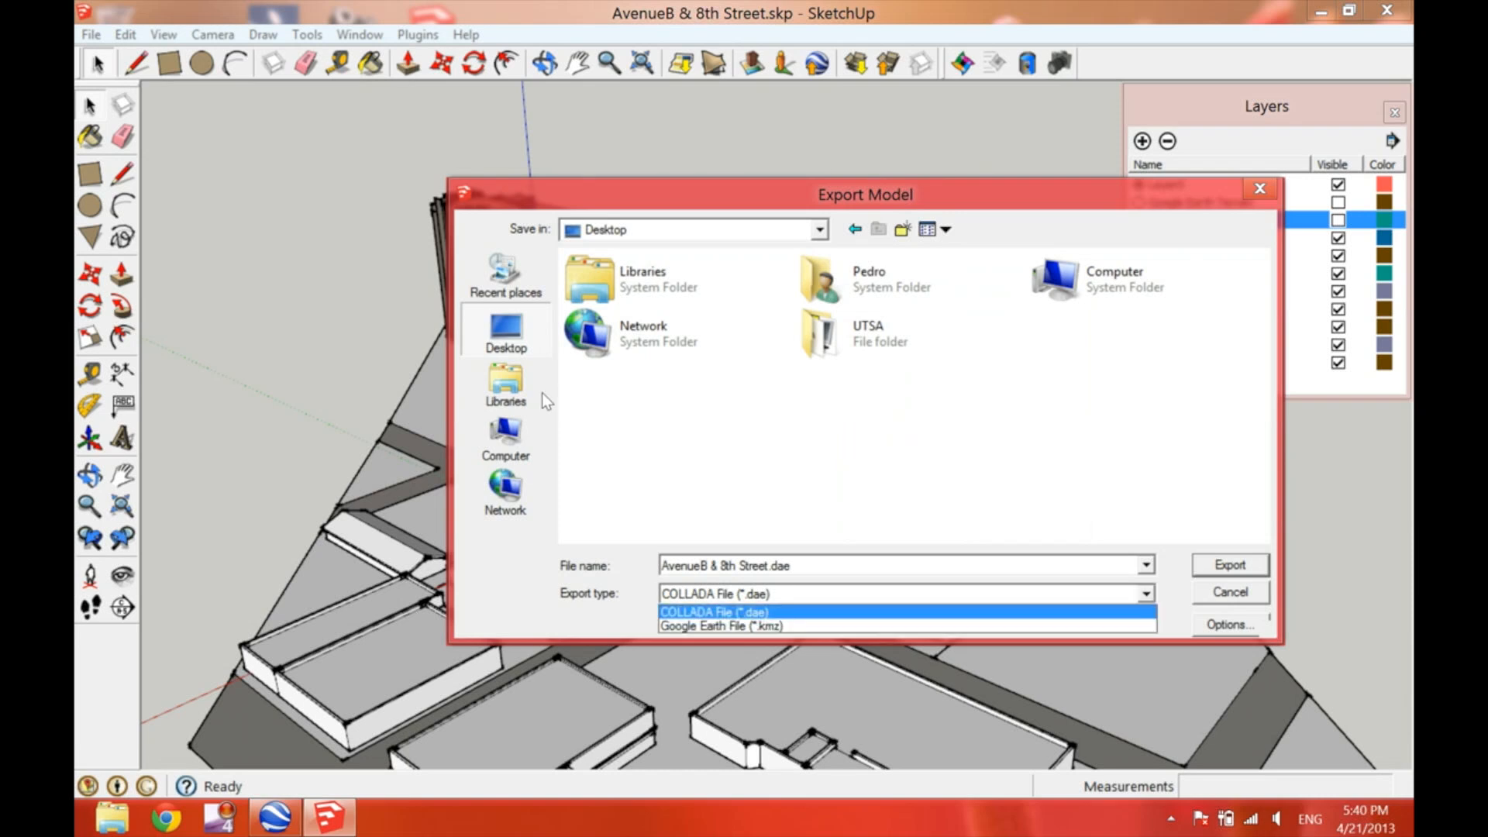
mouse_move(529, 415)
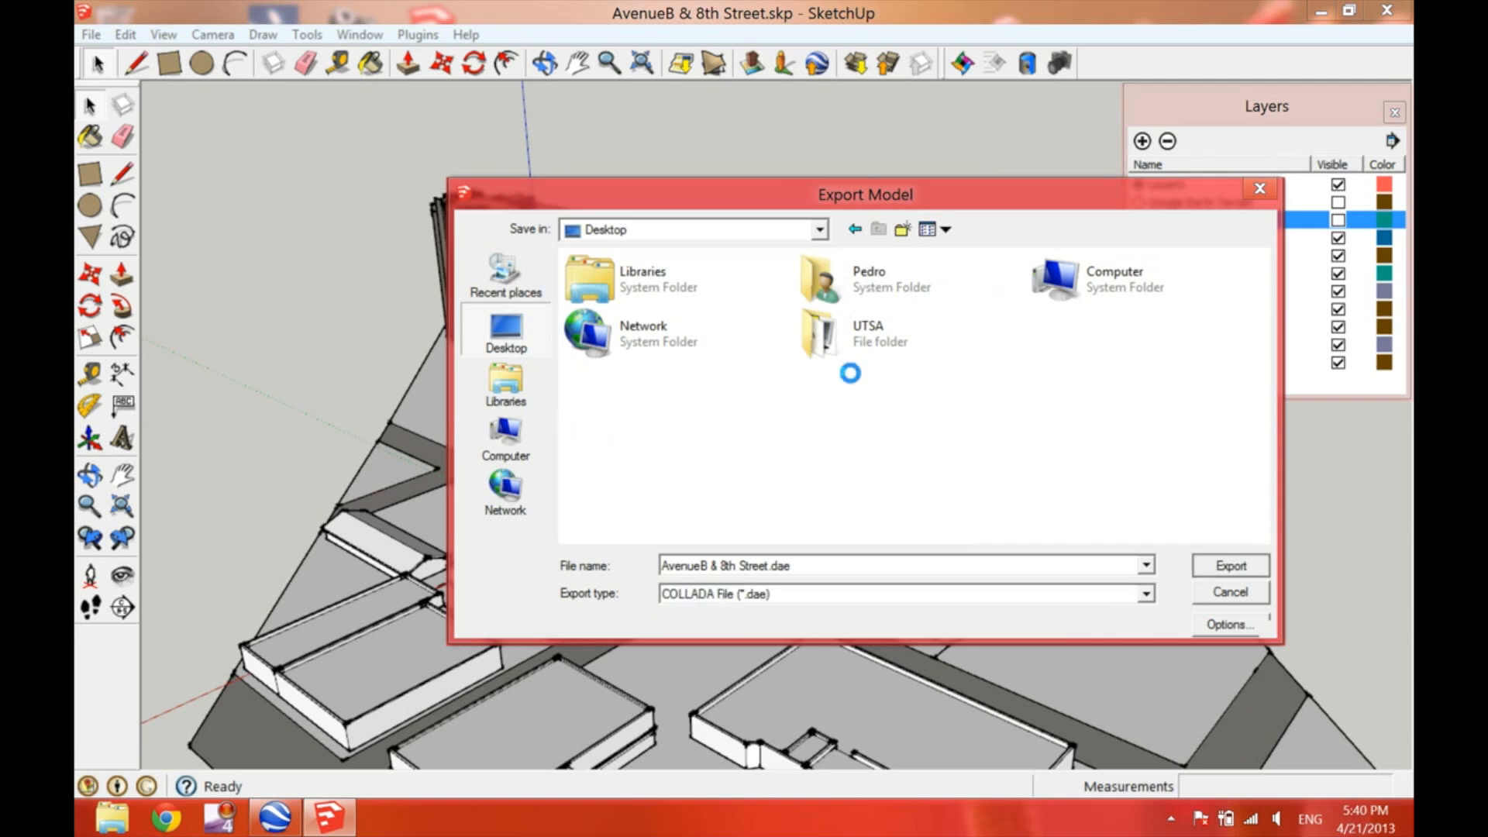
click(1229, 565)
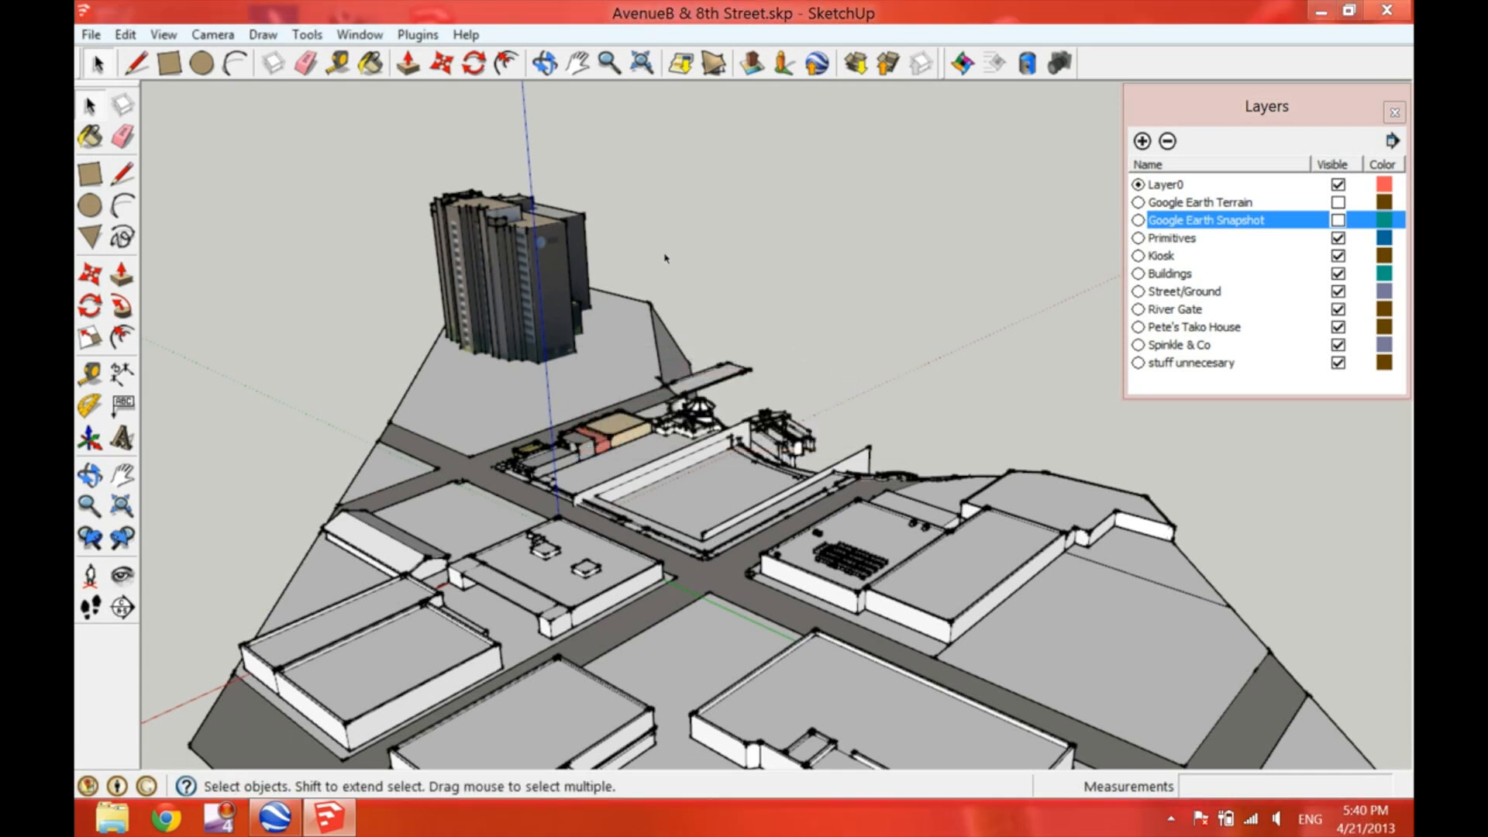
mouse_move(814, 63)
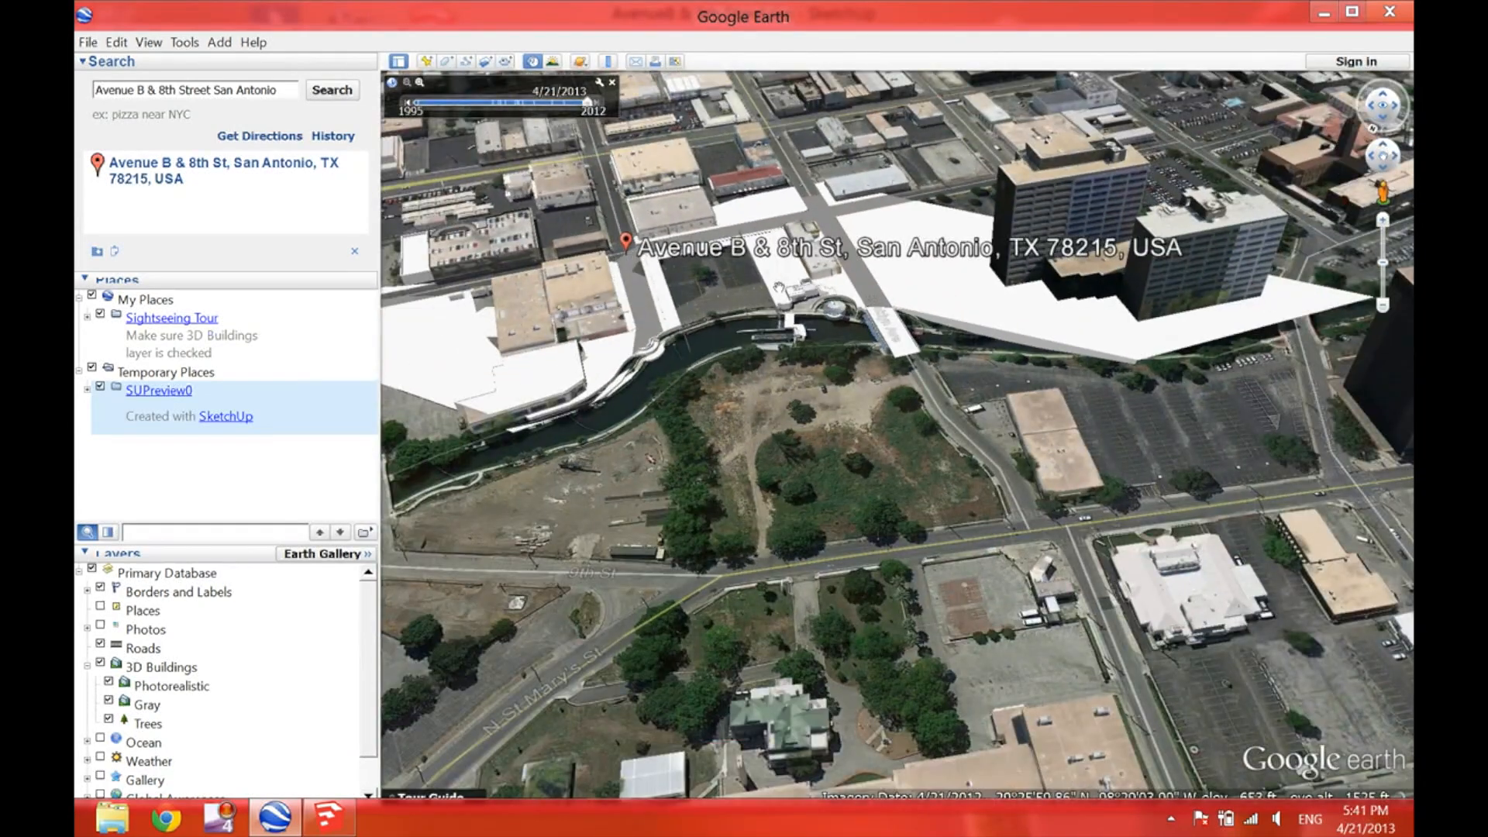
- Close the Google Earth preview of SUPreview0 at Avenue B & 8th St
click(1390, 13)
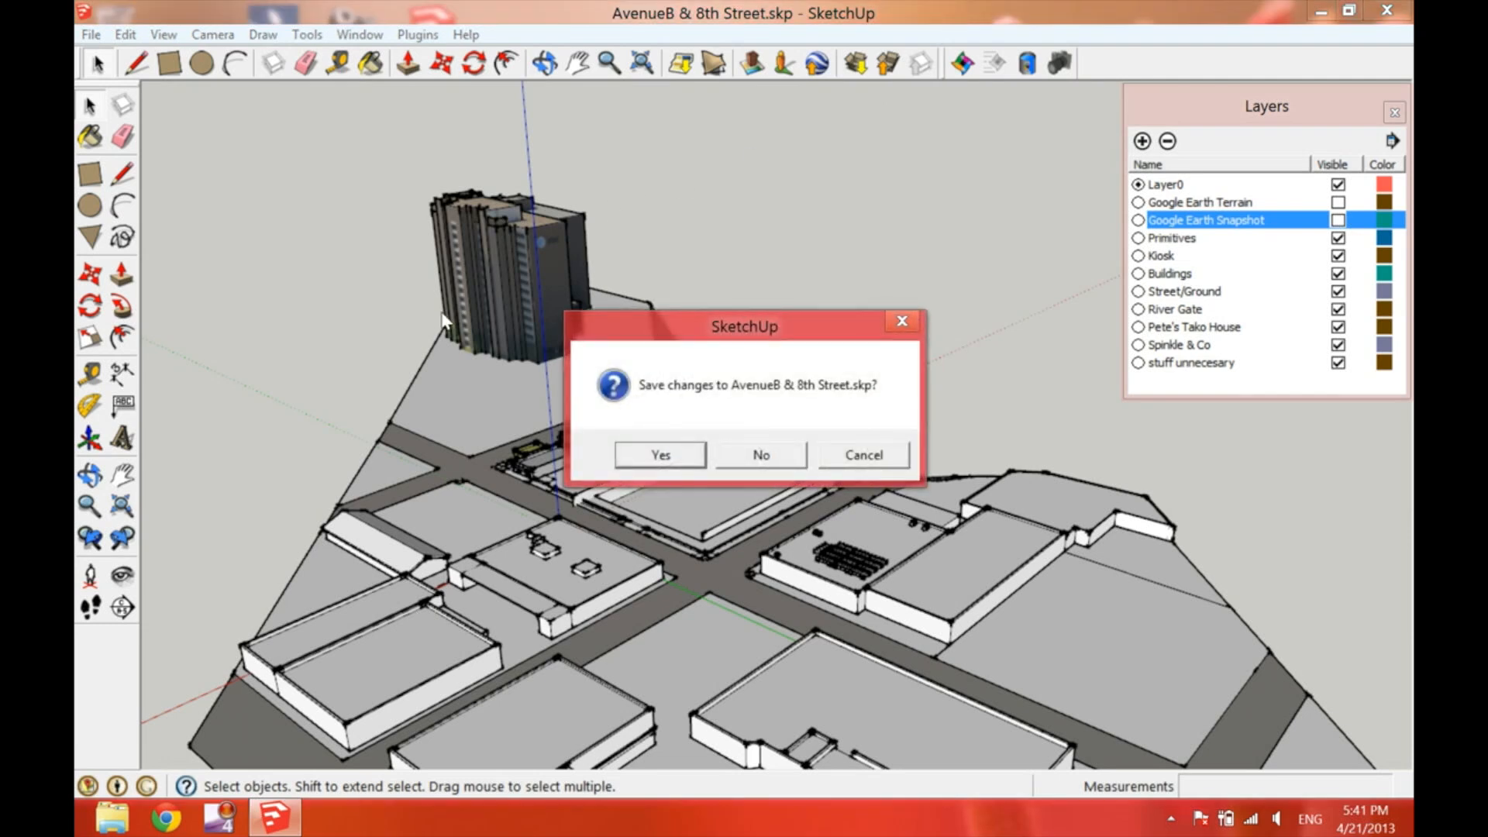
- Answer the save-changes prompt to close SketchUp and reveal AvenueB & 8th Street.dae
click(759, 455)
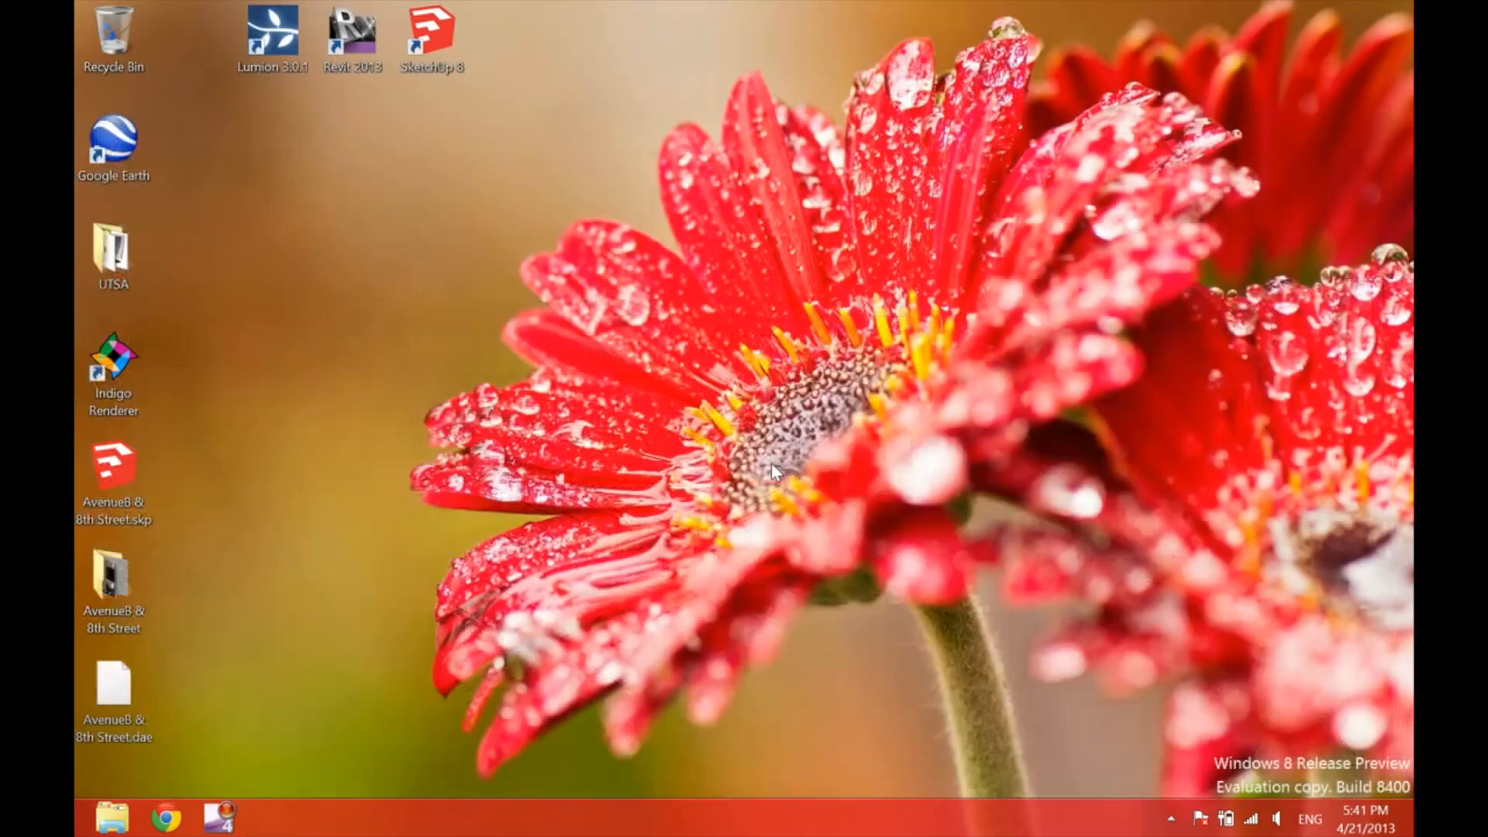
mouse_move(692, 516)
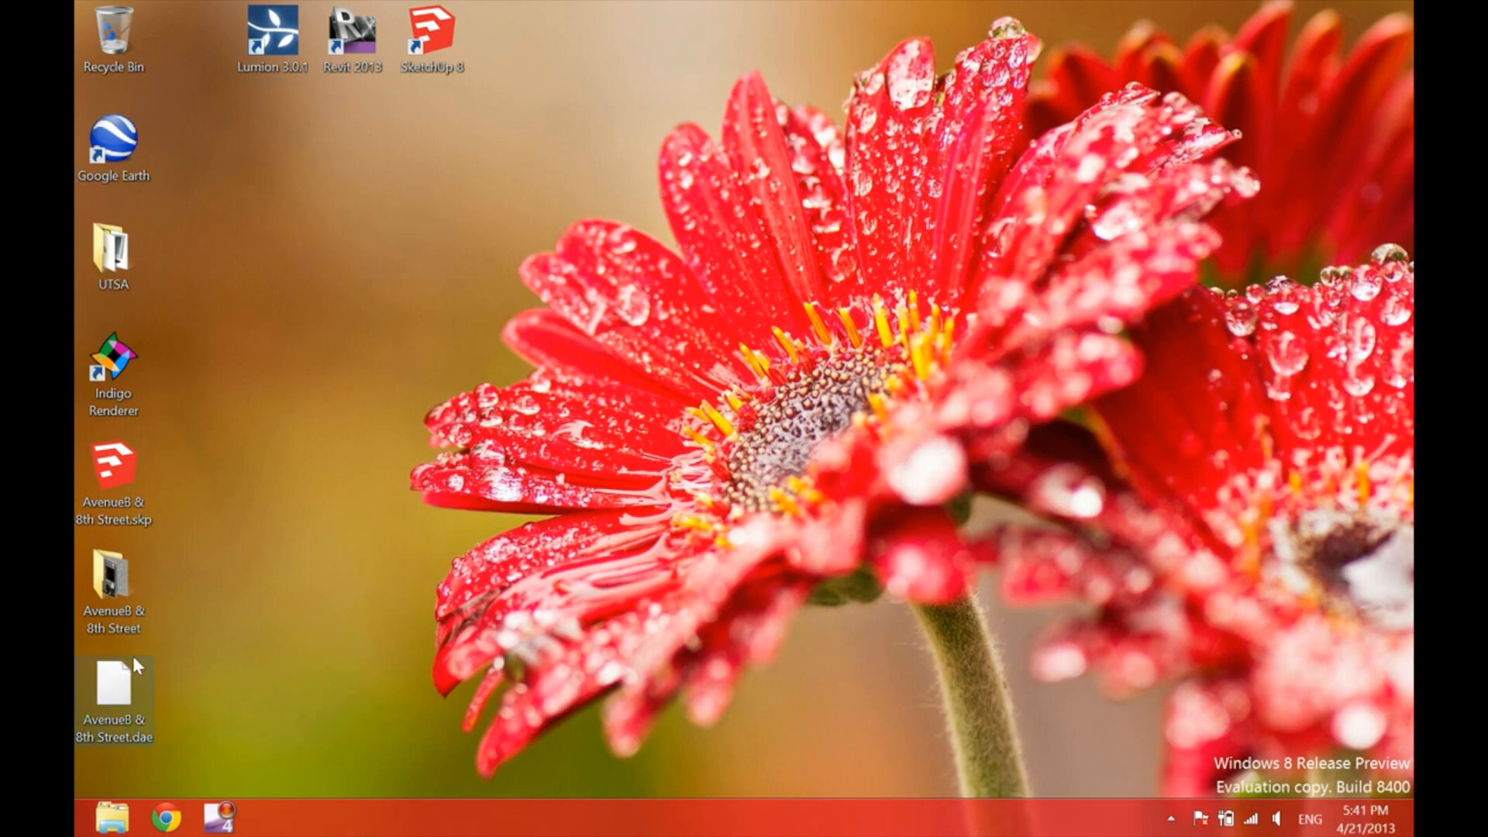
mouse_move(231, 664)
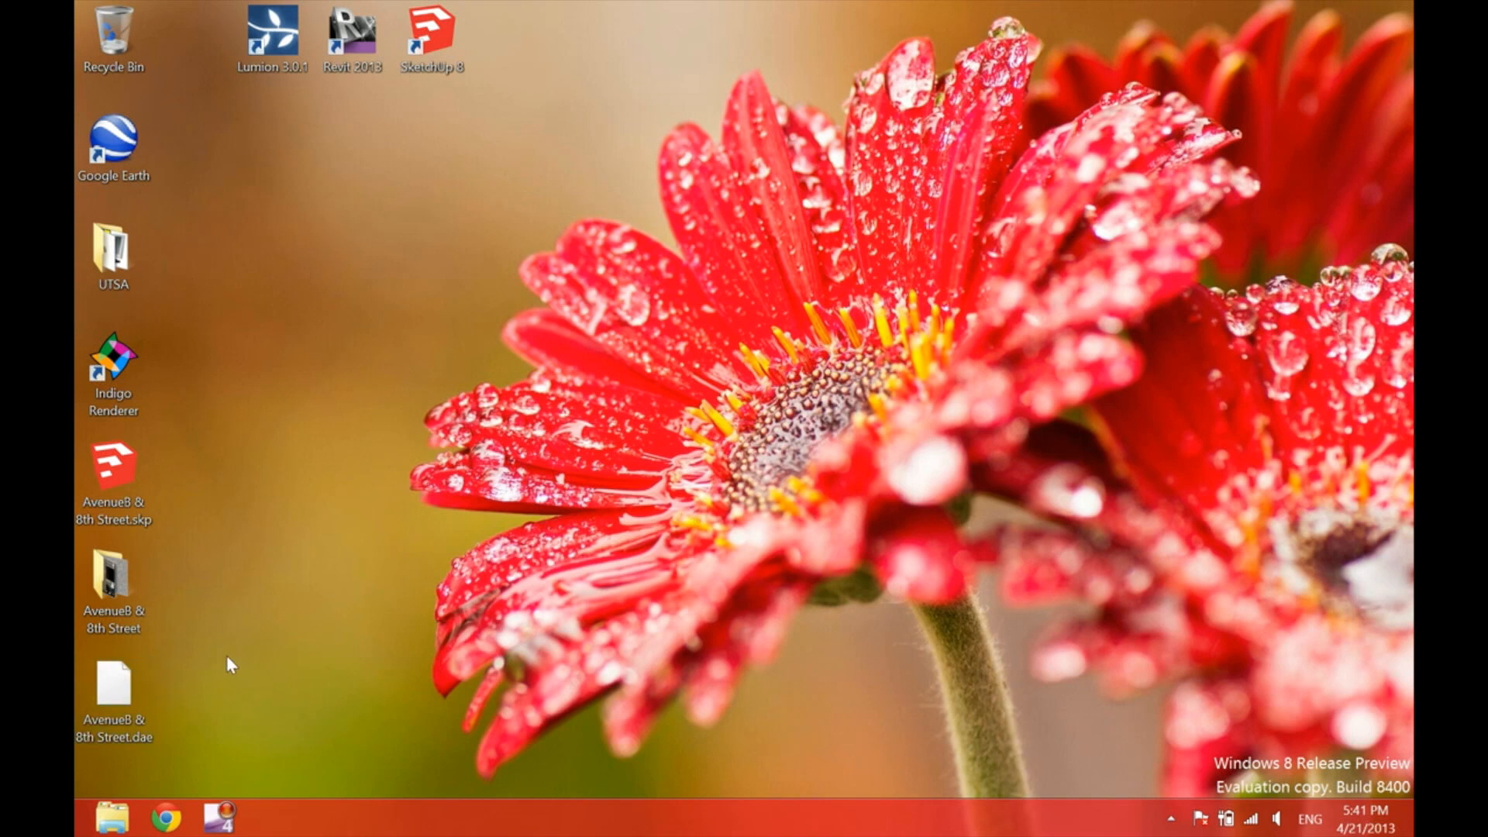
click(113, 681)
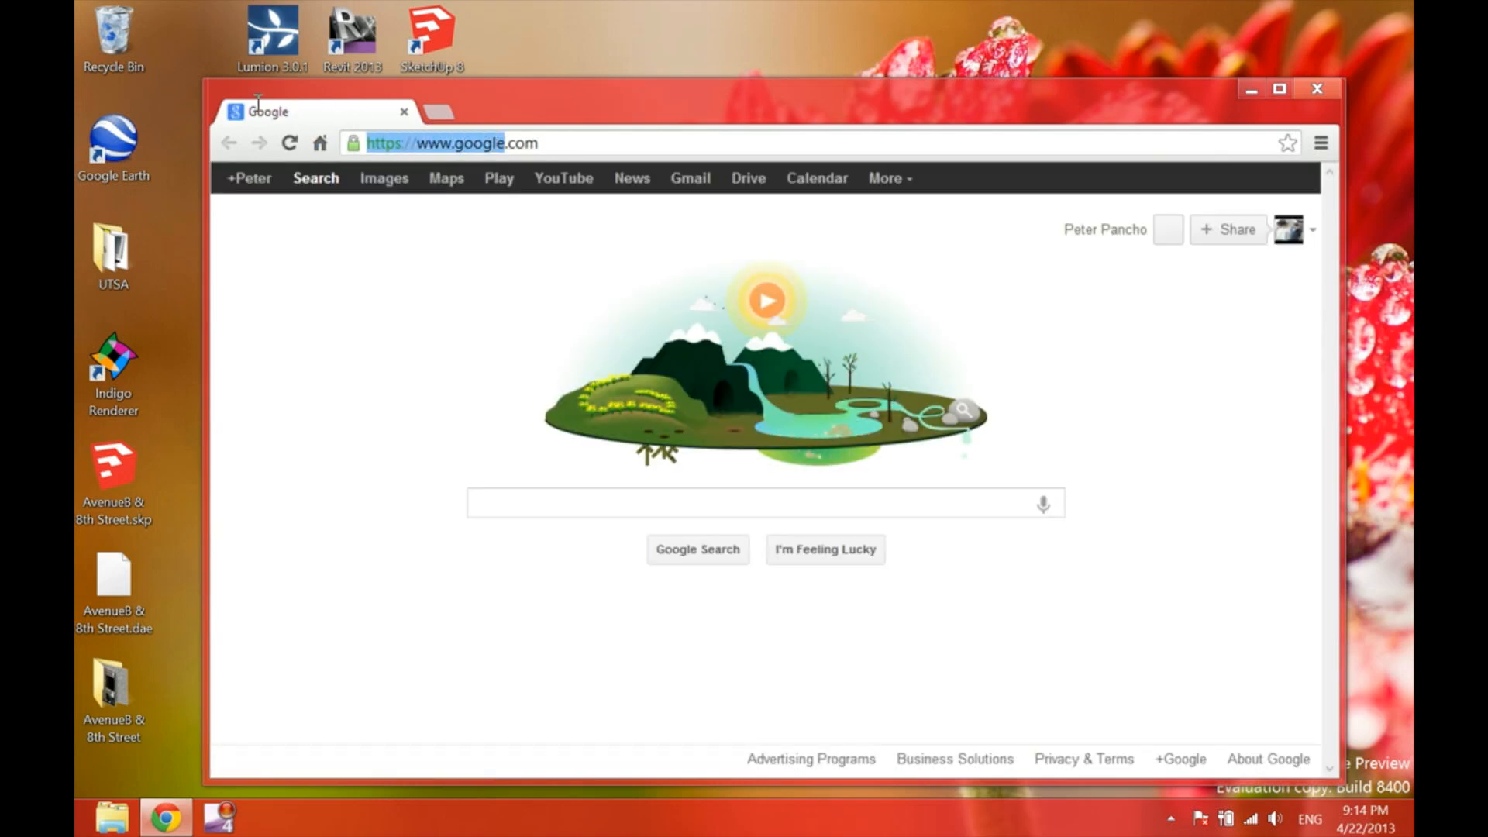
- Go to lumion3d.com and browse down its support page
text(l.com)
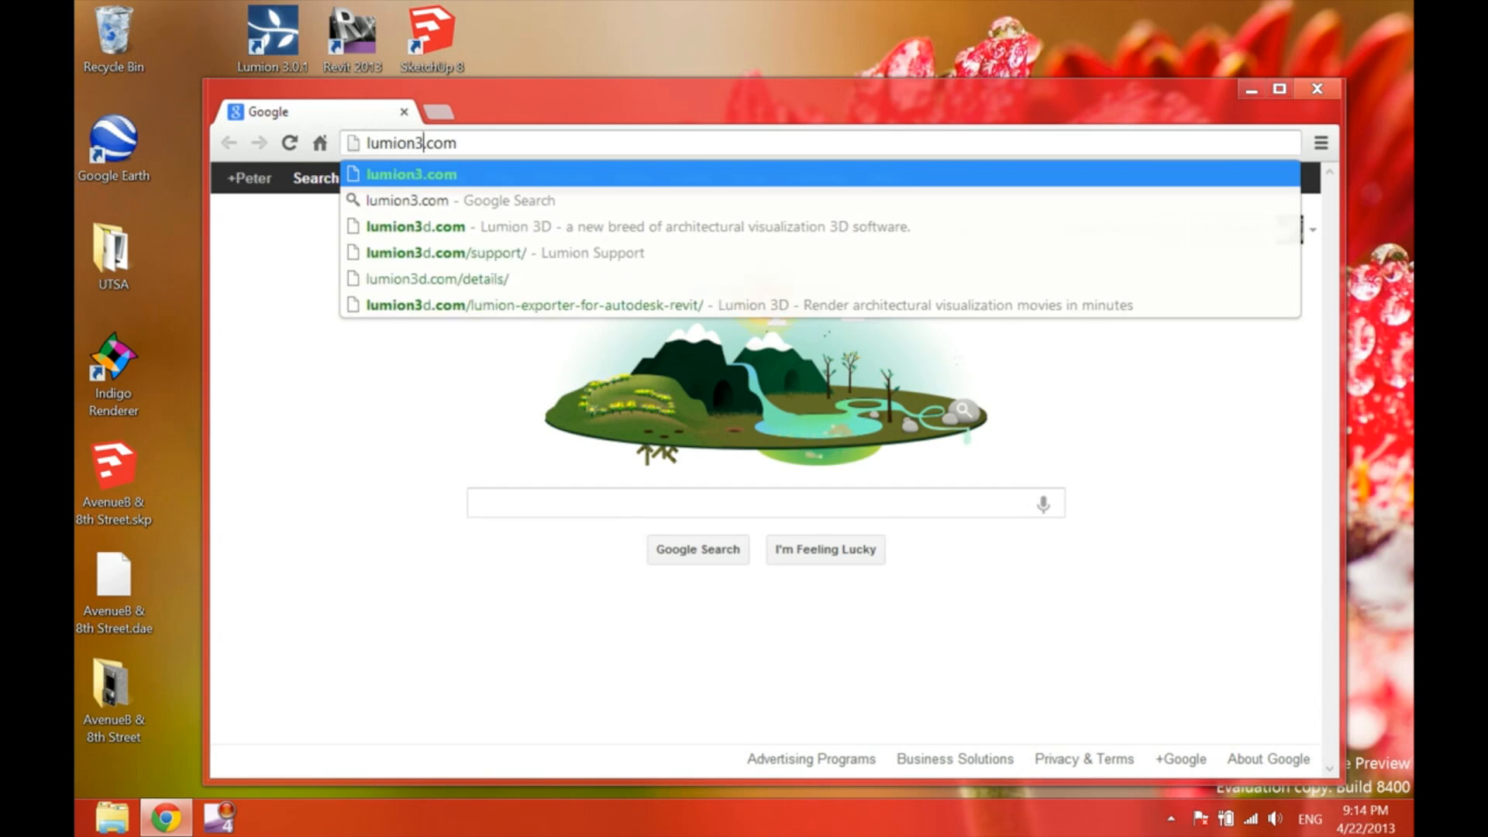
click(415, 226)
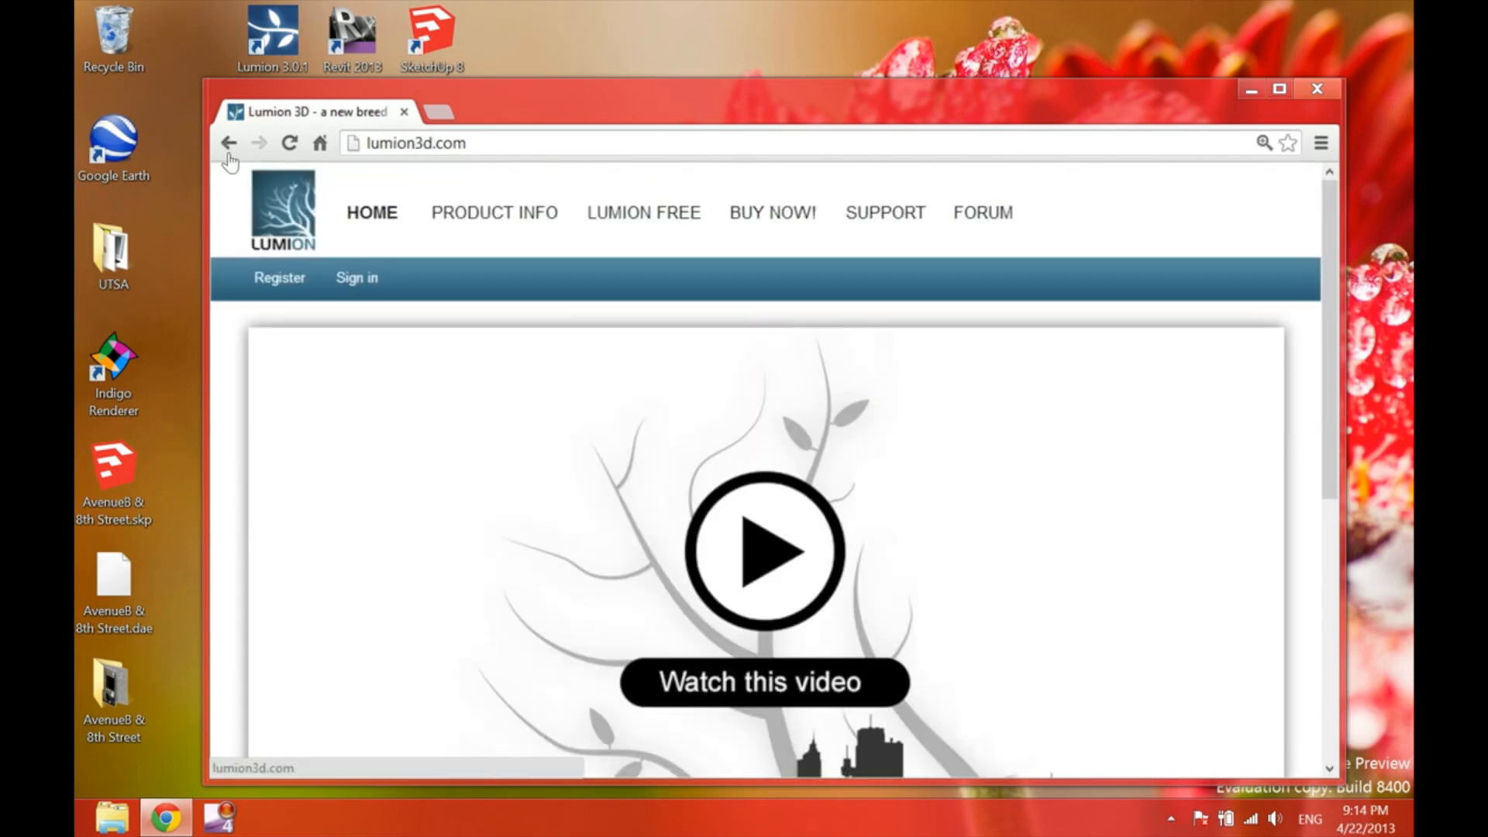
mouse_move(400, 172)
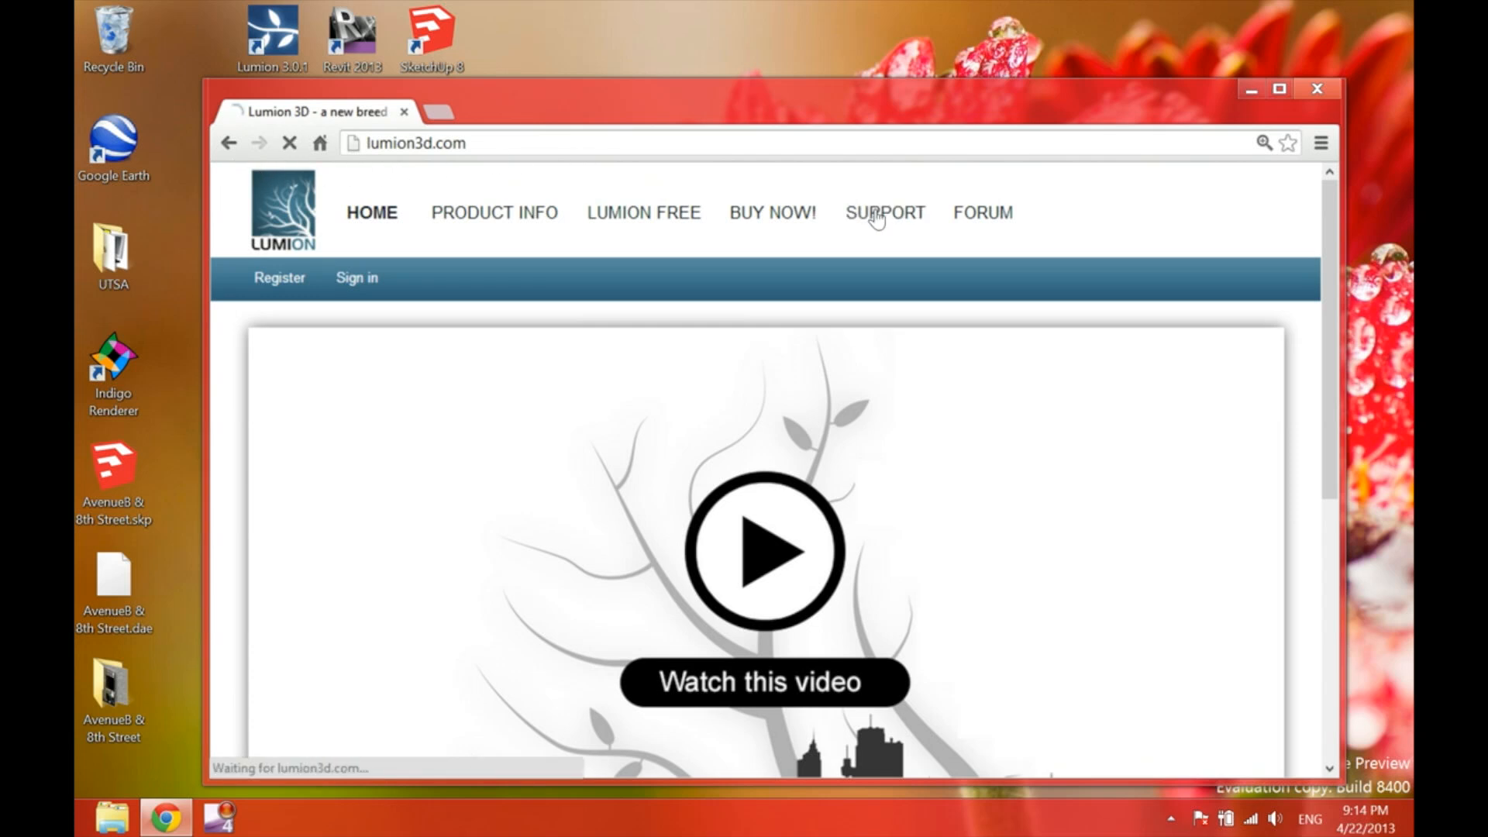
click(884, 213)
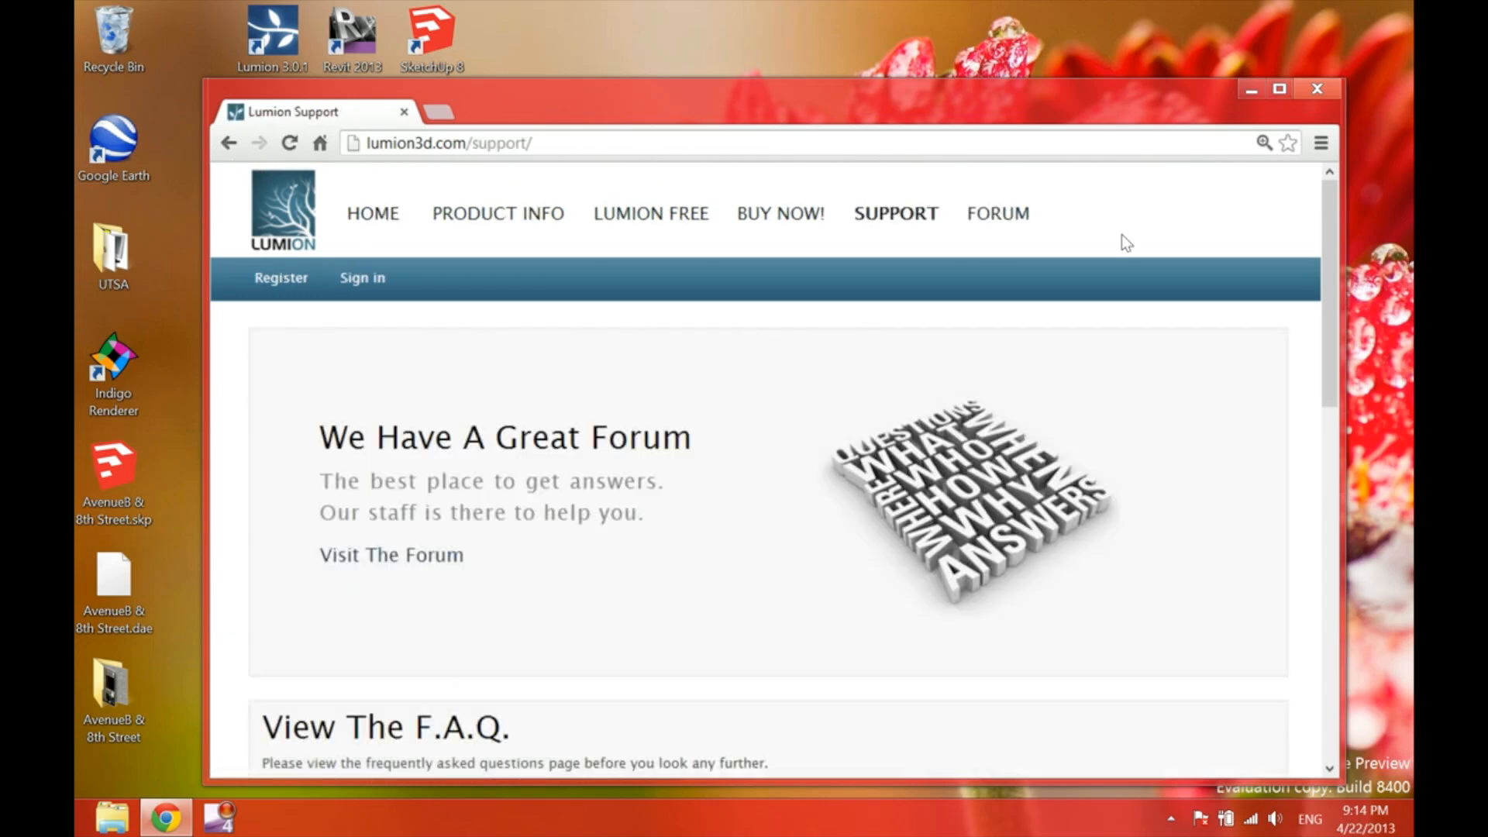
scroll(down, 3)
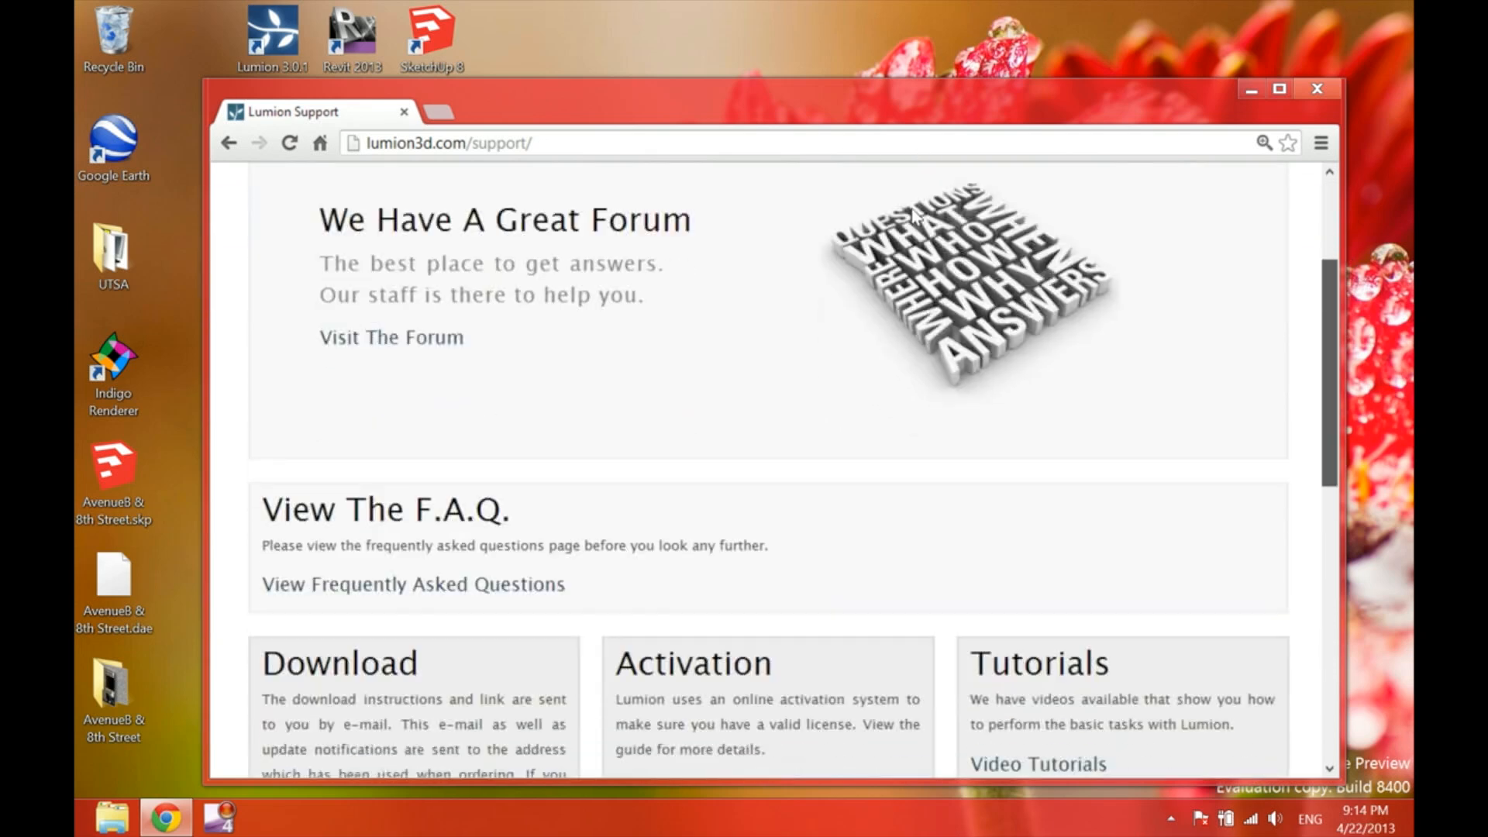
scroll(down, 3)
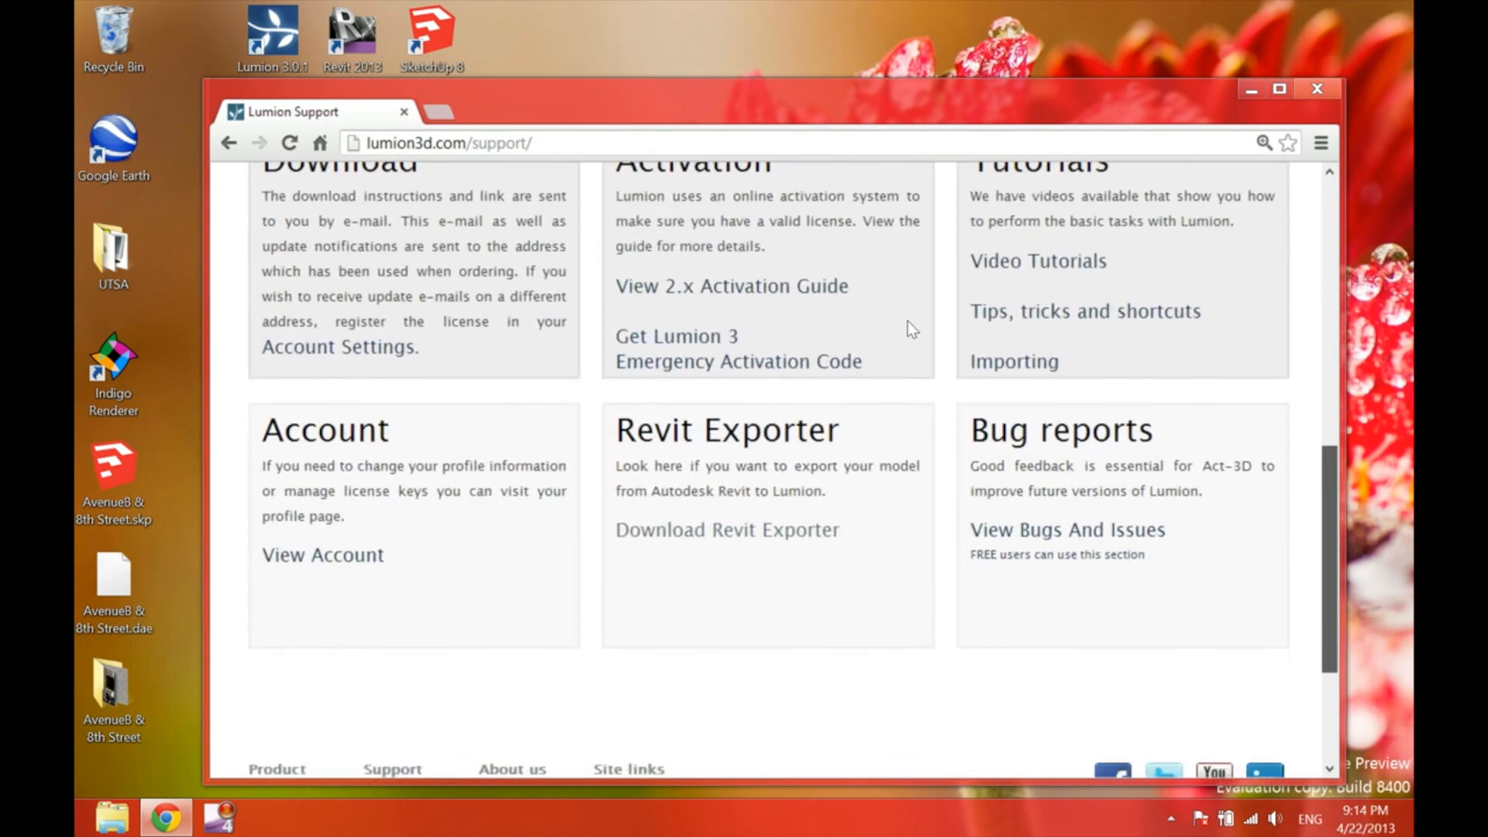
scroll(down, 3)
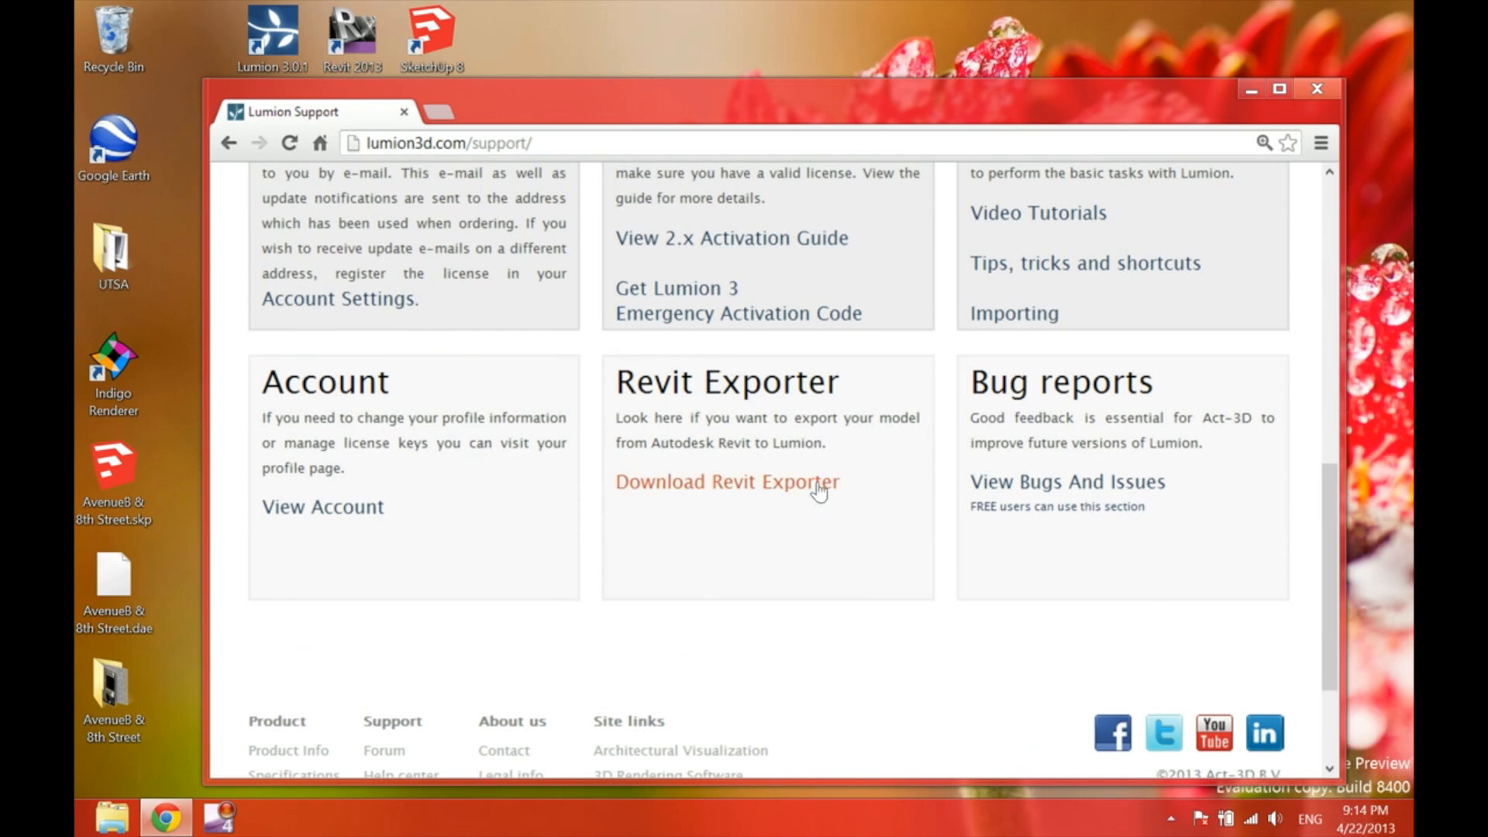
- Review the Revit Exporter page down to the Revit 2013 COLLADA link, then close Chrome
click(727, 482)
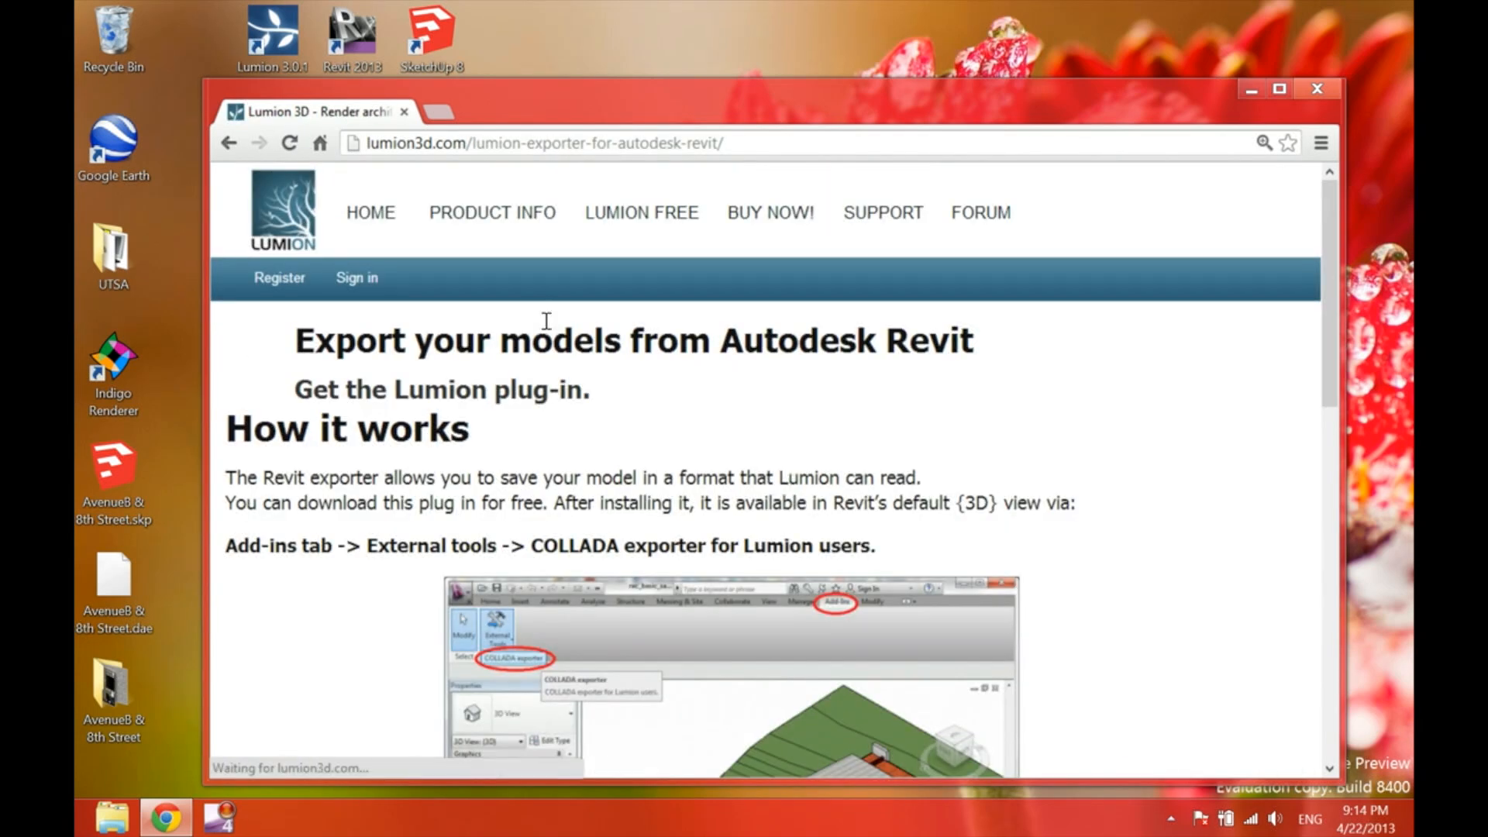
scroll(down, 3)
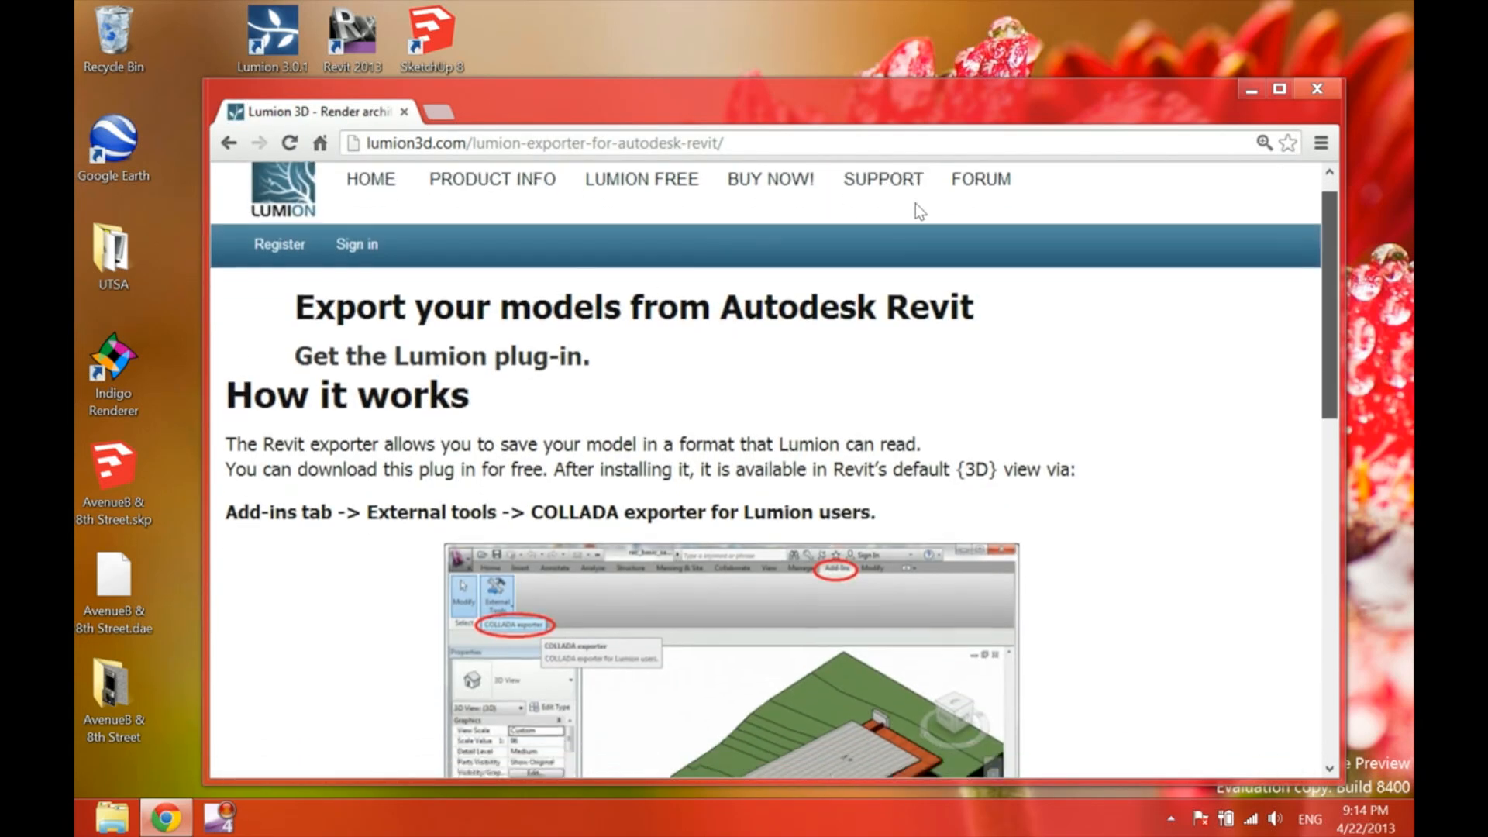
scroll(down, 3)
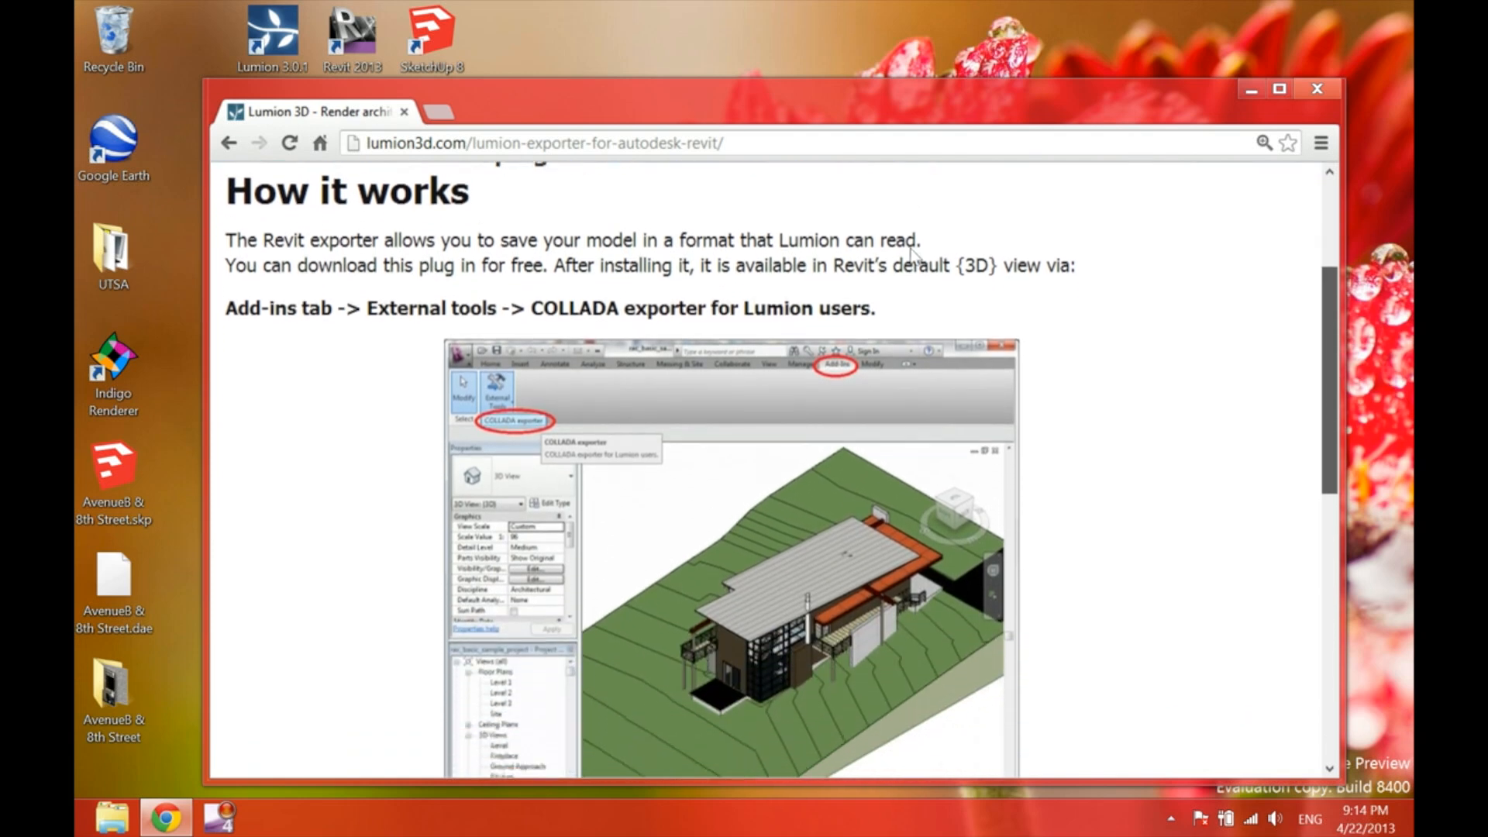
scroll(down, 3)
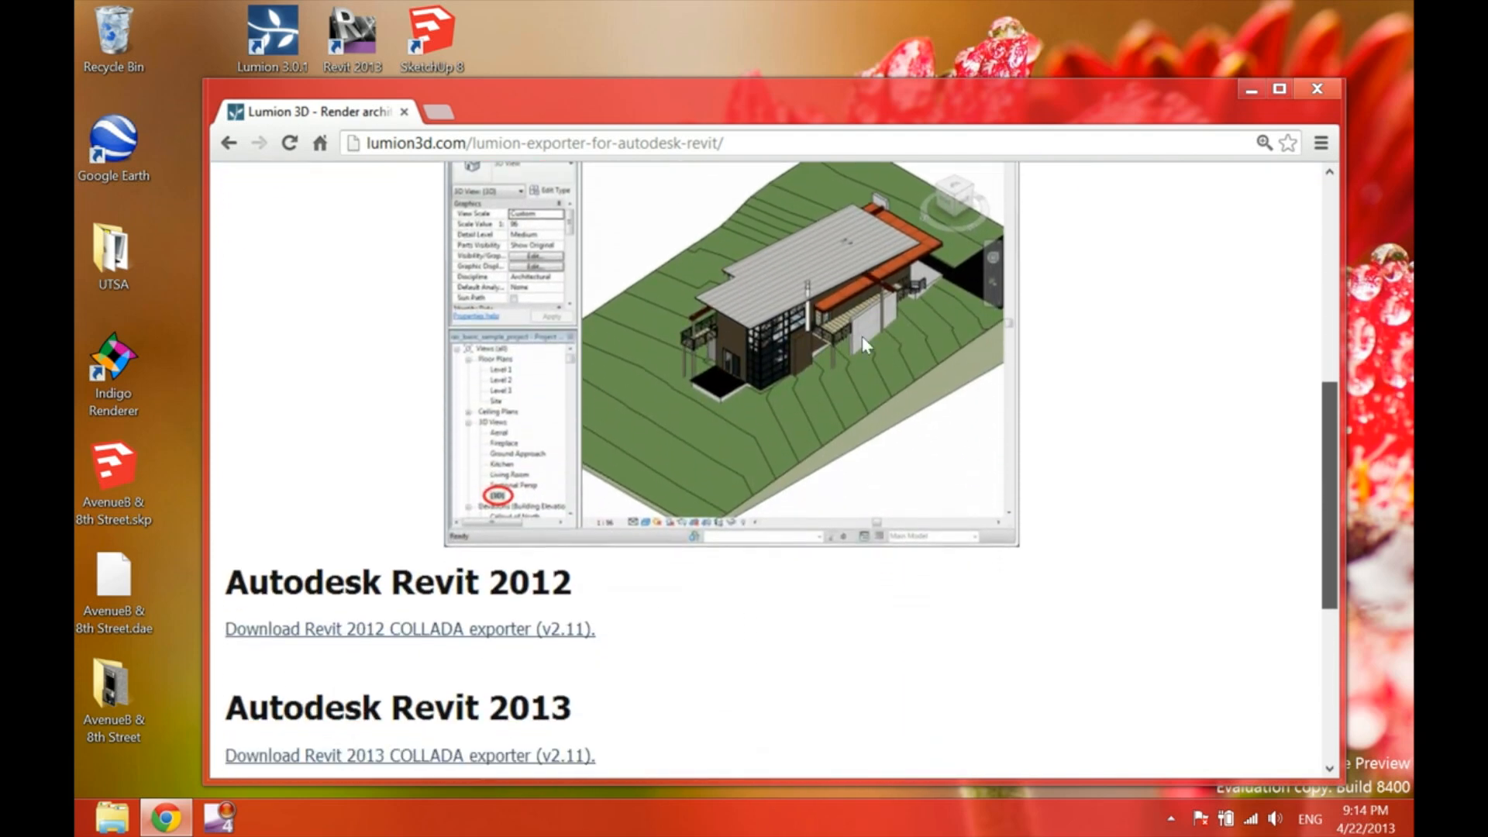
scroll(down, 3)
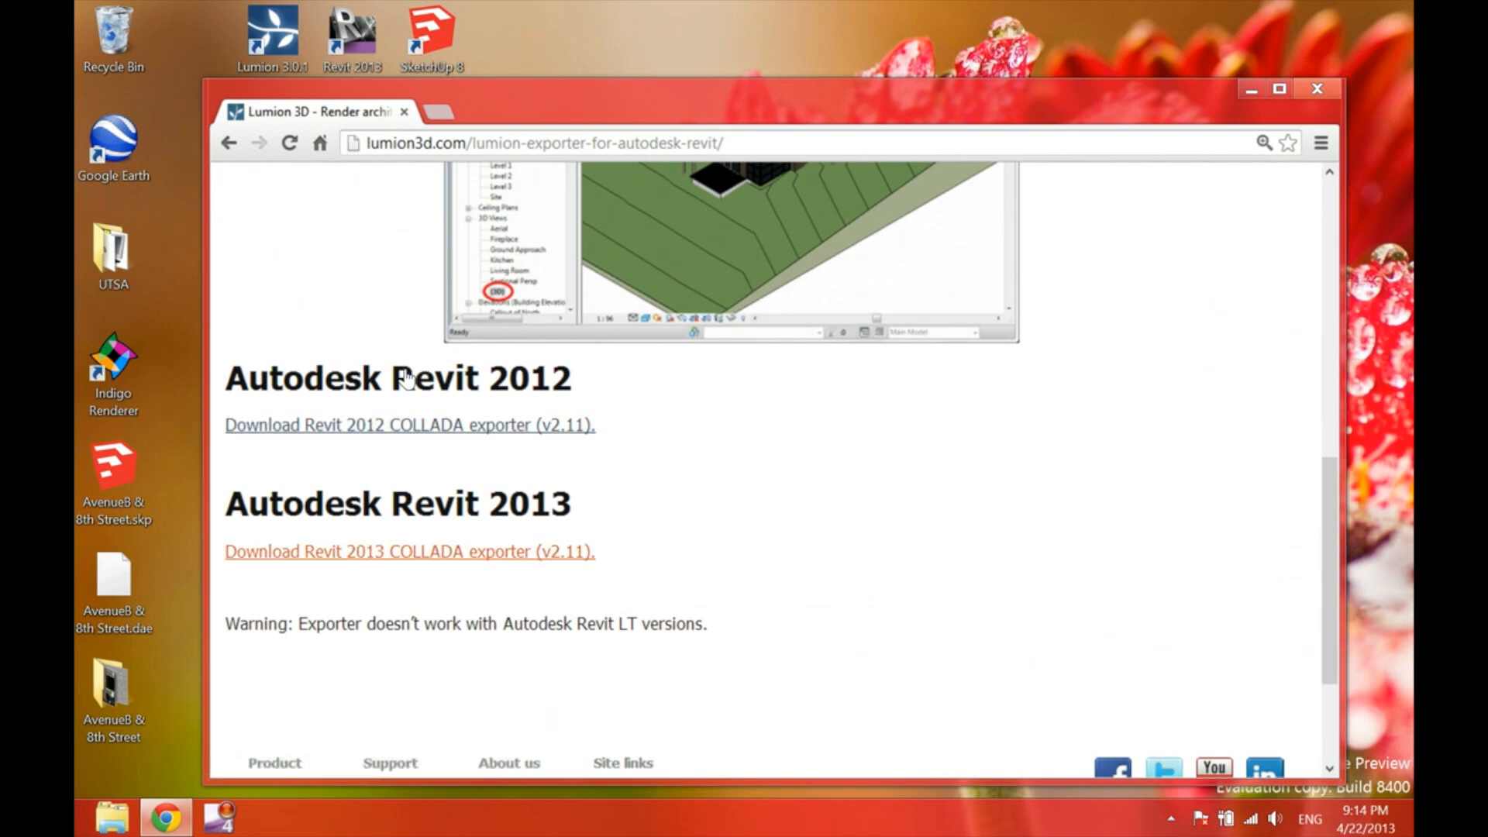
mouse_move(875, 128)
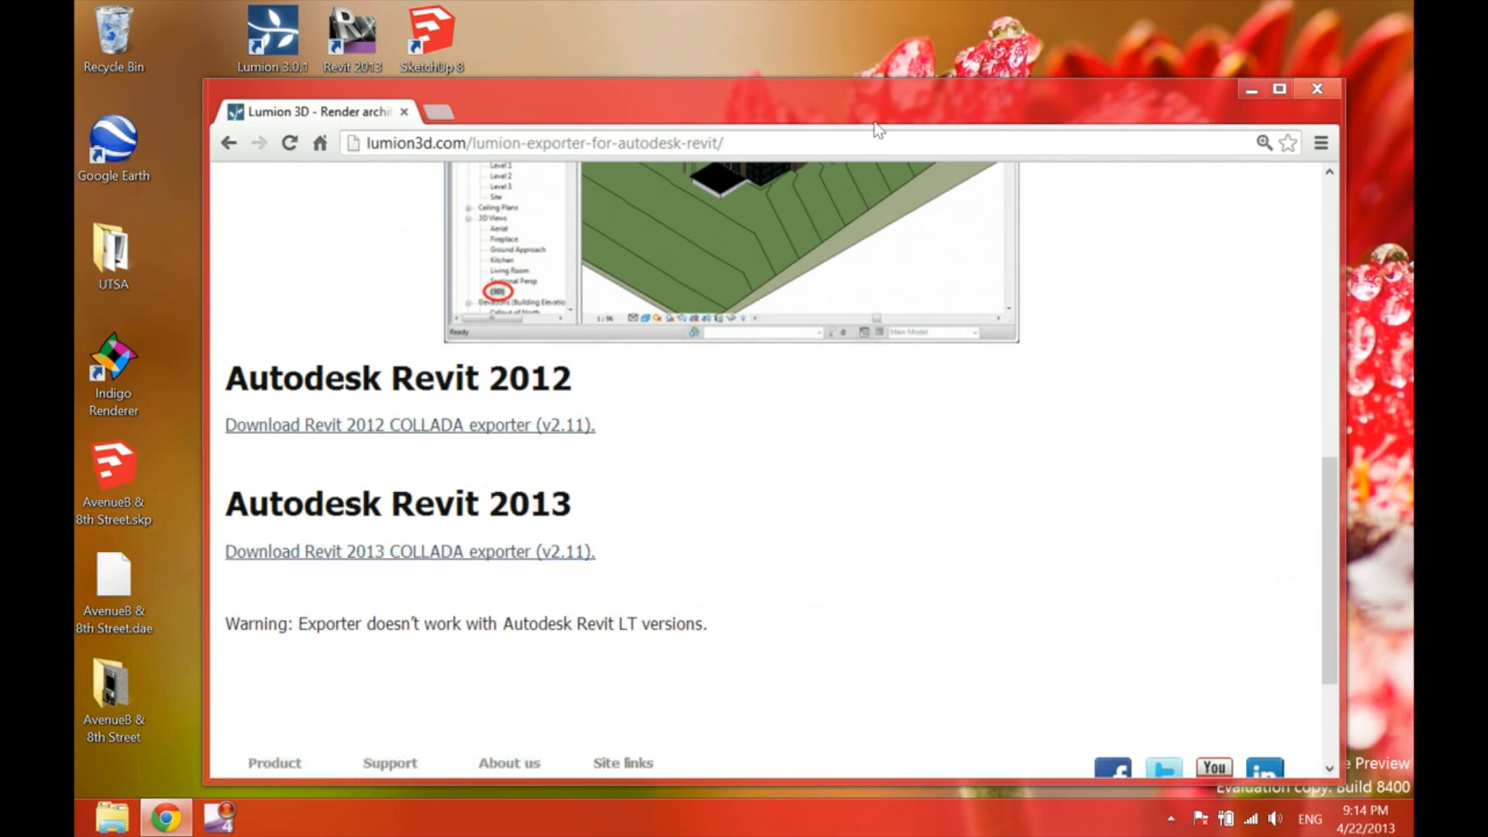
click(1317, 88)
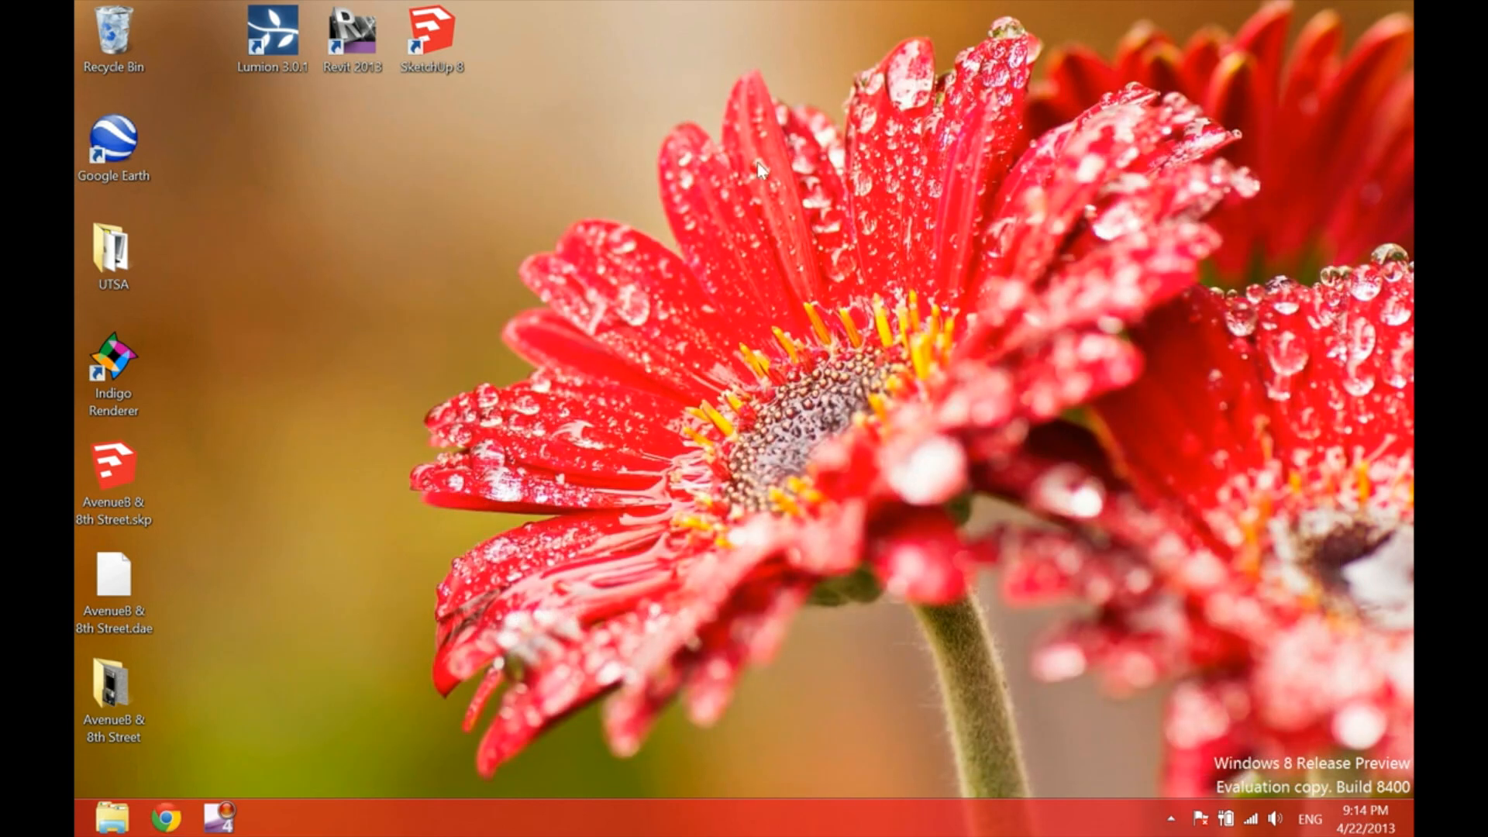
- Launch Revit 2013, open Sample Architecture Project, and show the Add-Ins tab
double_click(351, 33)
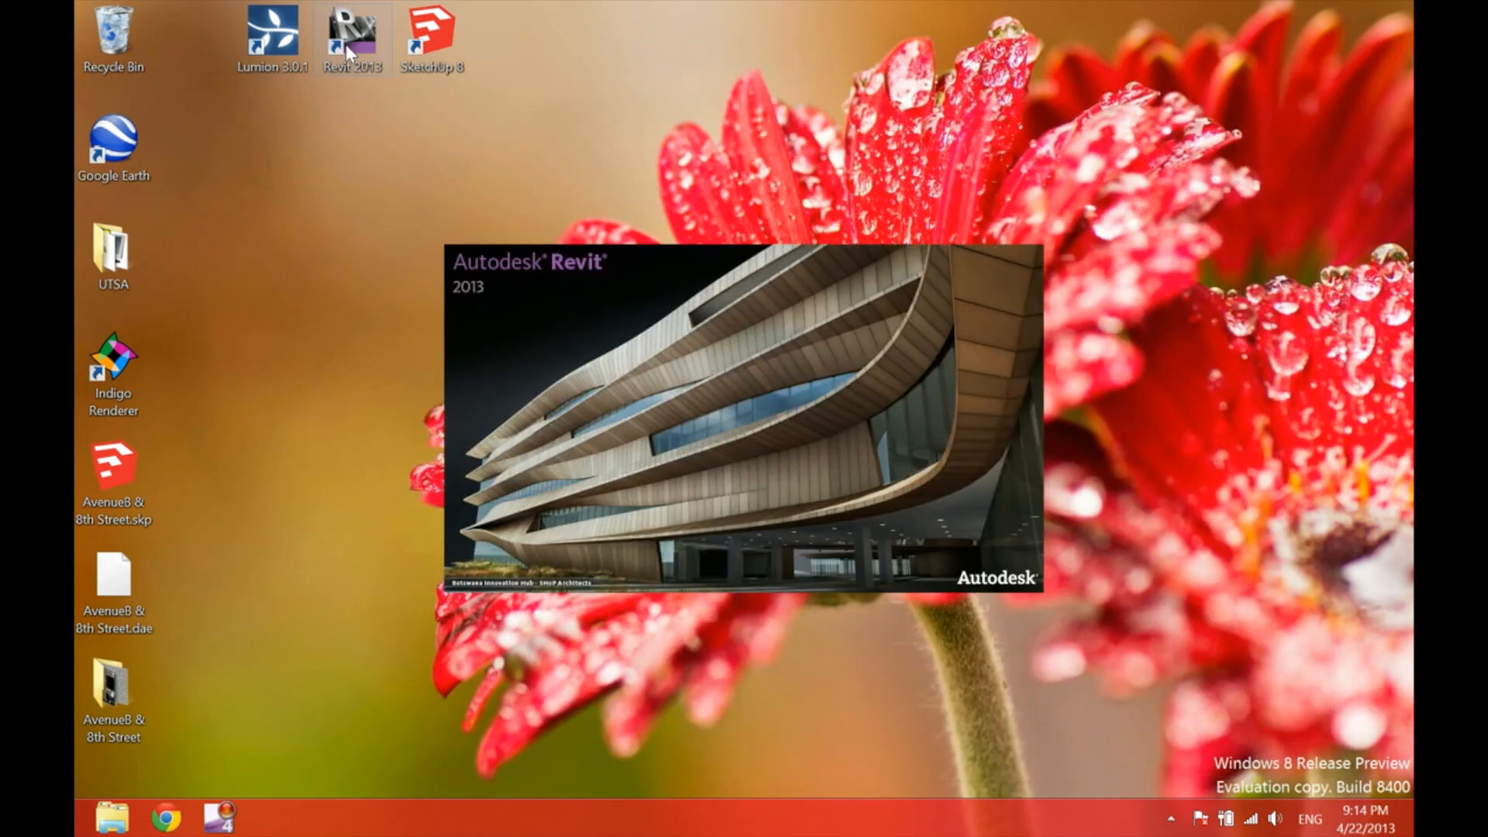
mouse_move(351, 75)
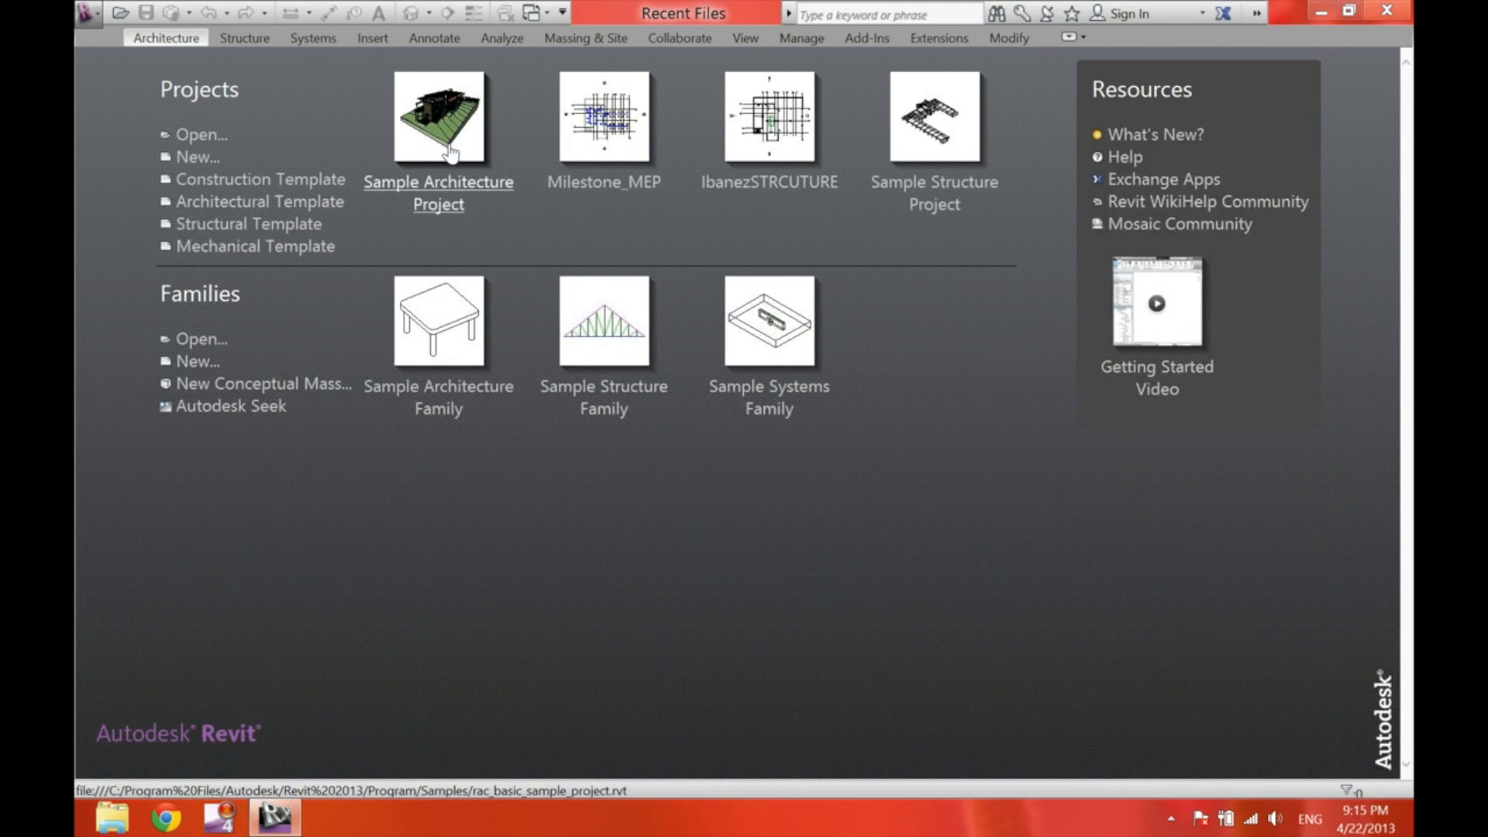
click(437, 118)
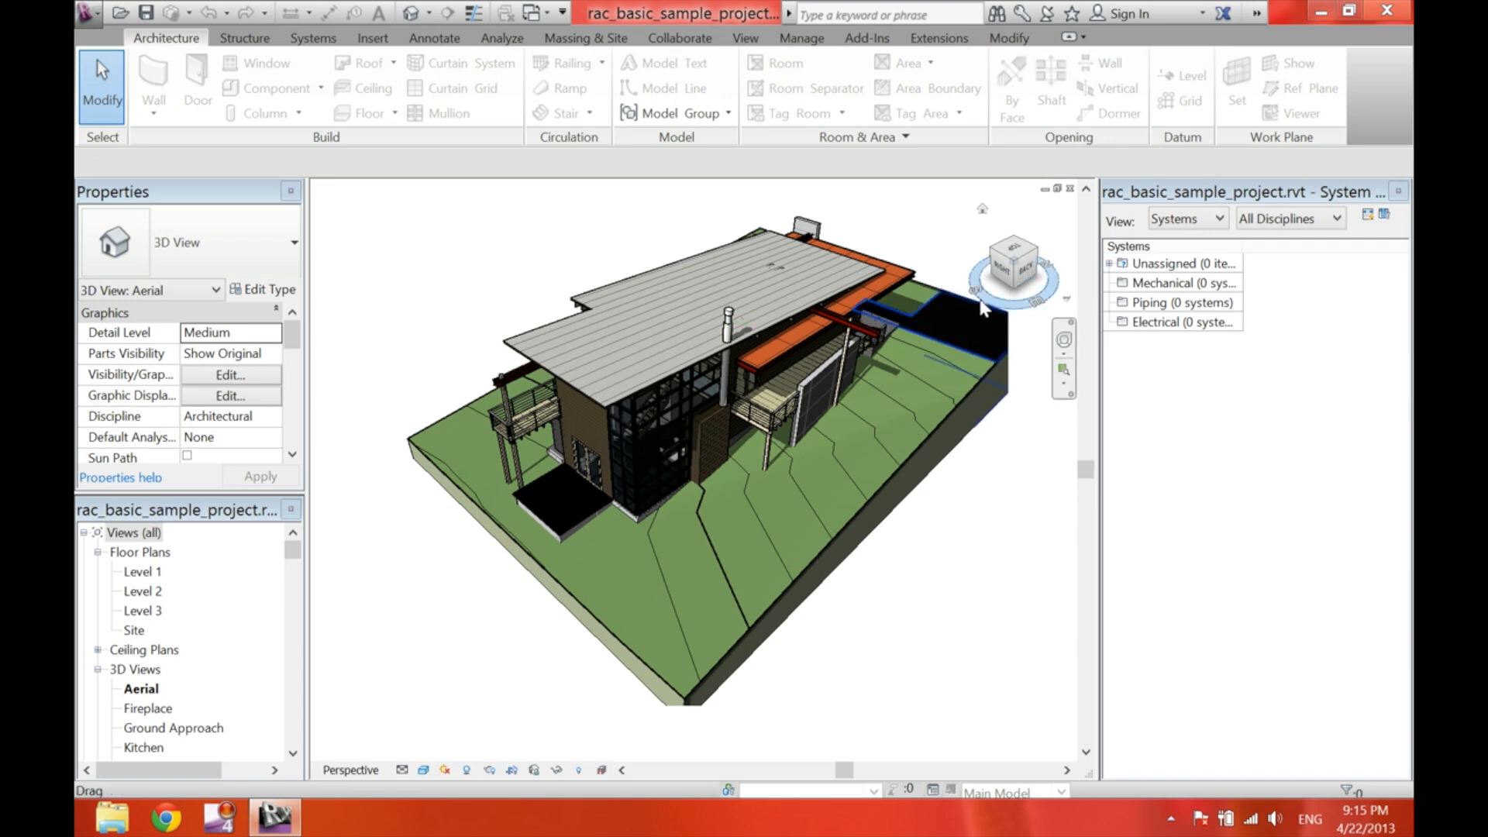
click(863, 38)
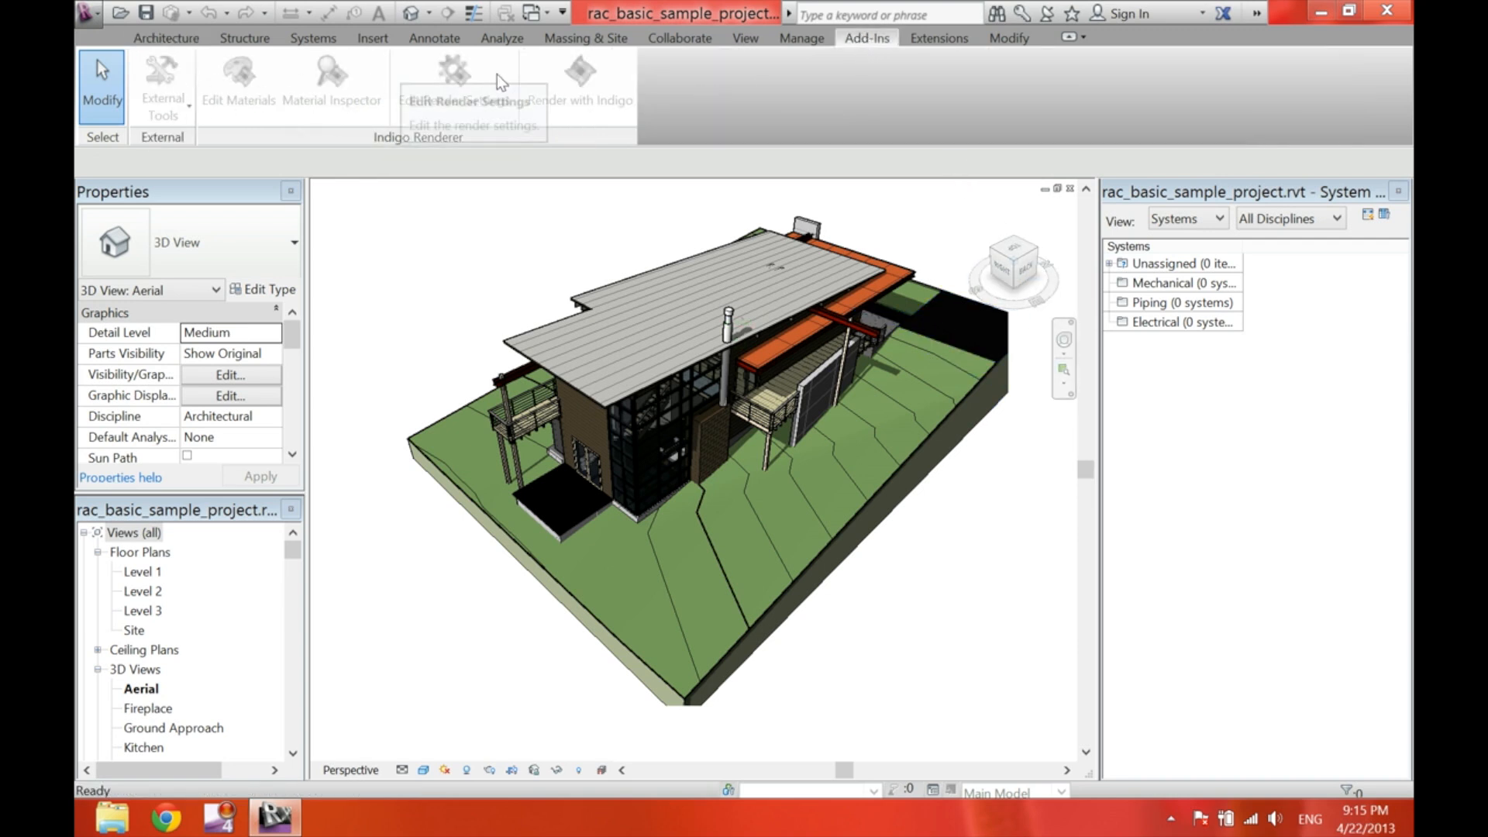
mouse_move(410, 107)
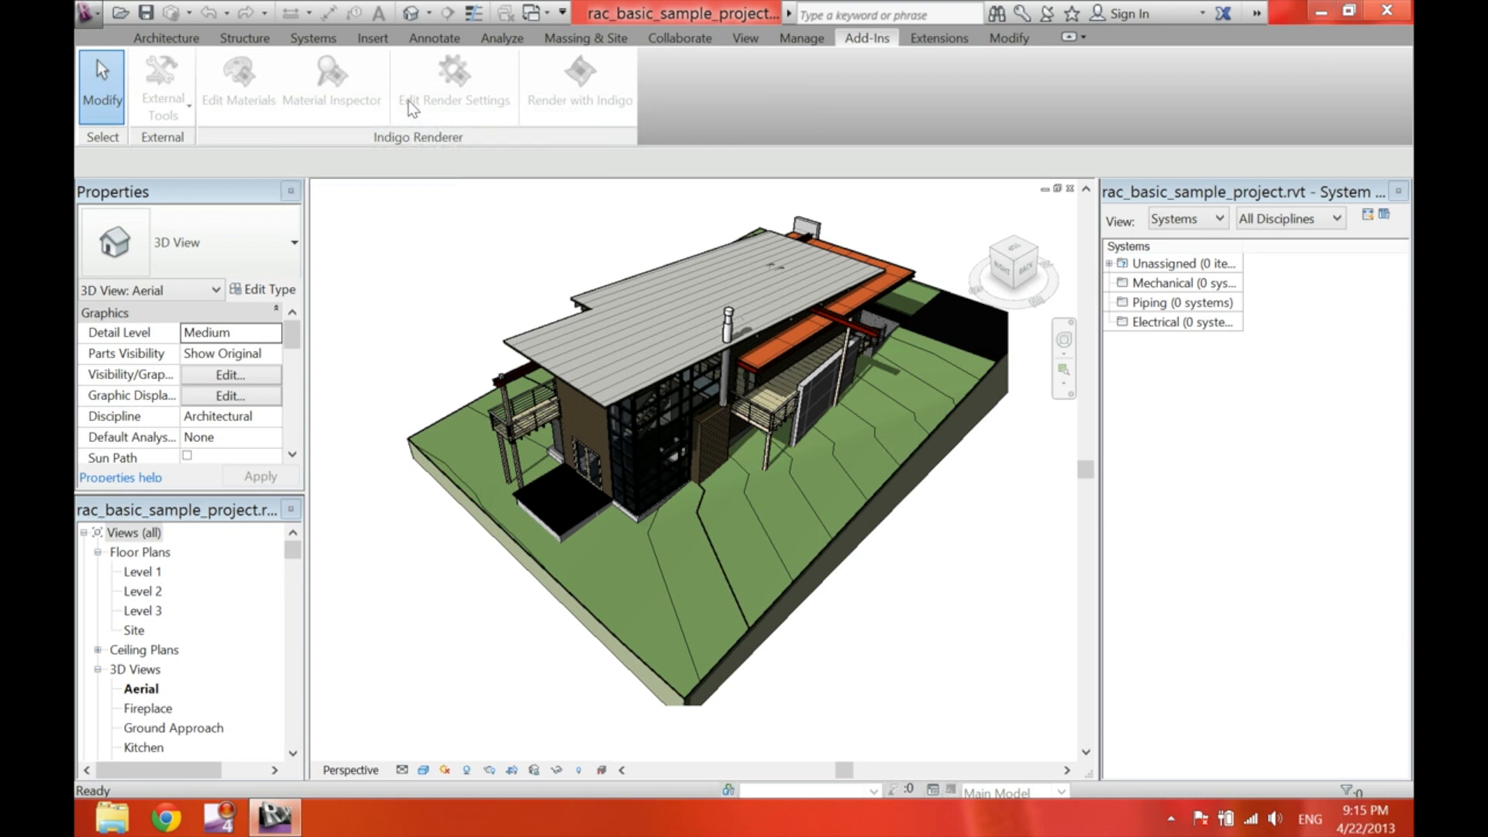
mouse_move(408, 13)
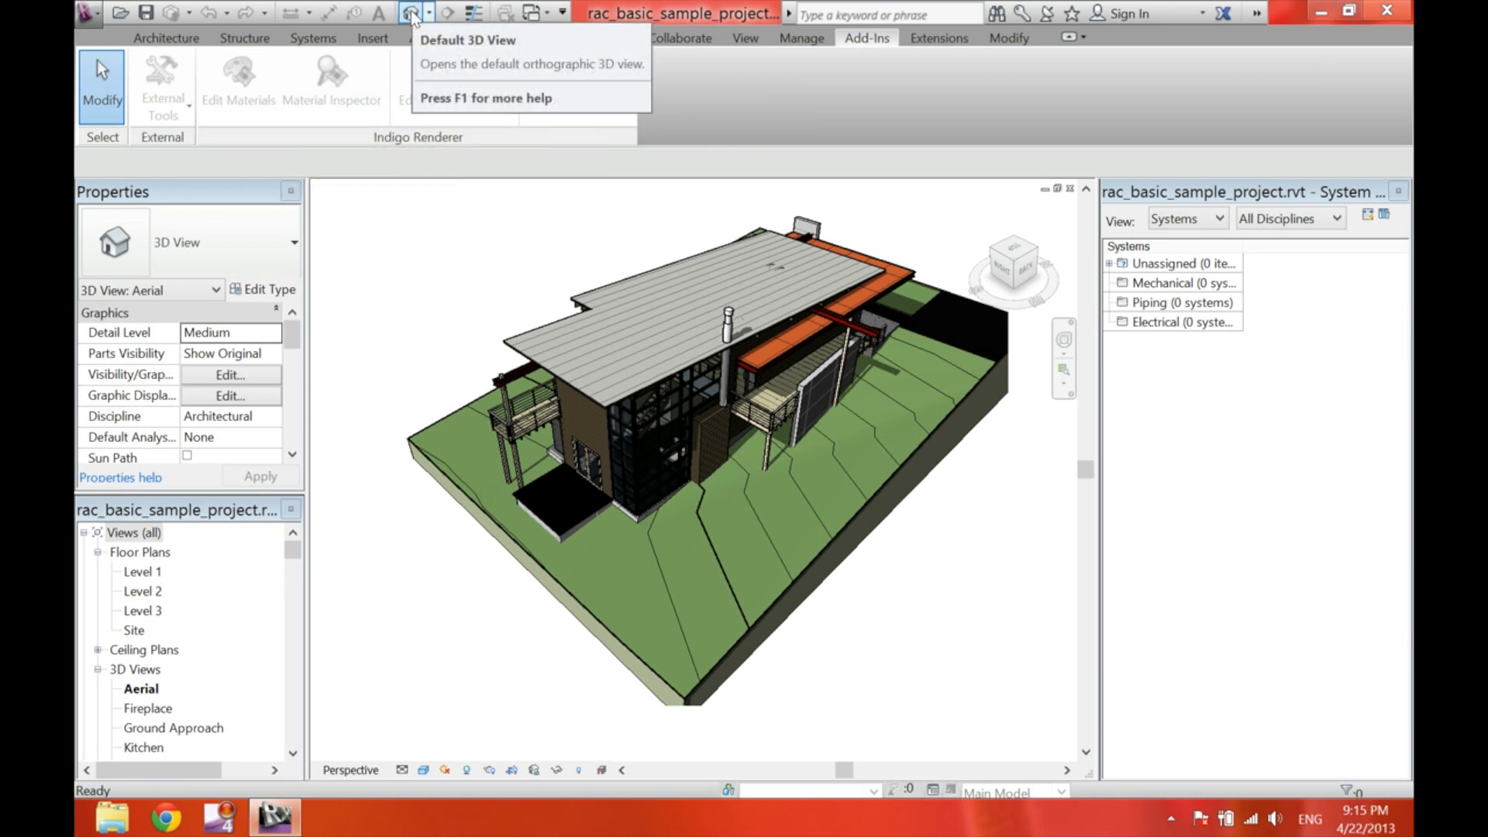
- Export the default 3D view with the Lumion COLLADA exporter as 'Revit Collada Sample' on Desktop
click(411, 14)
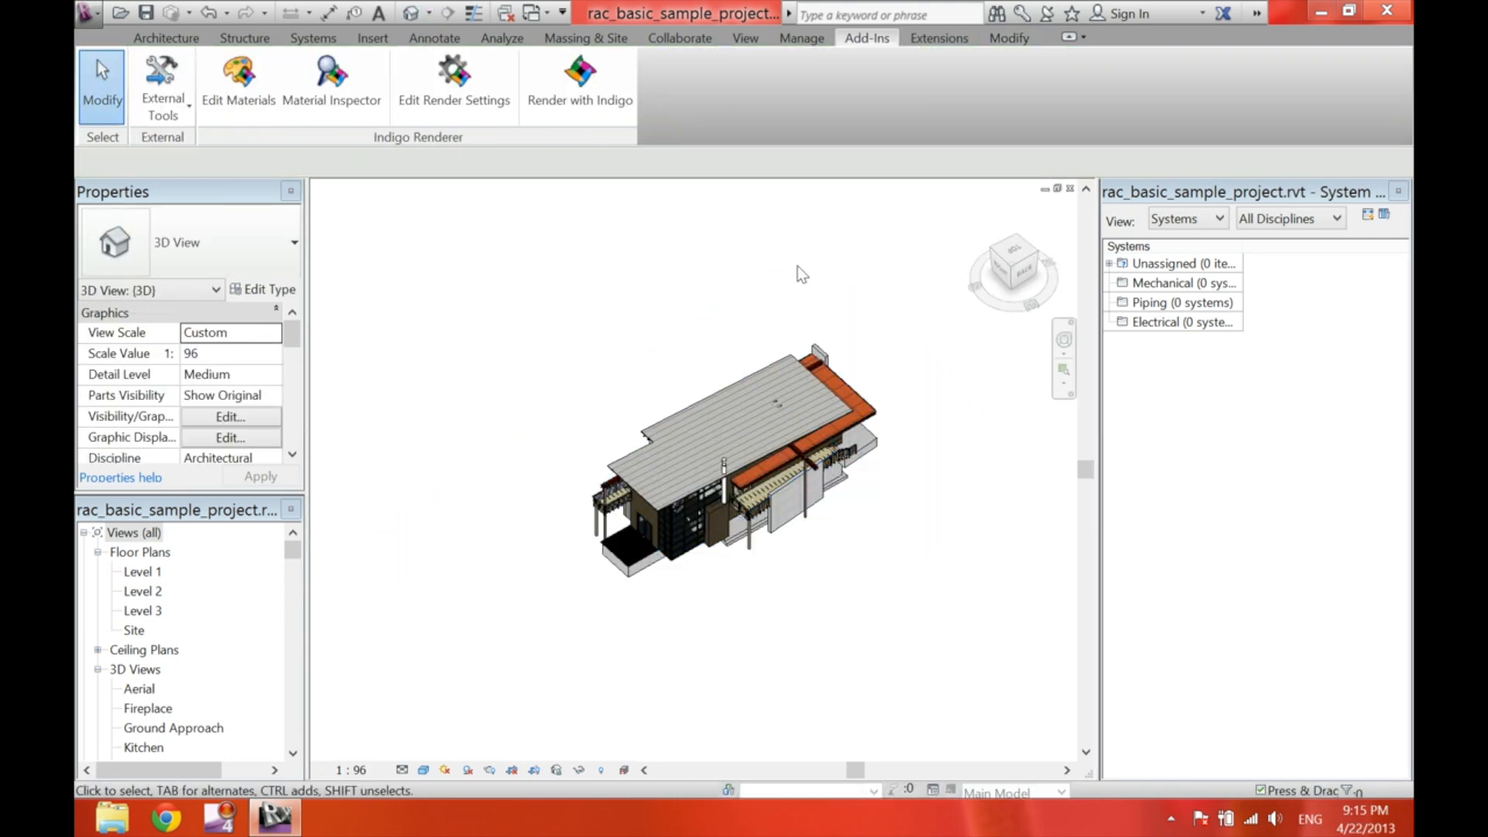
mouse_move(1011, 270)
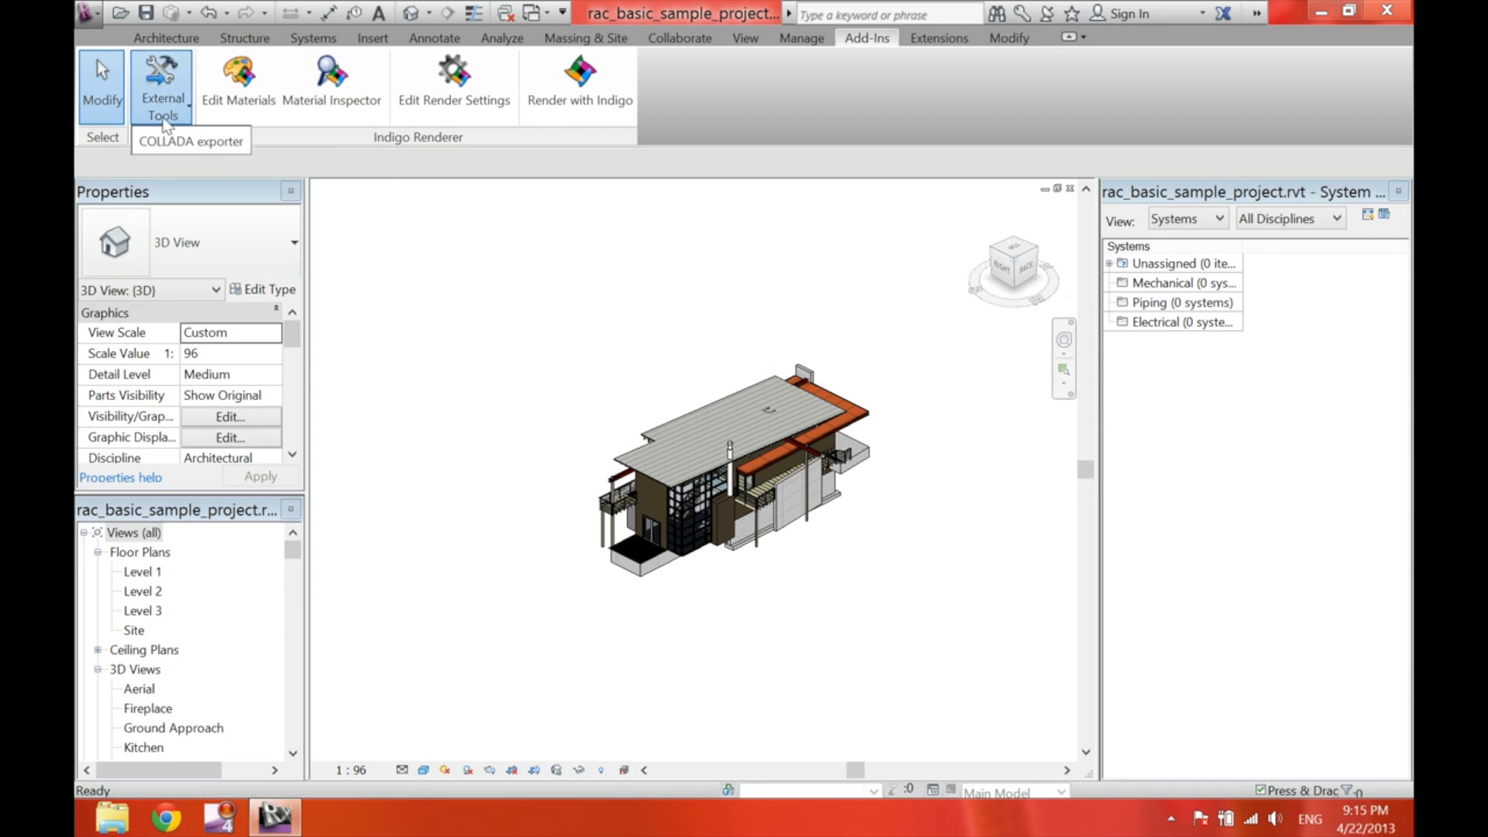
click(191, 140)
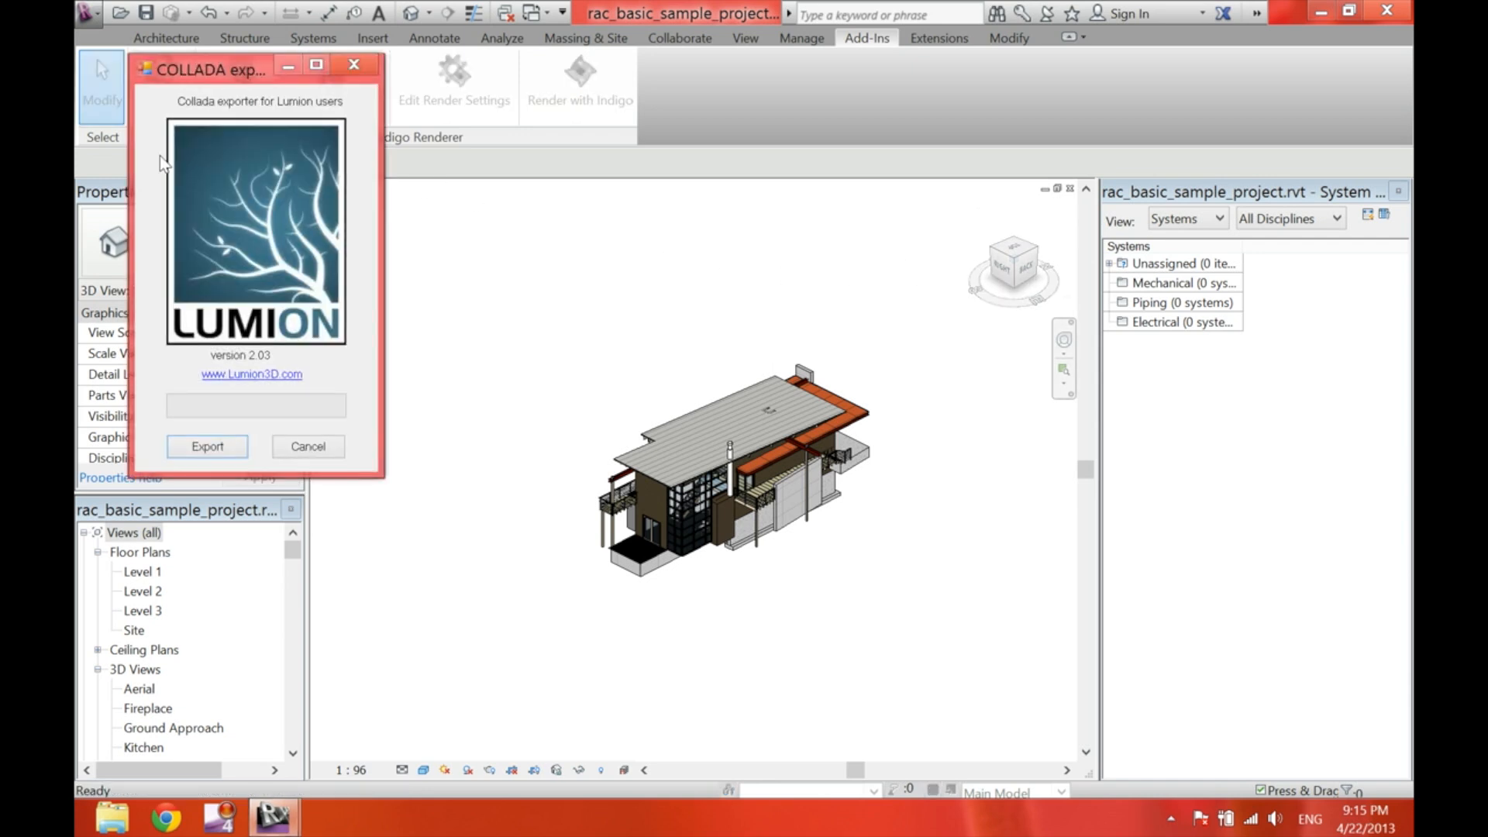
click(206, 446)
text(Revit Collada)
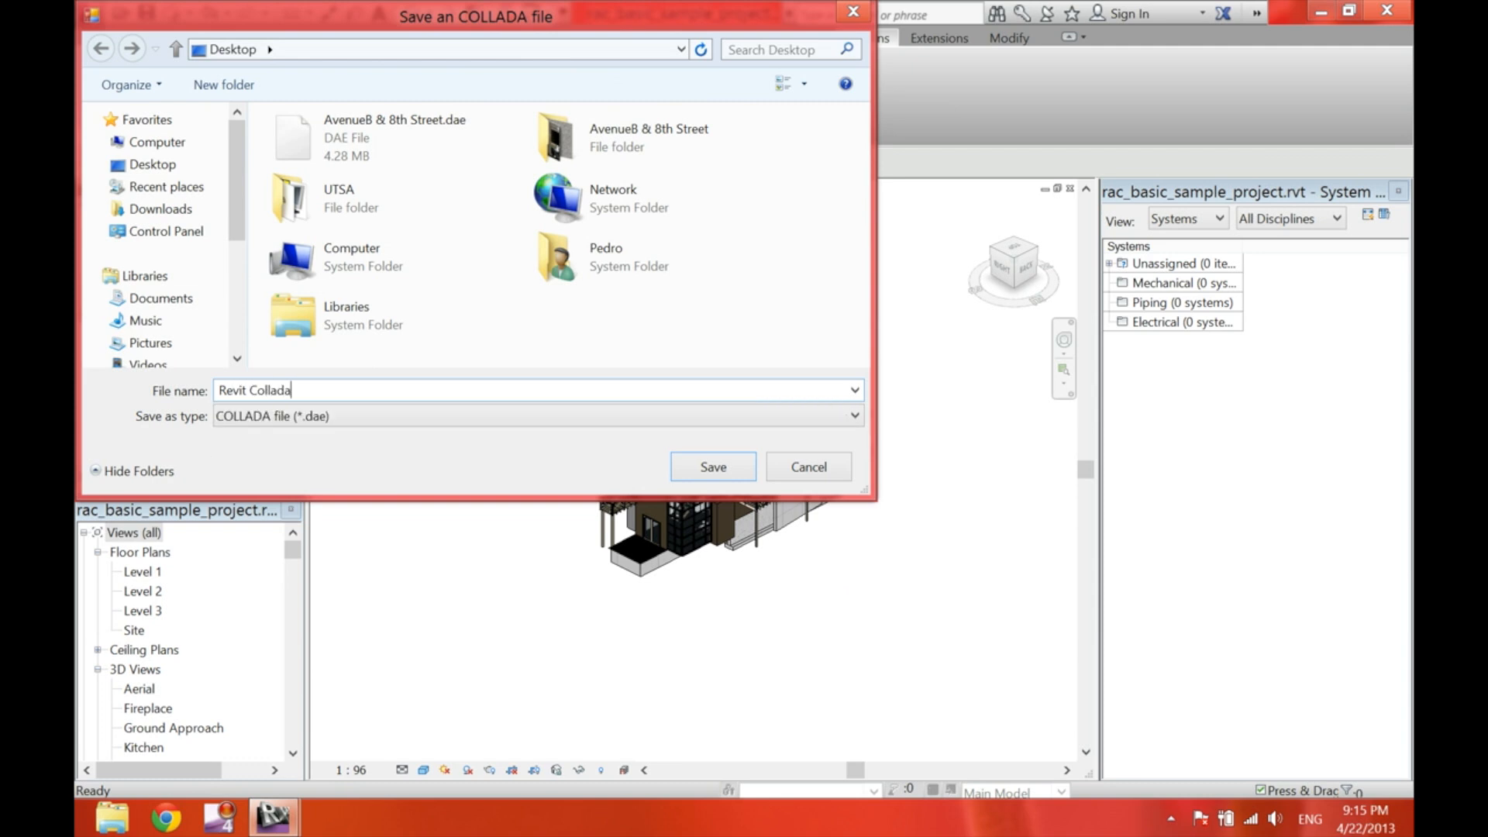
text(Sample)
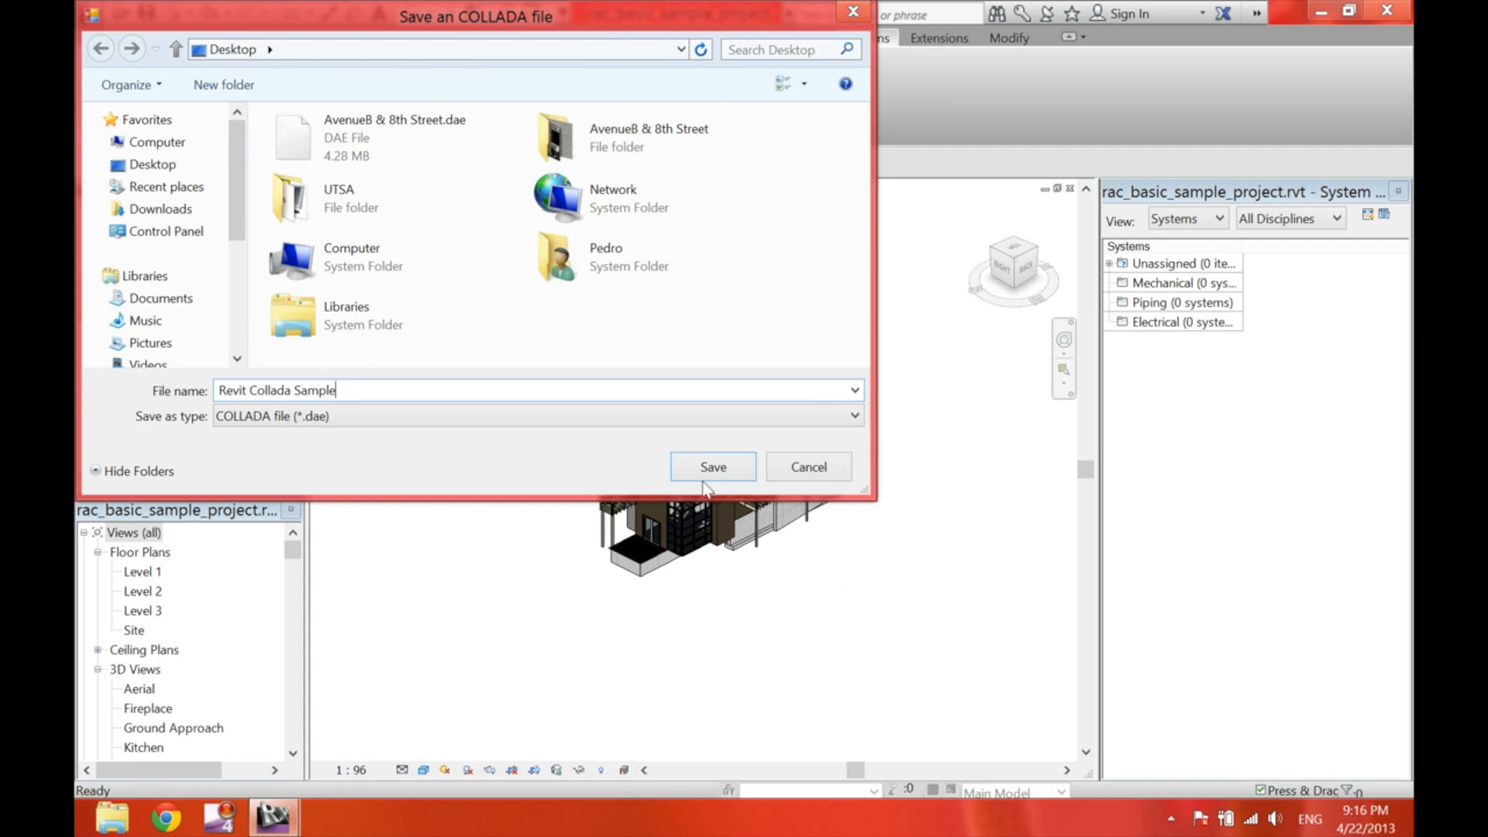
click(712, 466)
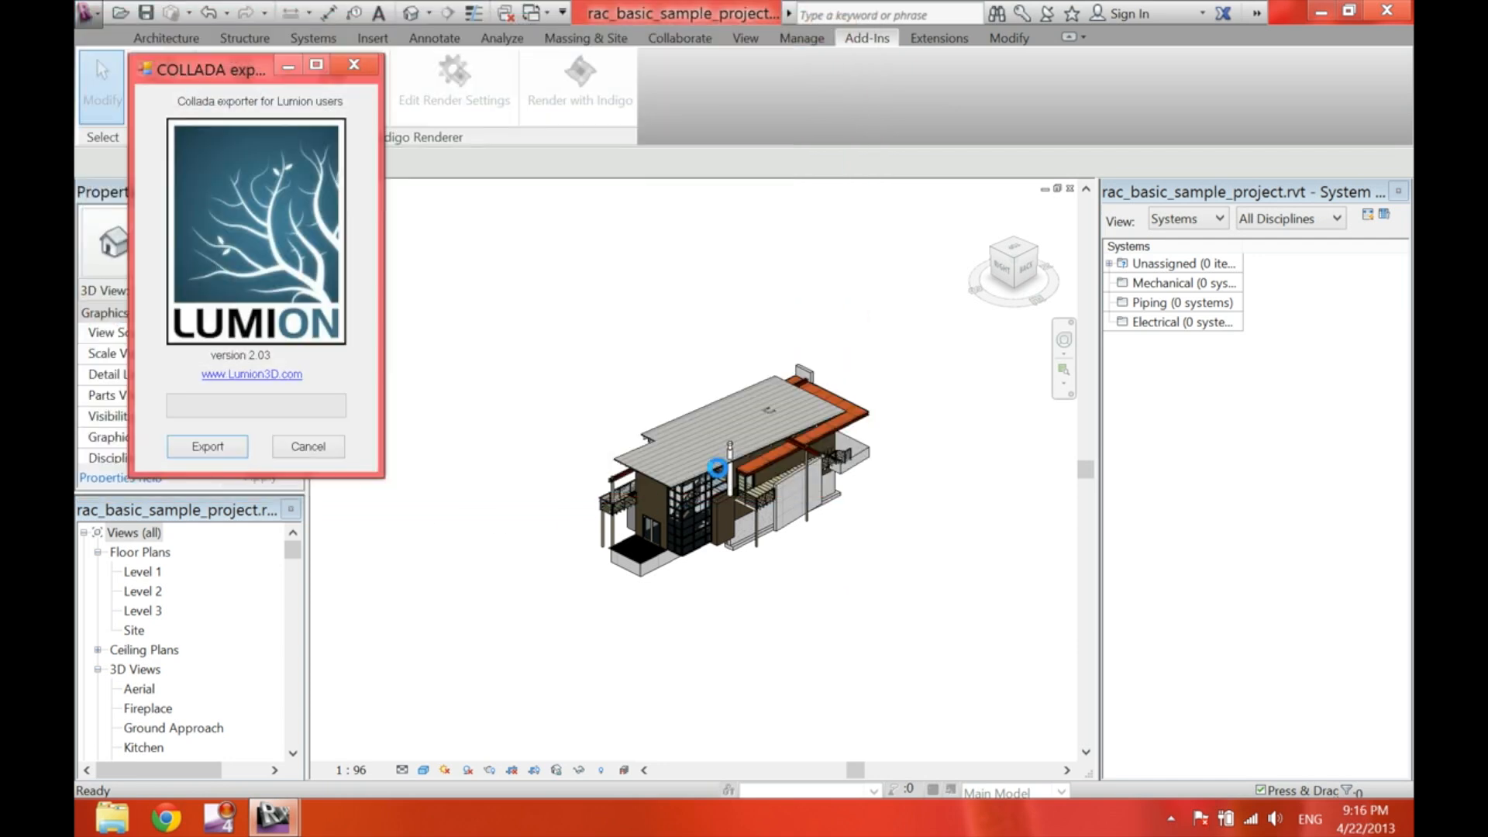
- Close Revit, place both .dae files side by side, and launch Lumion 3
click(207, 446)
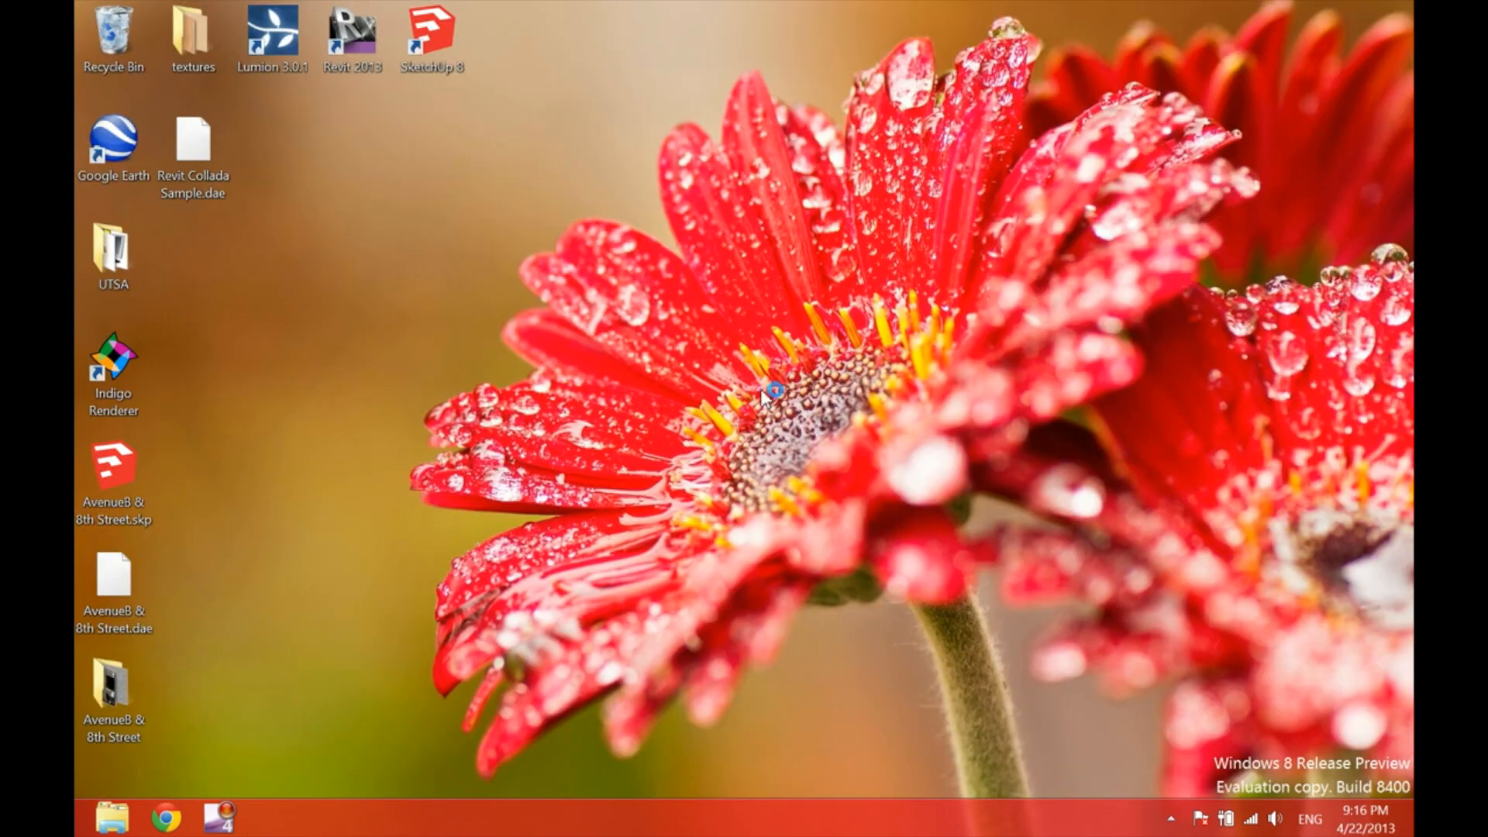
mouse_move(274, 254)
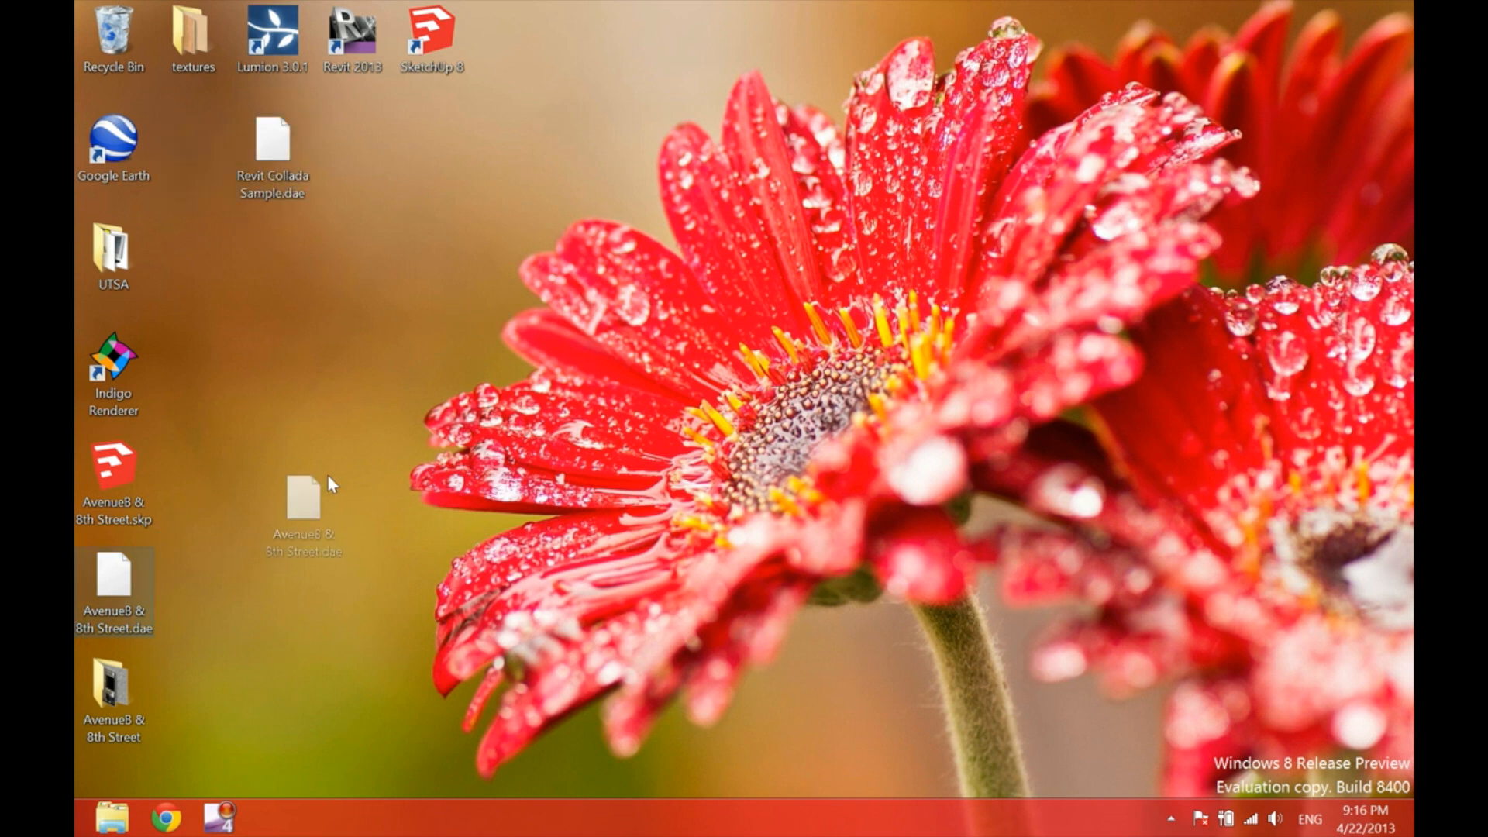
drag(304, 499, 352, 157)
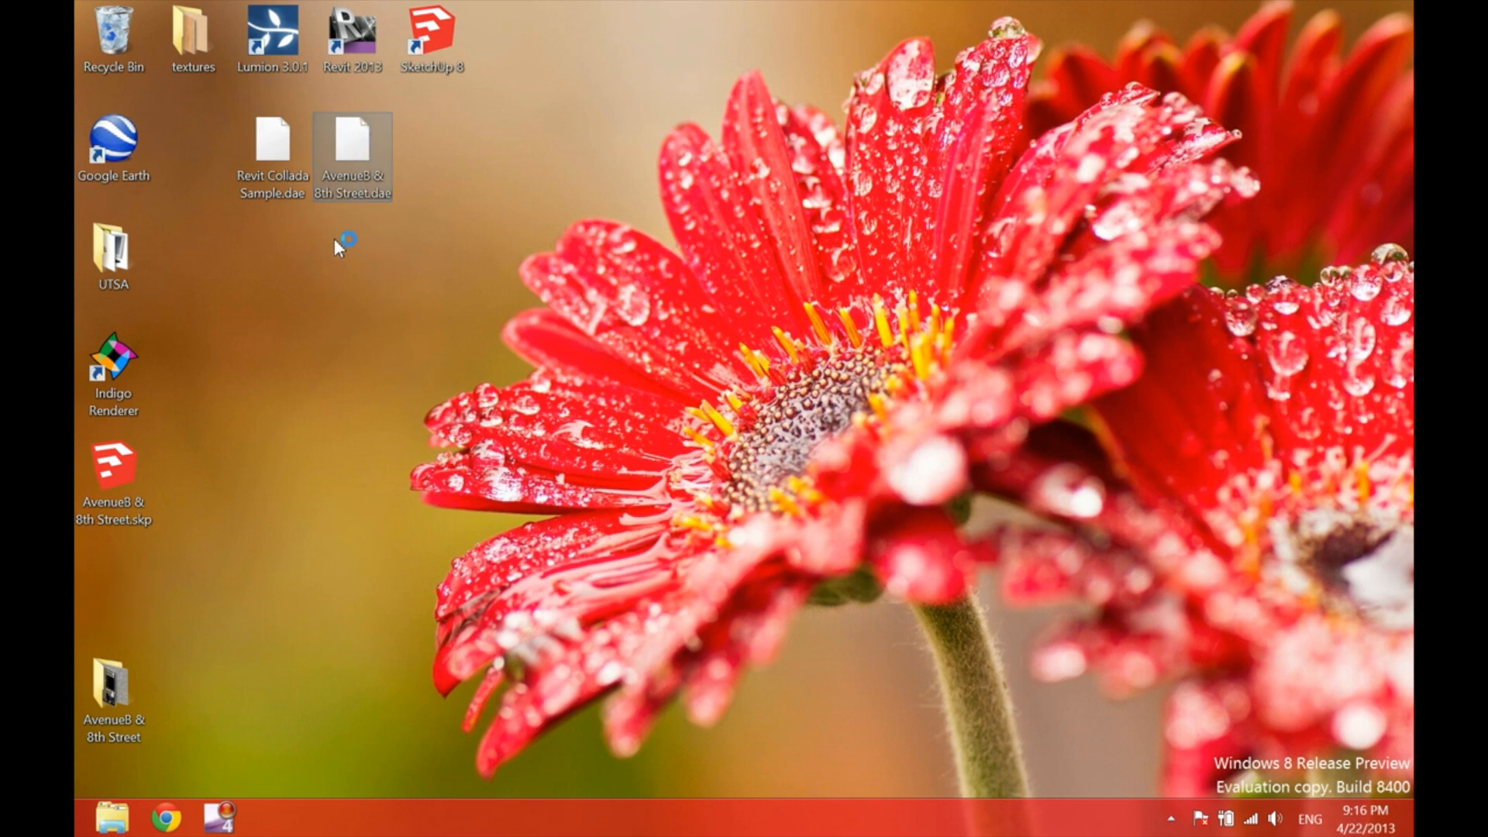
mouse_move(275, 77)
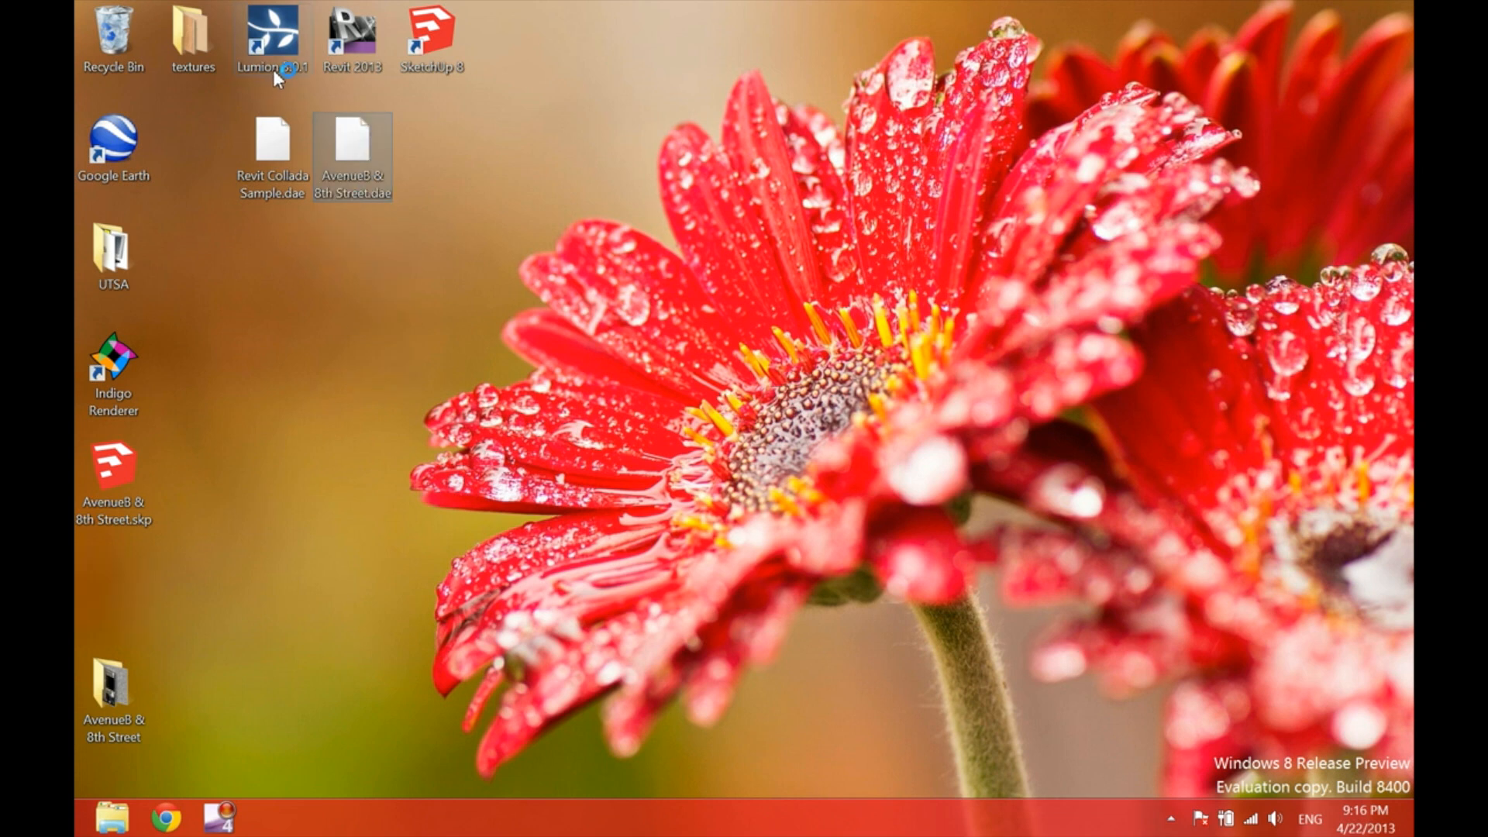
mouse_move(236, 228)
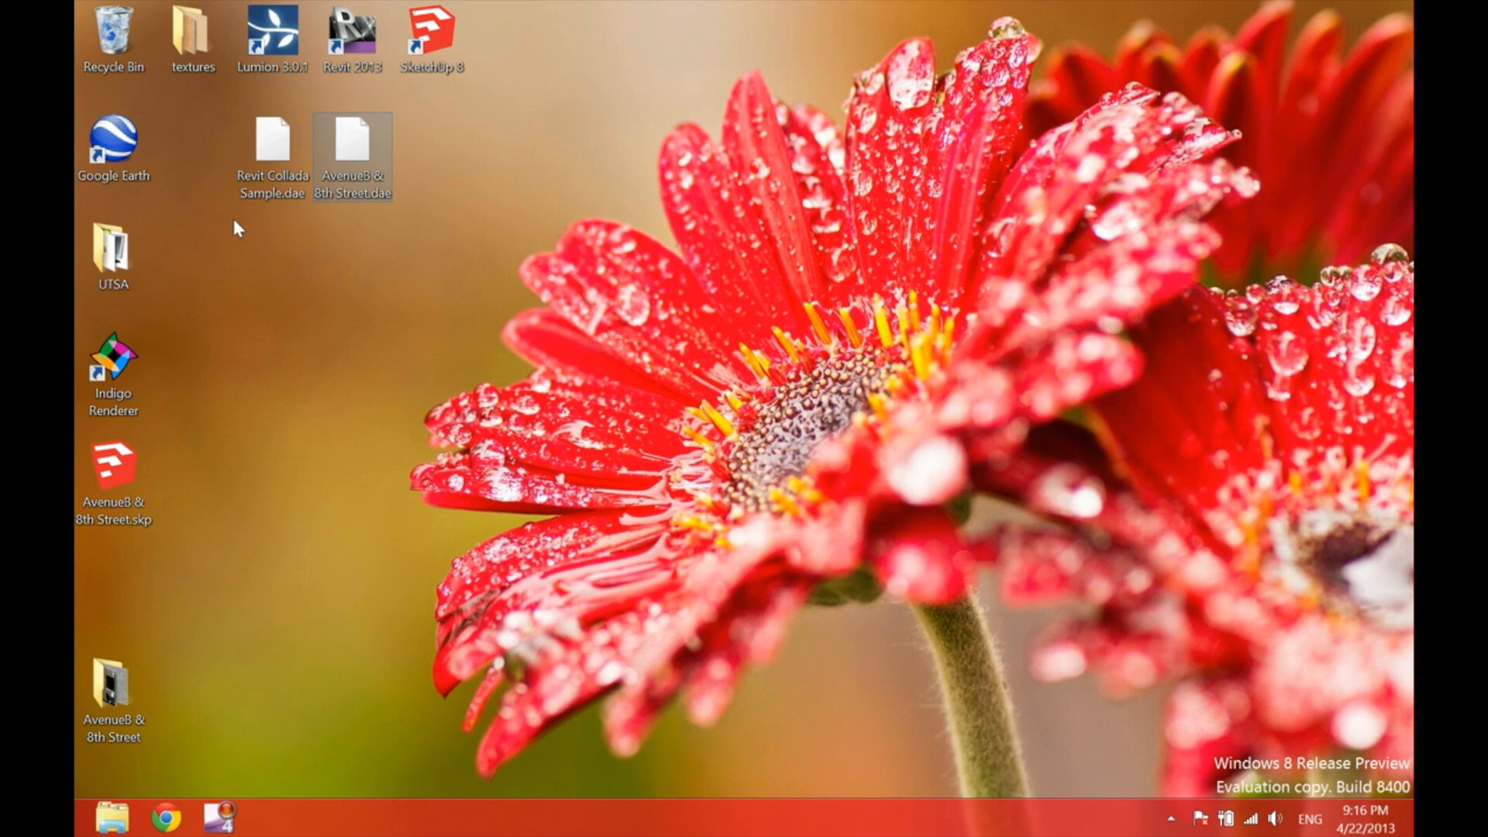
double_click(271, 30)
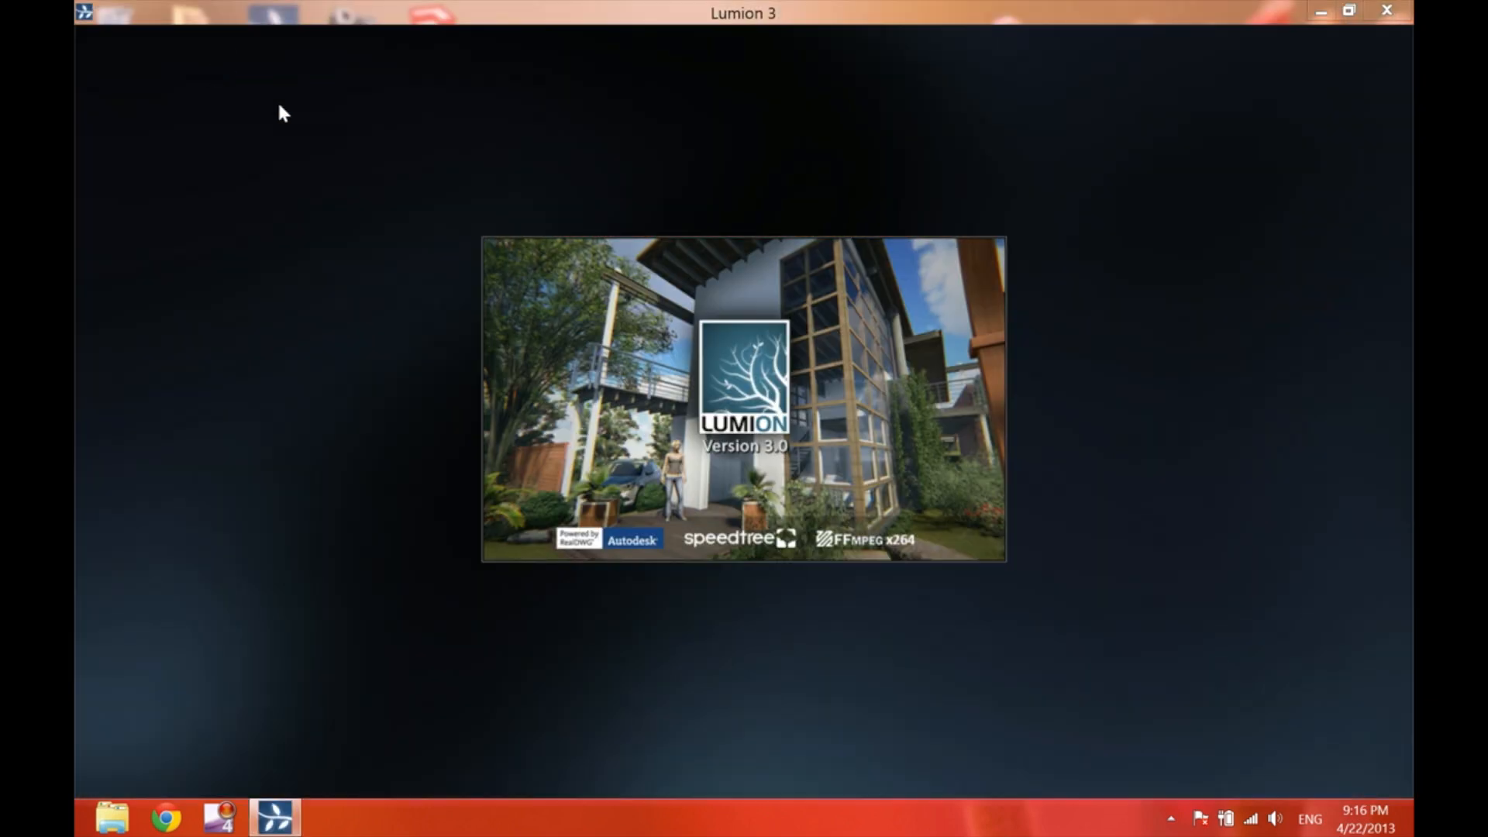